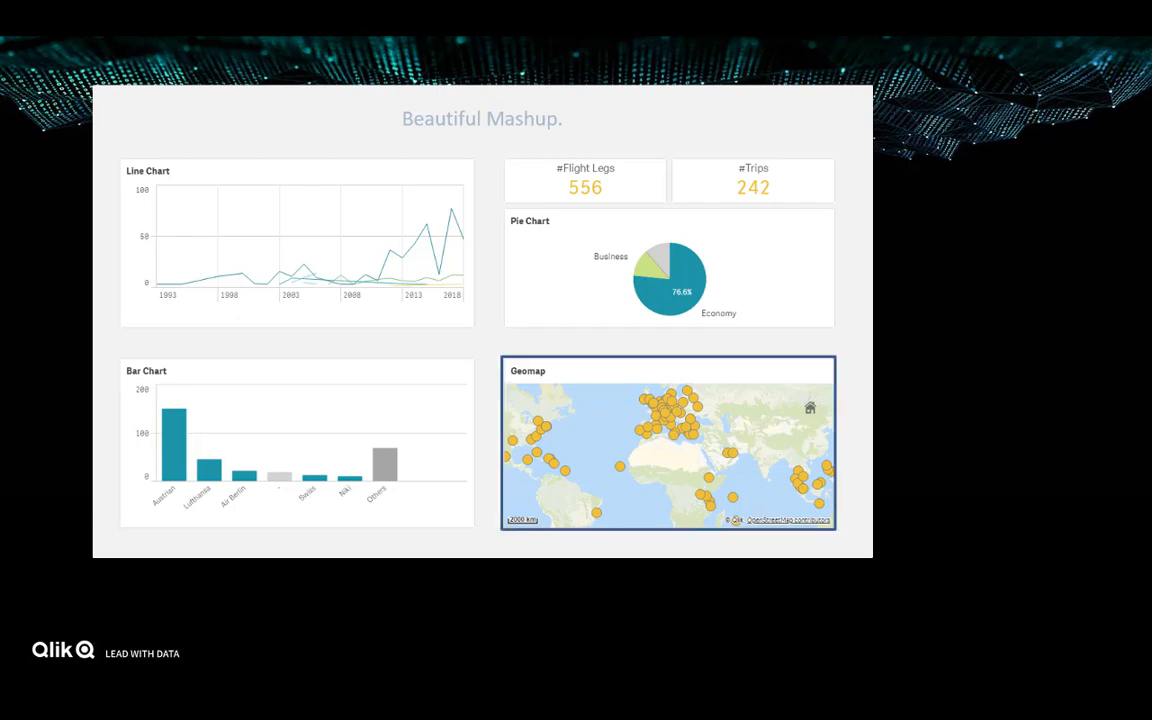
- Advance from the Beautiful Mashup slide to the Qlik Sense Desktop hub
{"action": "left_click", "coordinate": [585, 180]}
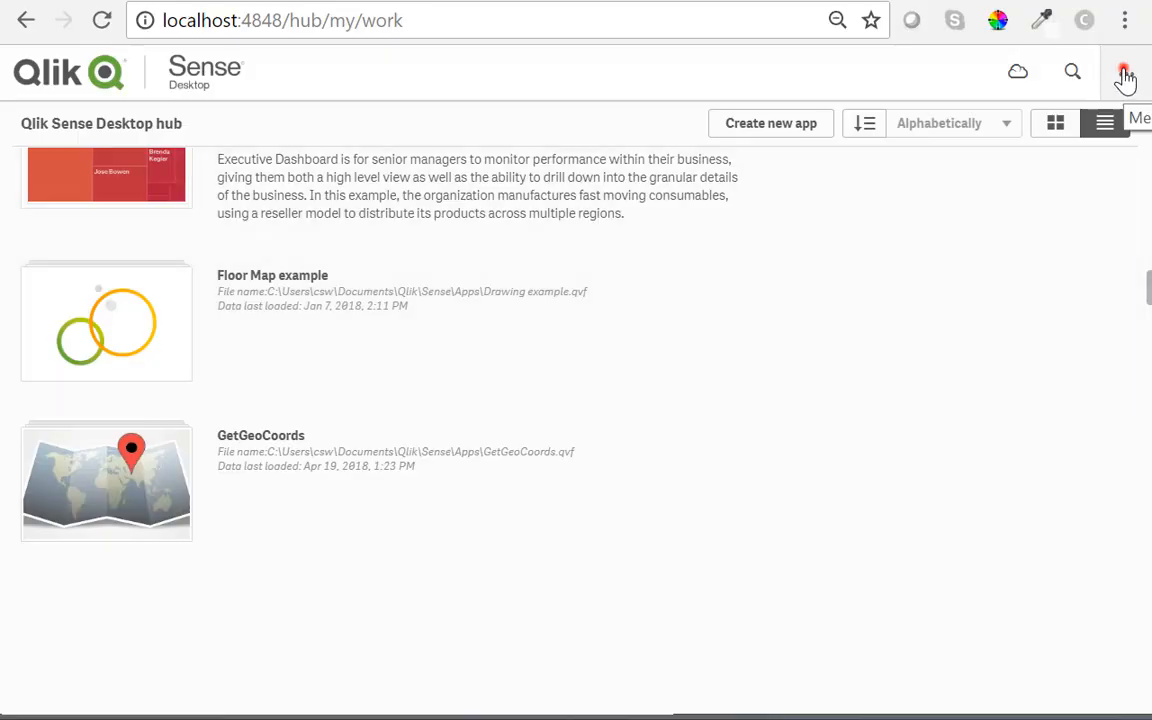
- In Dev Hub, create mashup 'killHypercube2' from the Basic single page mashup template and edit it
{"action": "left_click", "coordinate": [1124, 72]}
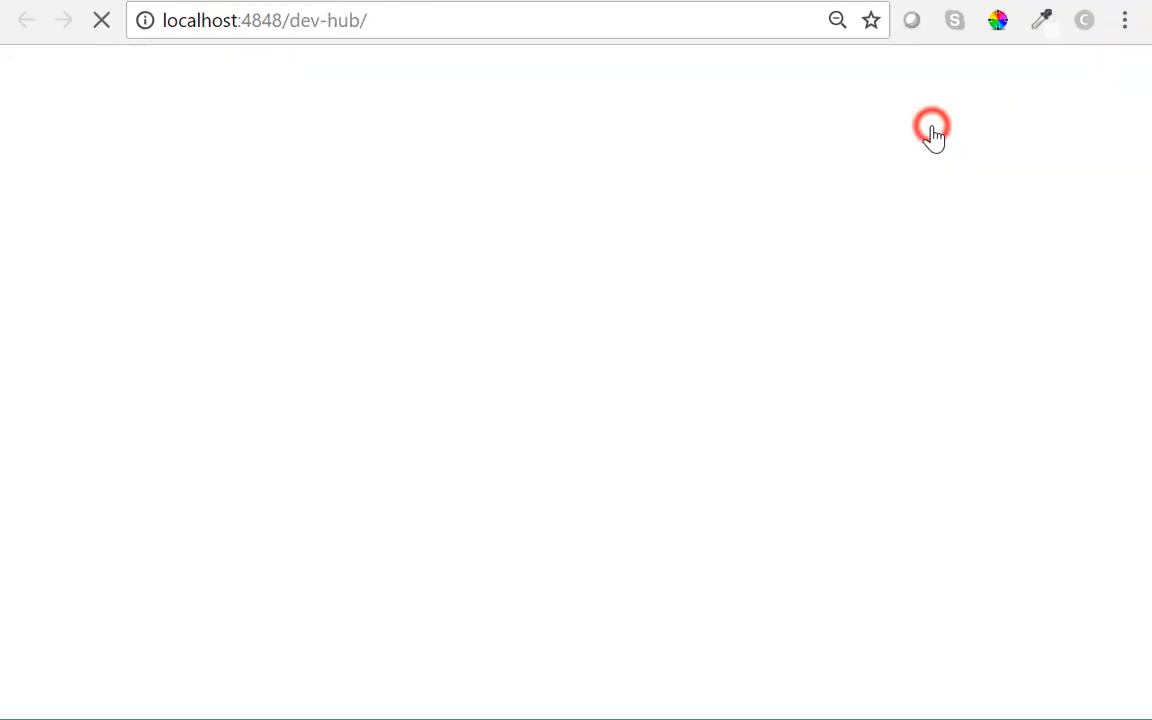
{"action": "left_click", "coordinate": [930, 128]}
{"action": "type", "text": "k"}
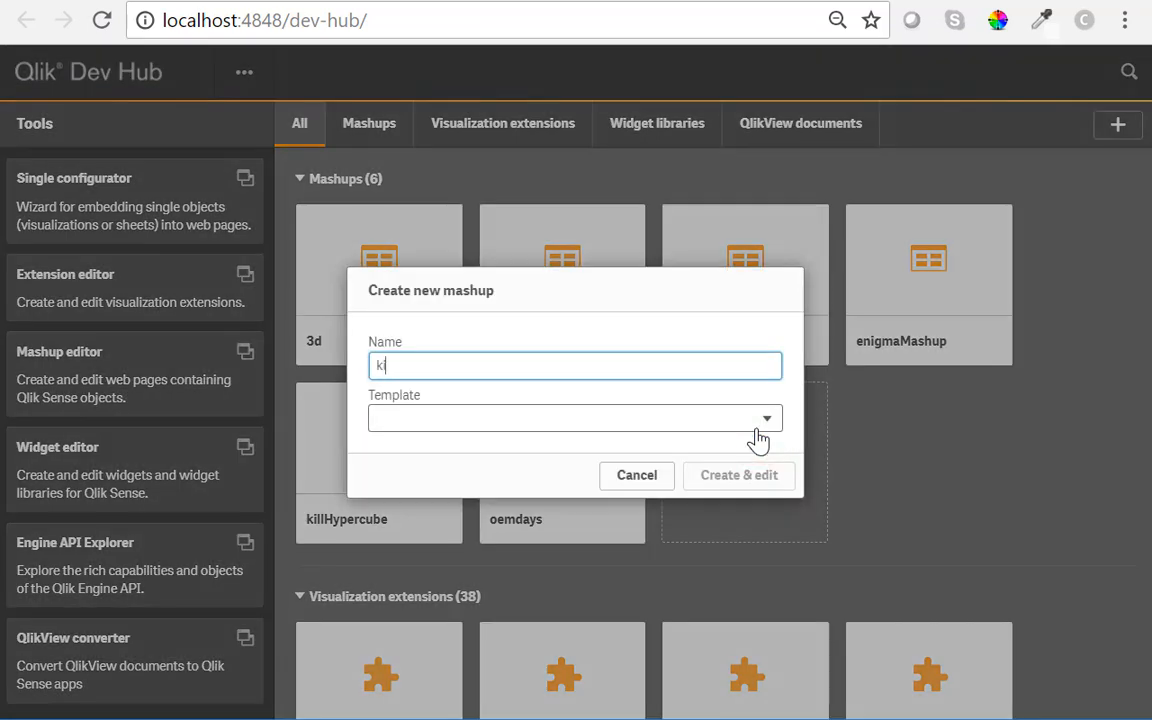
{"action": "type", "text": "illHypercu"}
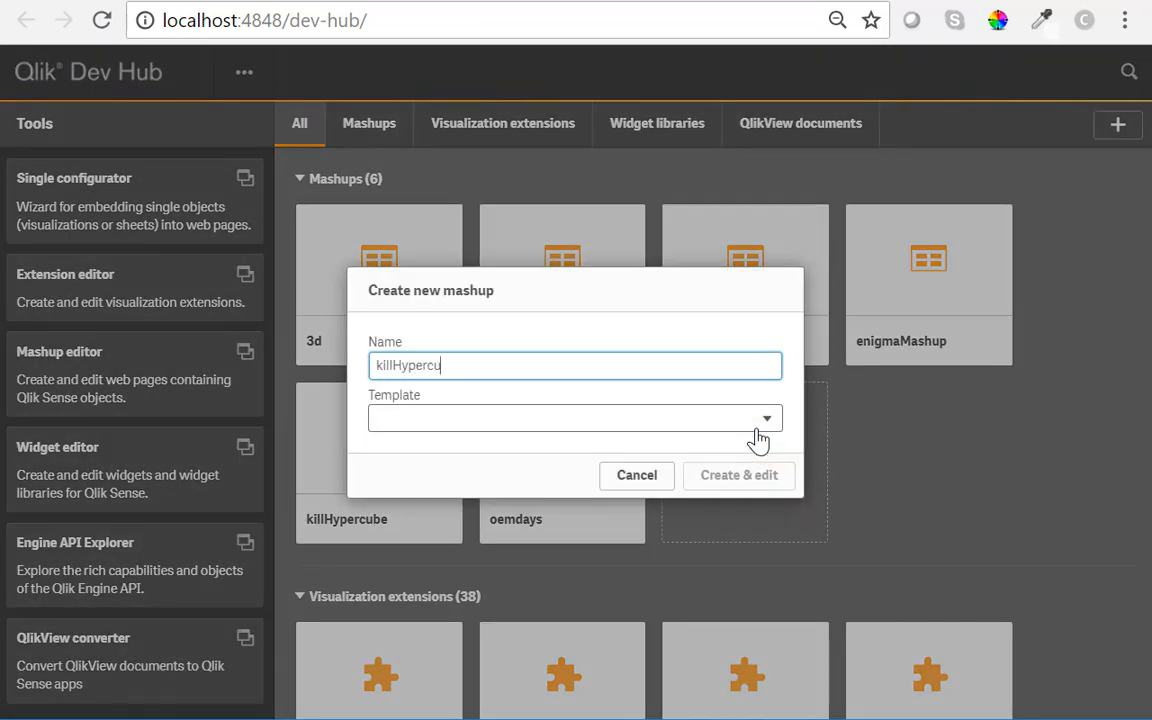
{"action": "type", "text": "be2"}
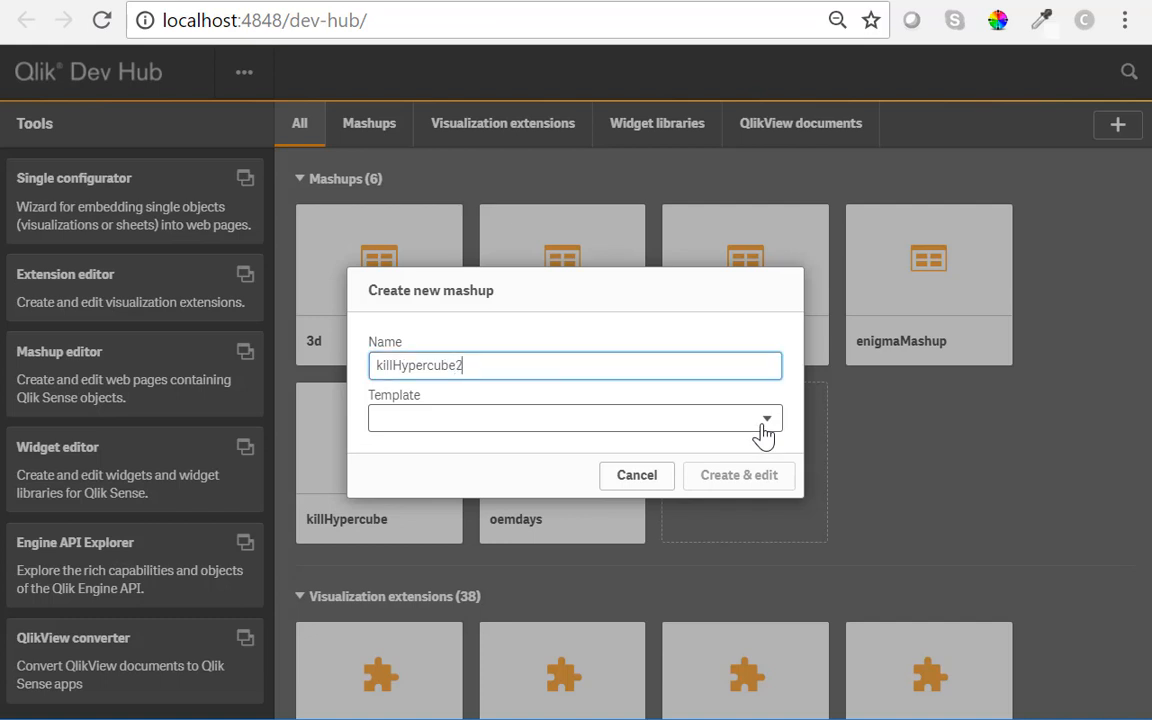
{"action": "left_click", "coordinate": [765, 418]}
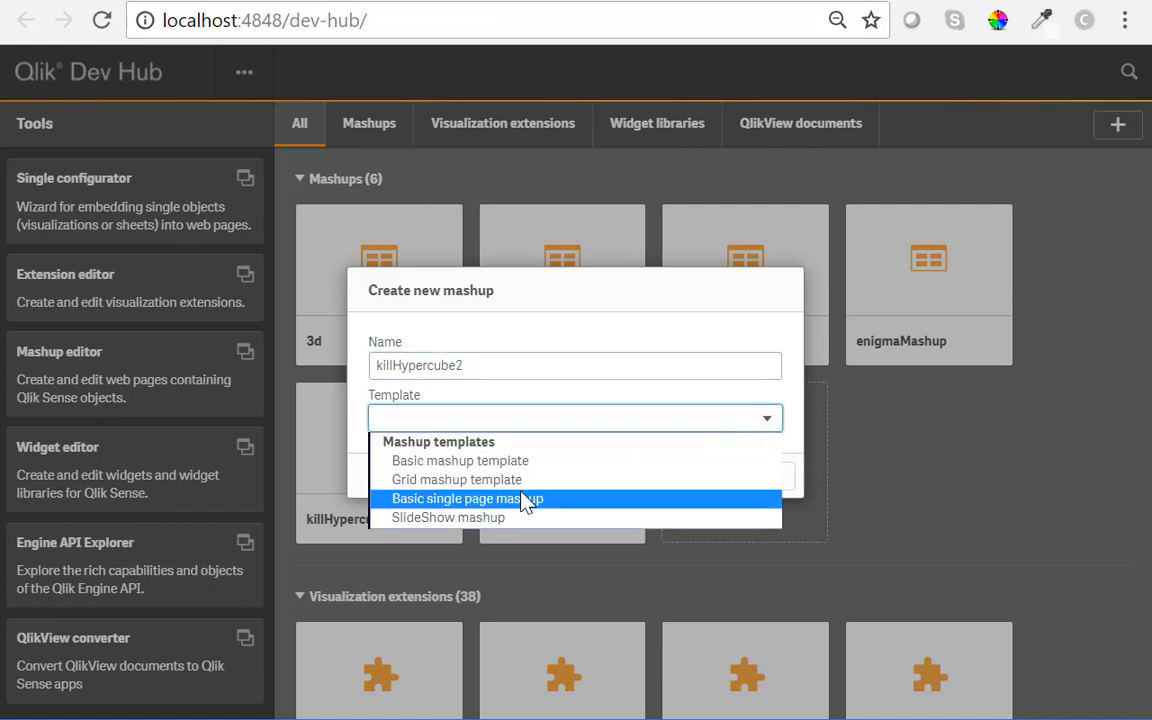
{"action": "left_click", "coordinate": [459, 498]}
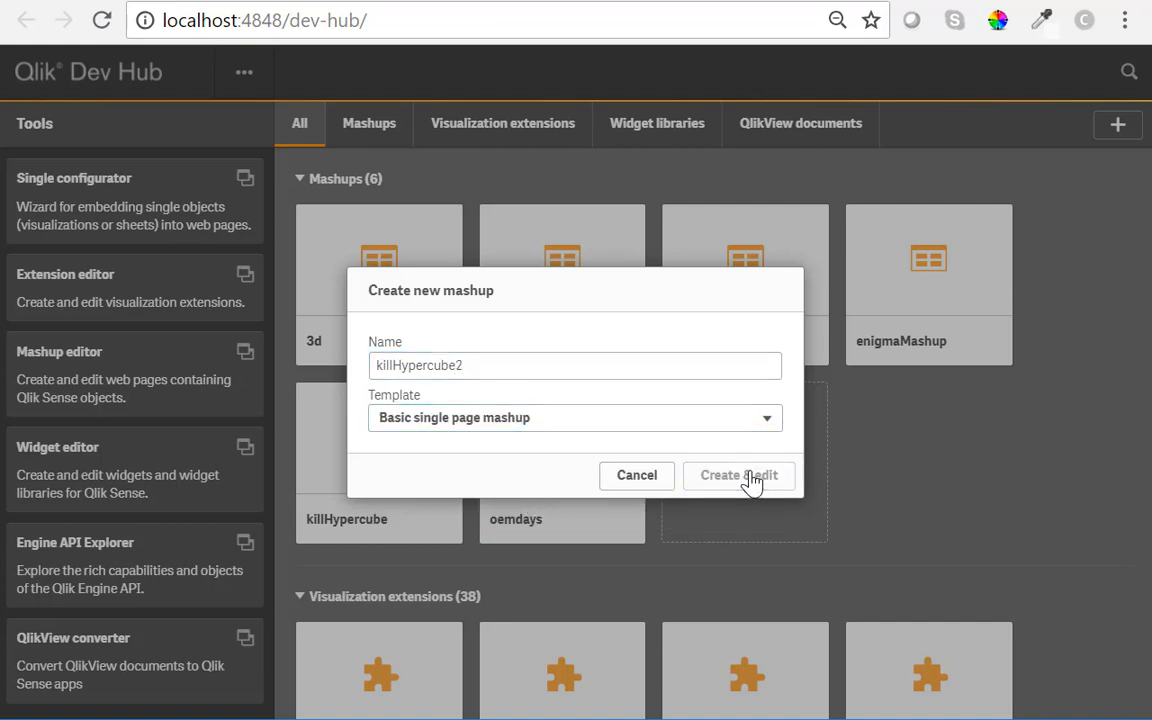
{"action": "left_click", "coordinate": [739, 475]}
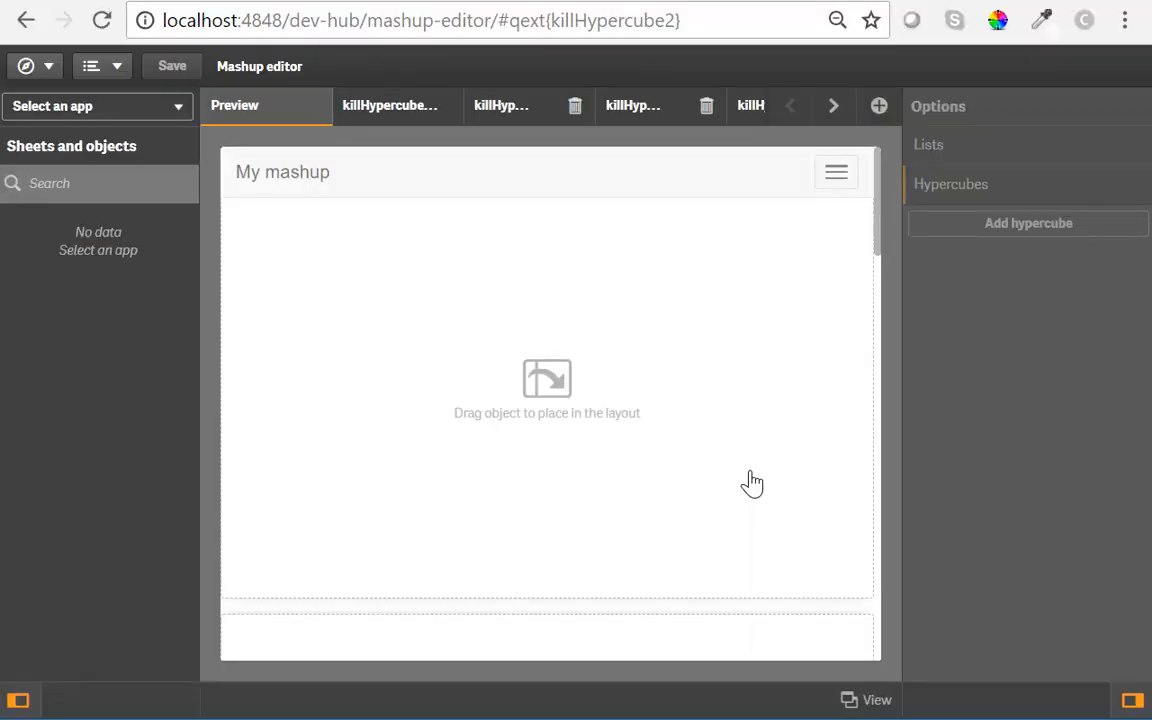
- Connect Executive Dashboard.qvf, browse its sheets and objects, and view the qext file
{"action": "left_click", "coordinate": [90, 105]}
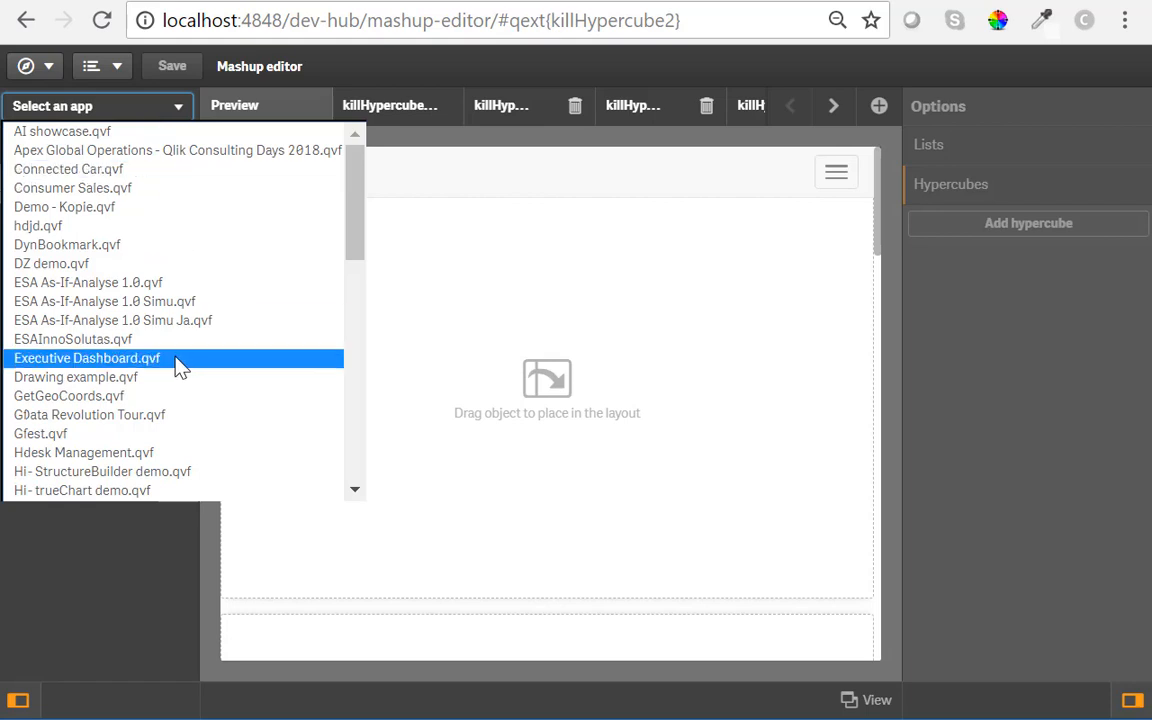
{"action": "left_click", "coordinate": [87, 358]}
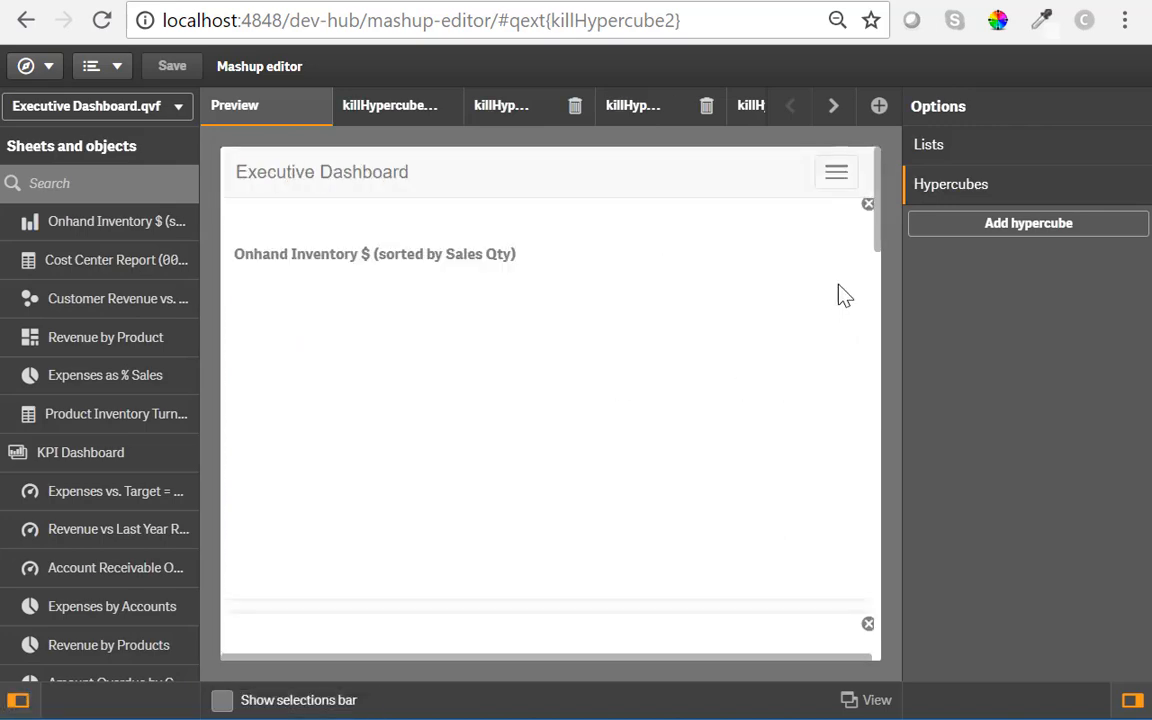
{"action": "scroll", "scroll_direction": "down", "scroll_amount": 3}
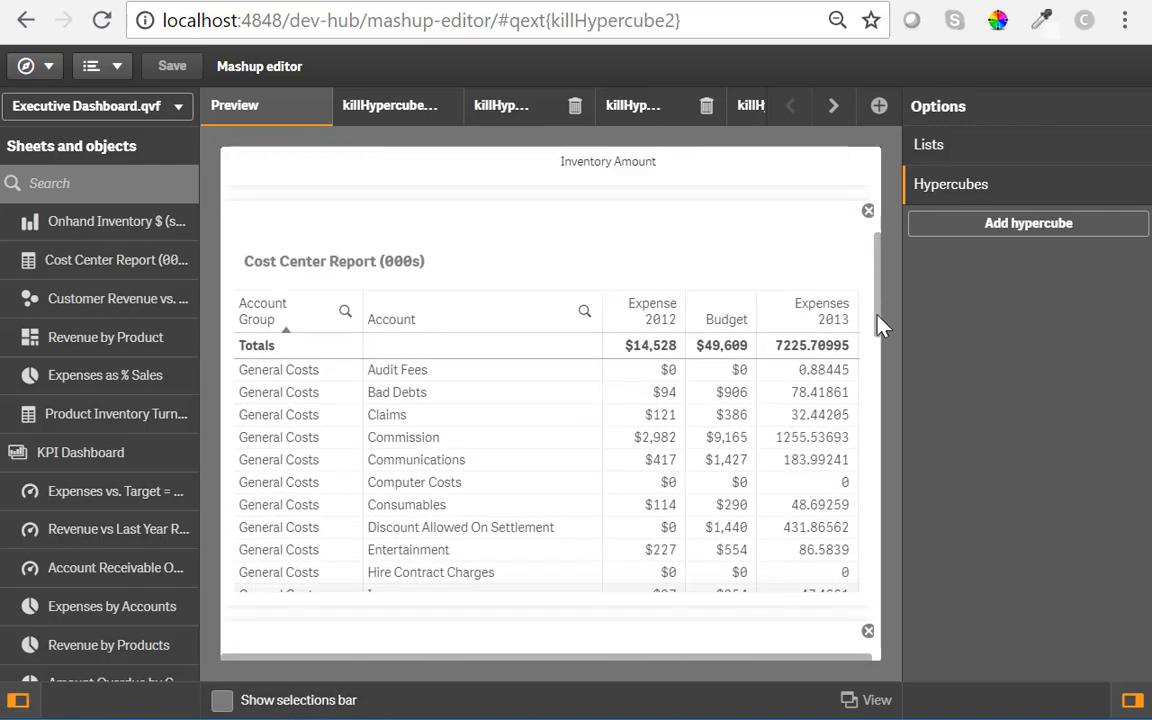
{"action": "scroll", "scroll_direction": "down", "scroll_amount": 3}
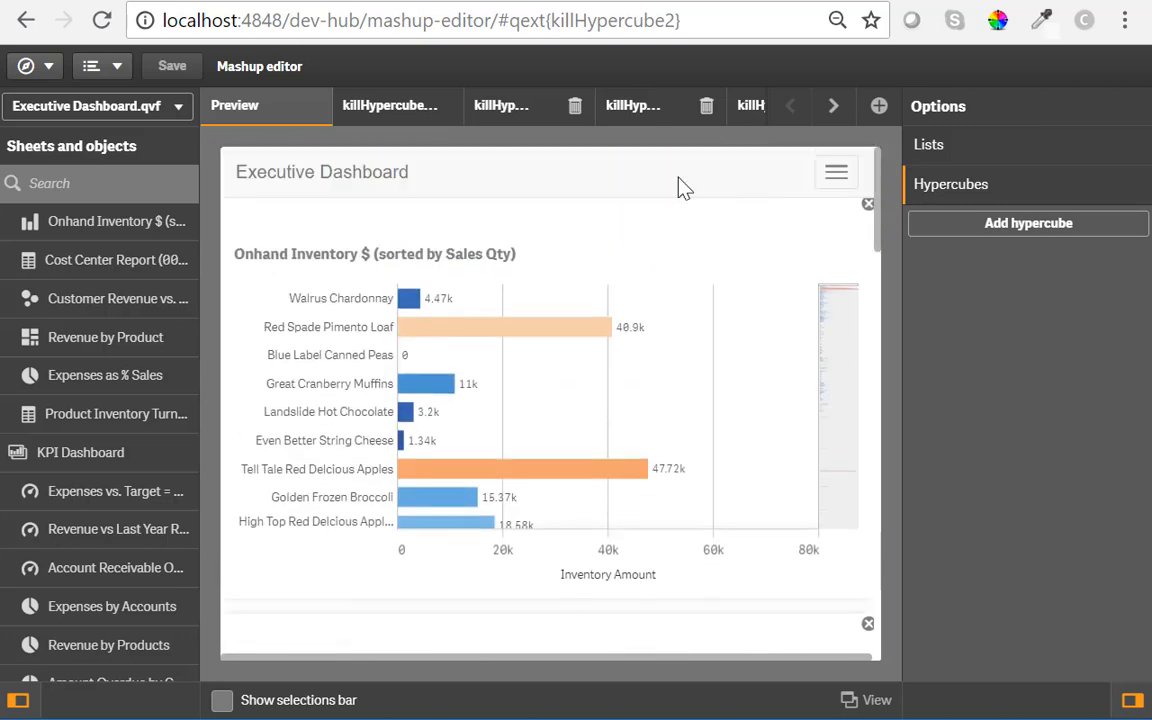
{"action": "left_click", "coordinate": [389, 105]}
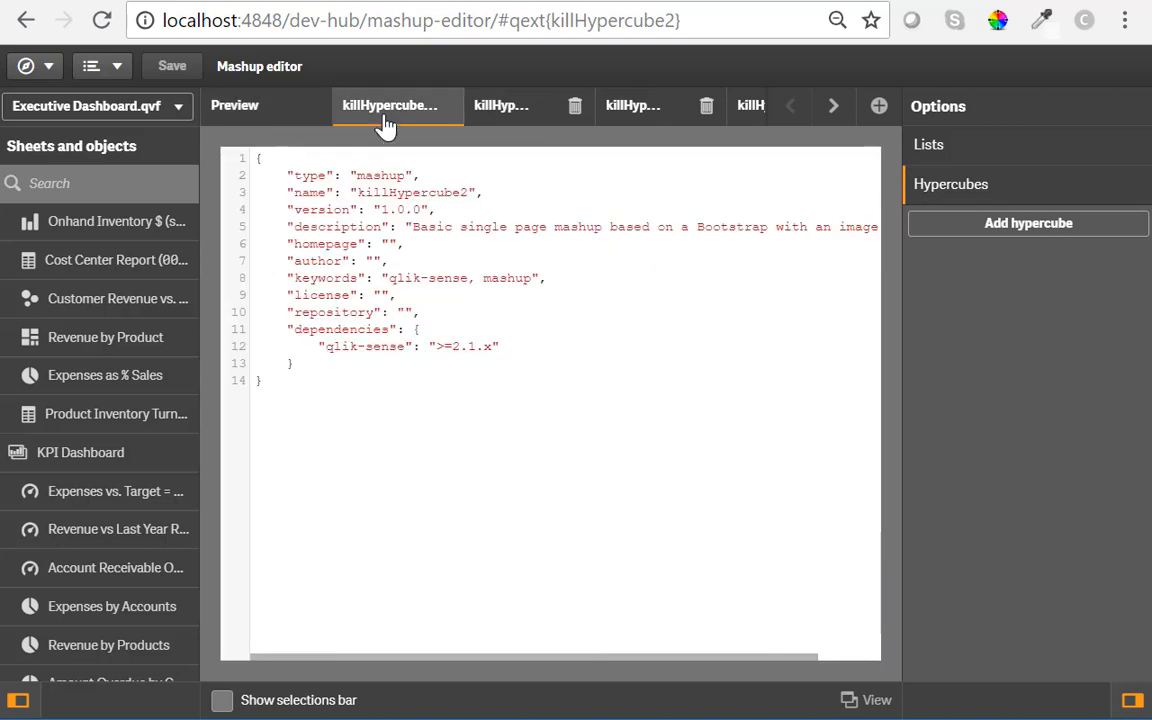
- Scroll through the mashup's HTML file
{"action": "left_click", "coordinate": [500, 105]}
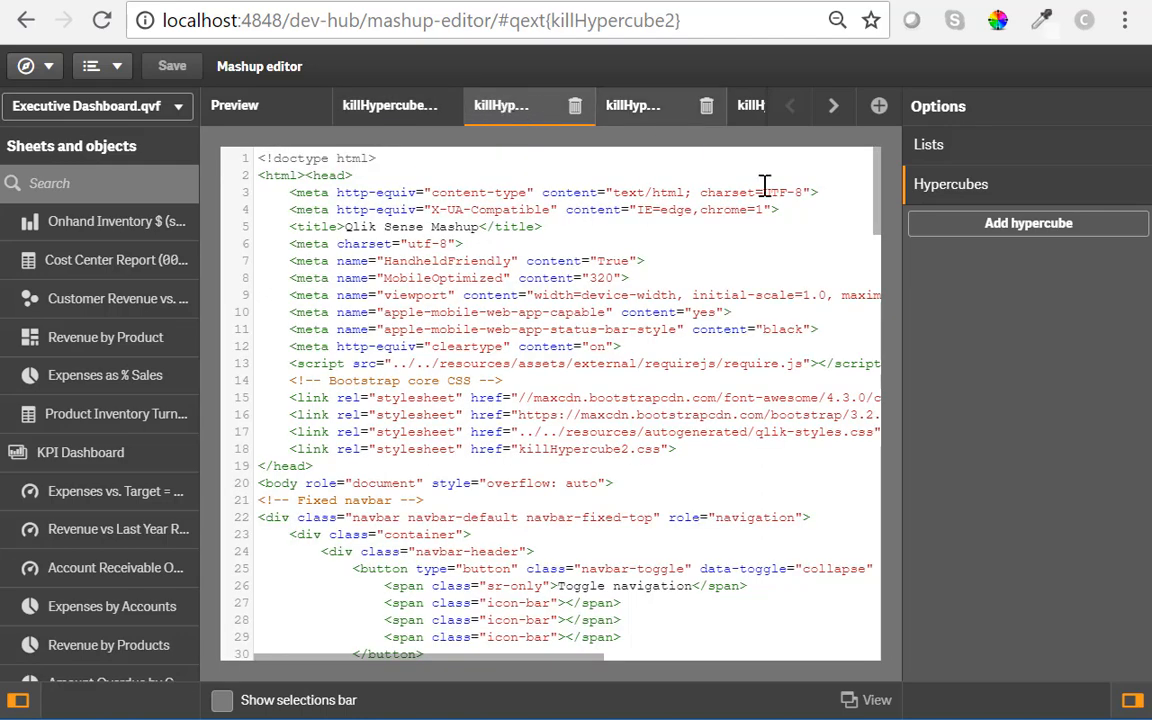
{"action": "scroll", "scroll_direction": "down", "scroll_amount": 3}
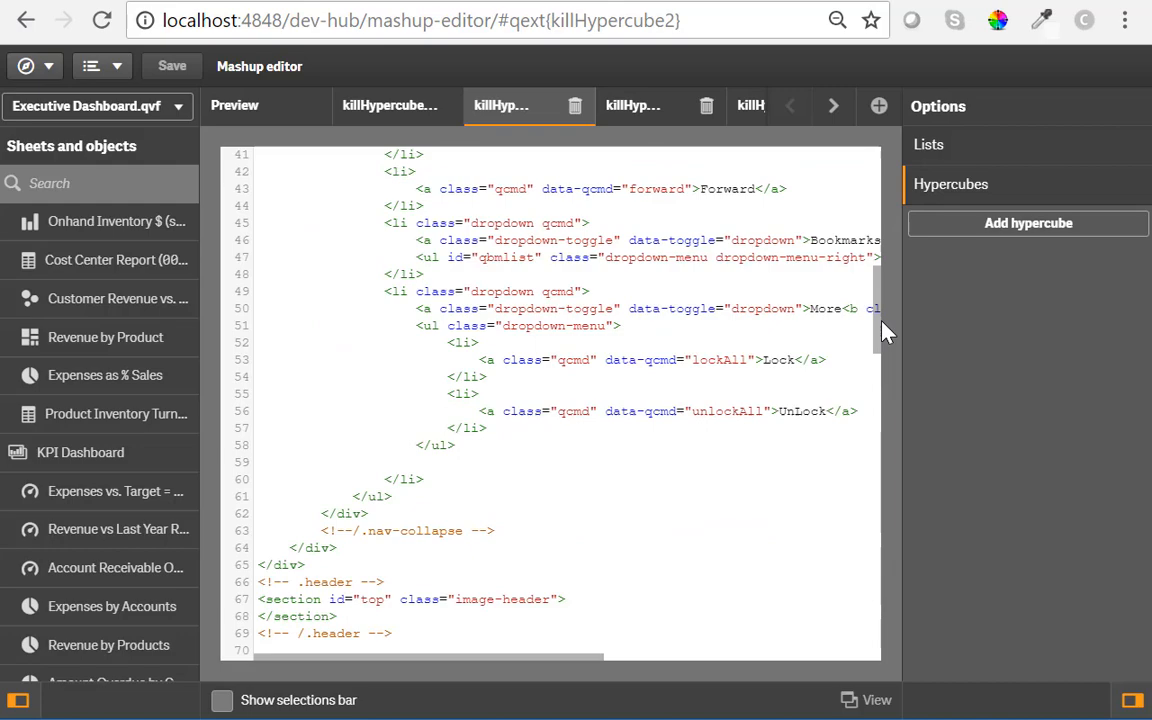
{"action": "scroll", "scroll_direction": "down", "scroll_amount": 3}
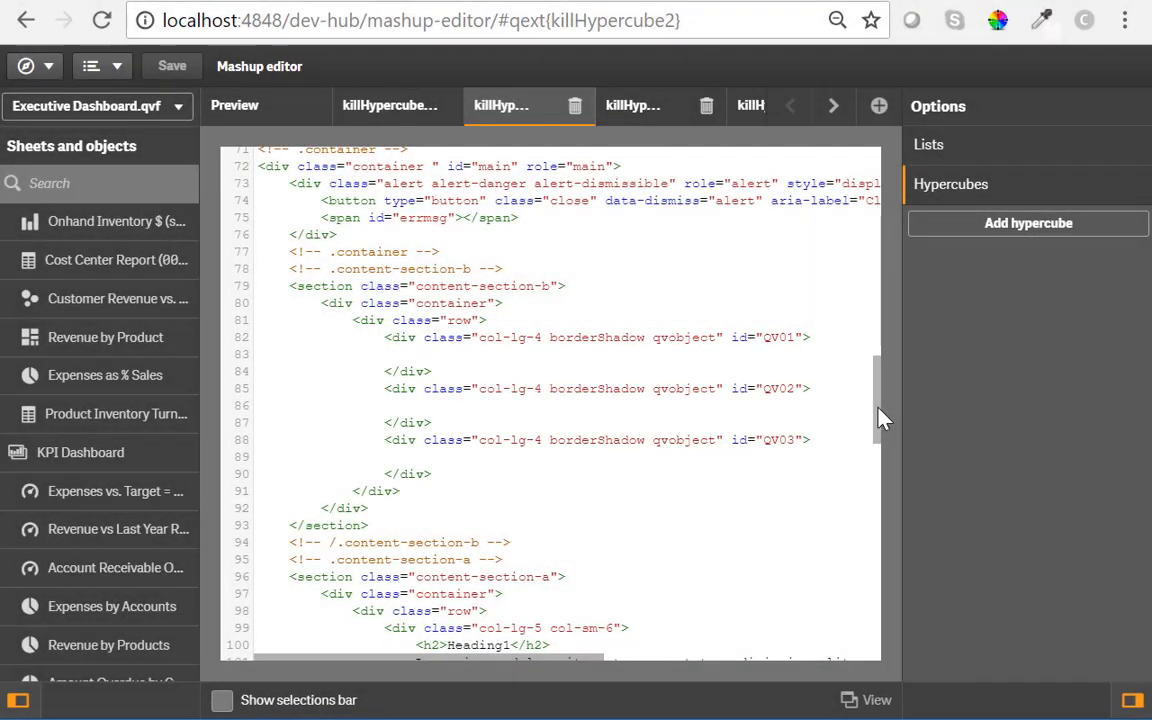
{"action": "scroll", "scroll_direction": "down", "scroll_amount": 3}
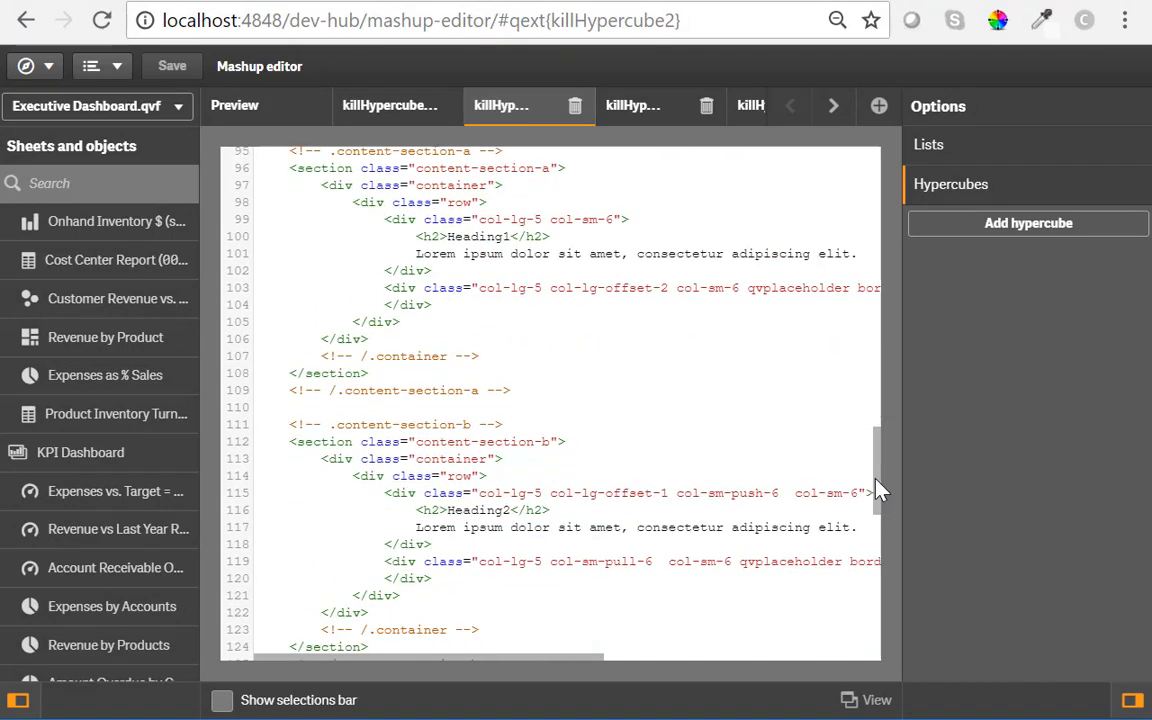
{"action": "scroll", "scroll_direction": "down", "scroll_amount": 3}
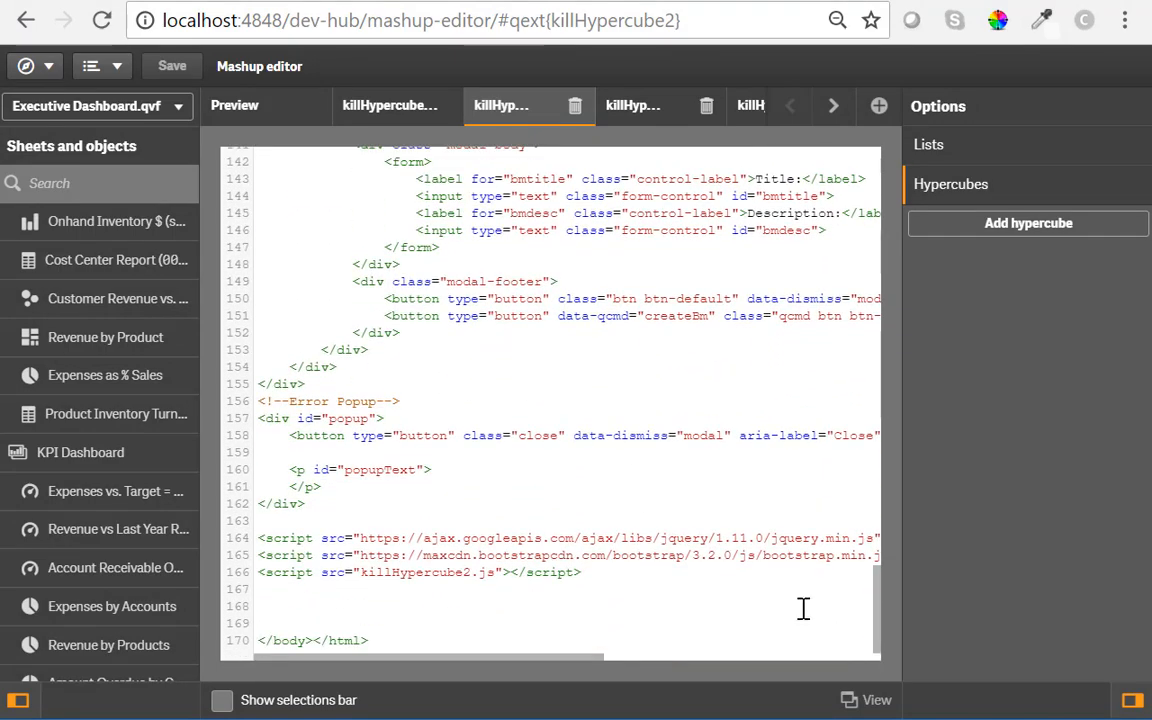
- Go to the JavaScript file's three getObject calls for QV01–QV03
{"action": "left_click", "coordinate": [632, 105]}
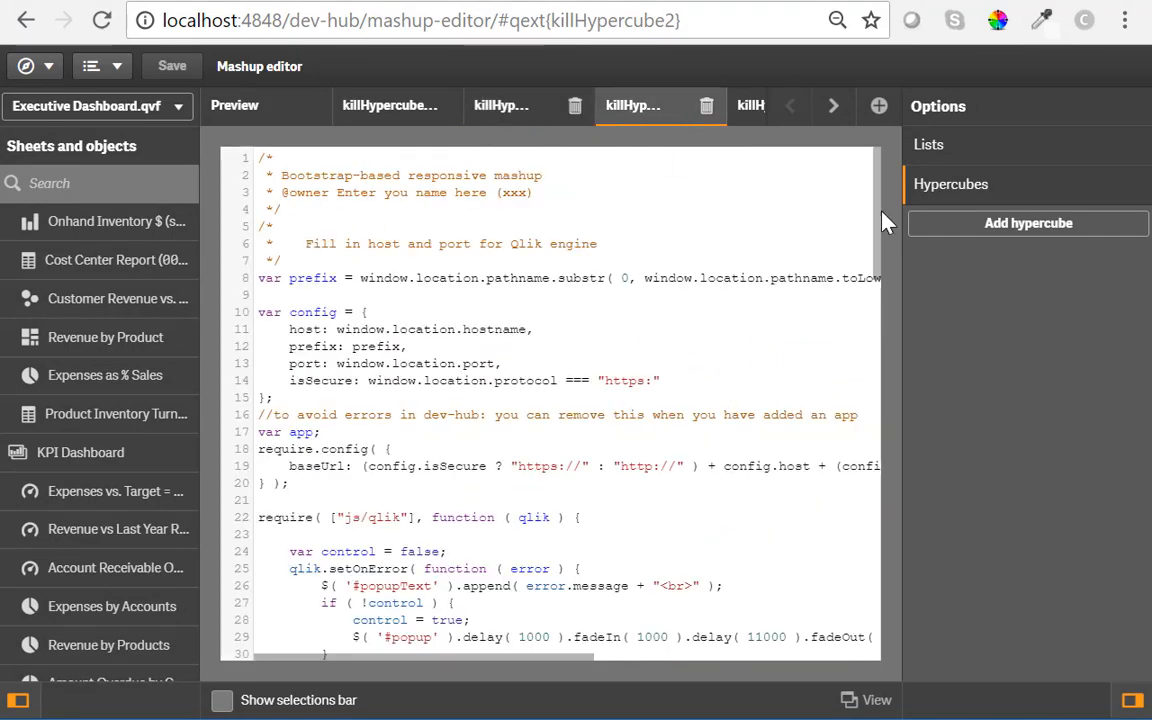
{"action": "scroll", "scroll_direction": "down", "scroll_amount": 3}
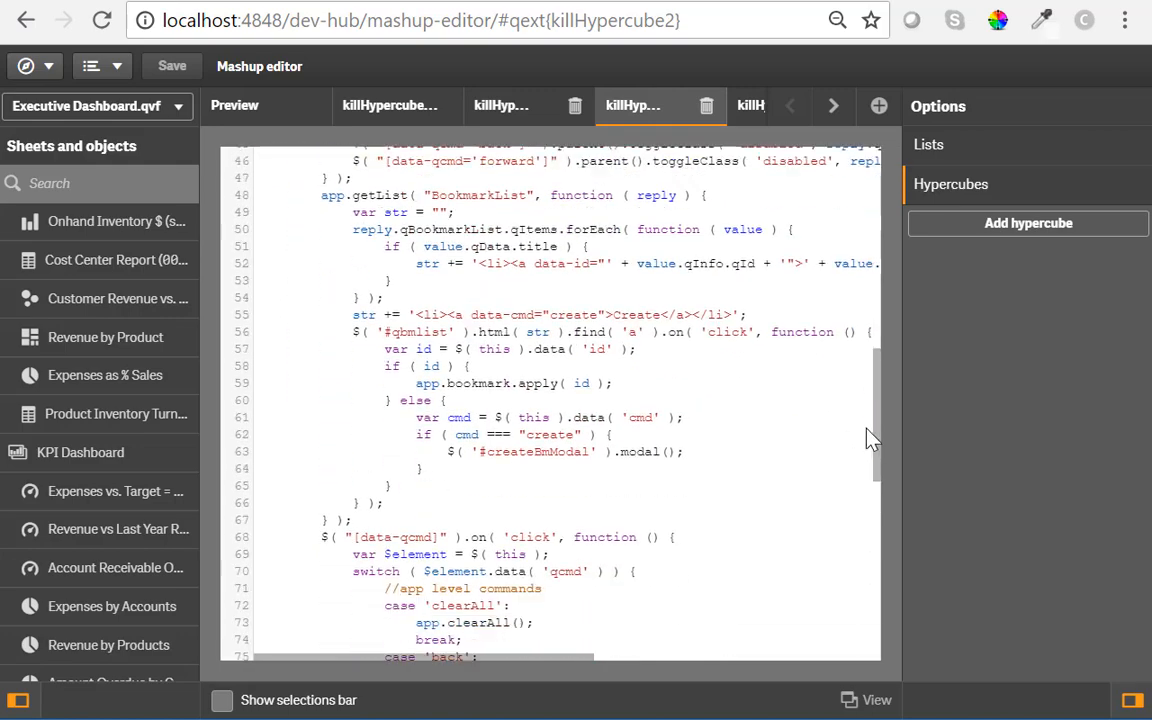
{"action": "scroll", "scroll_direction": "down", "scroll_amount": 3}
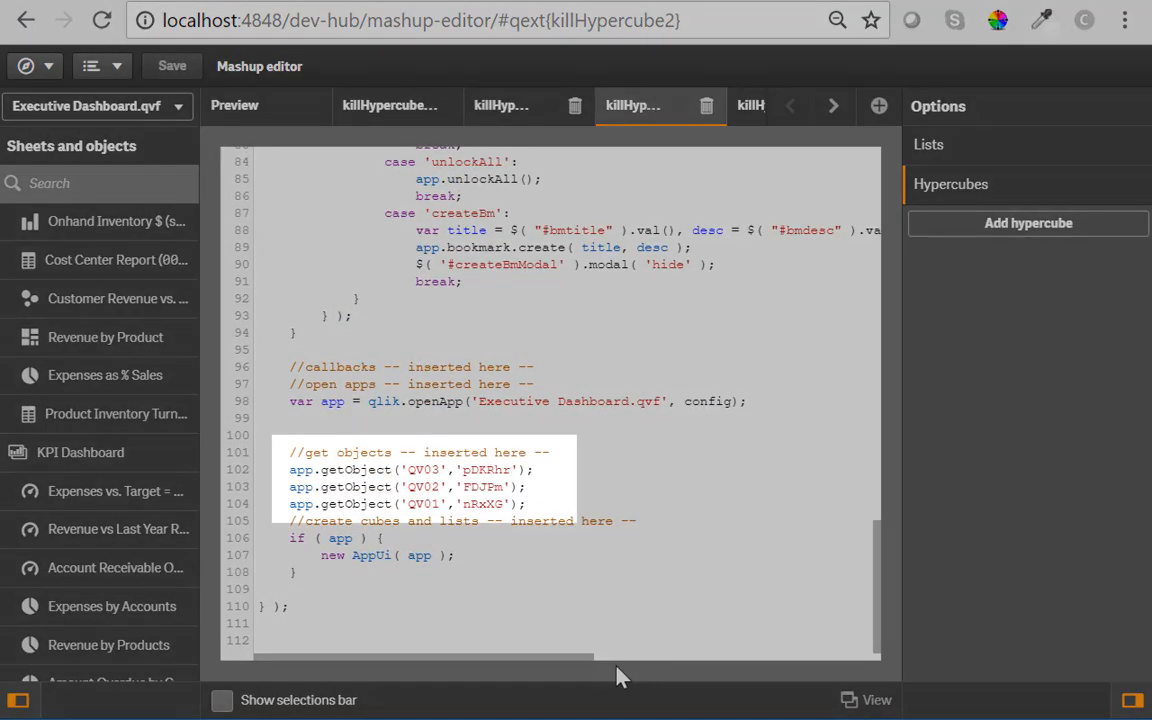
{"action": "mouse_move", "coordinate": [860, 600]}
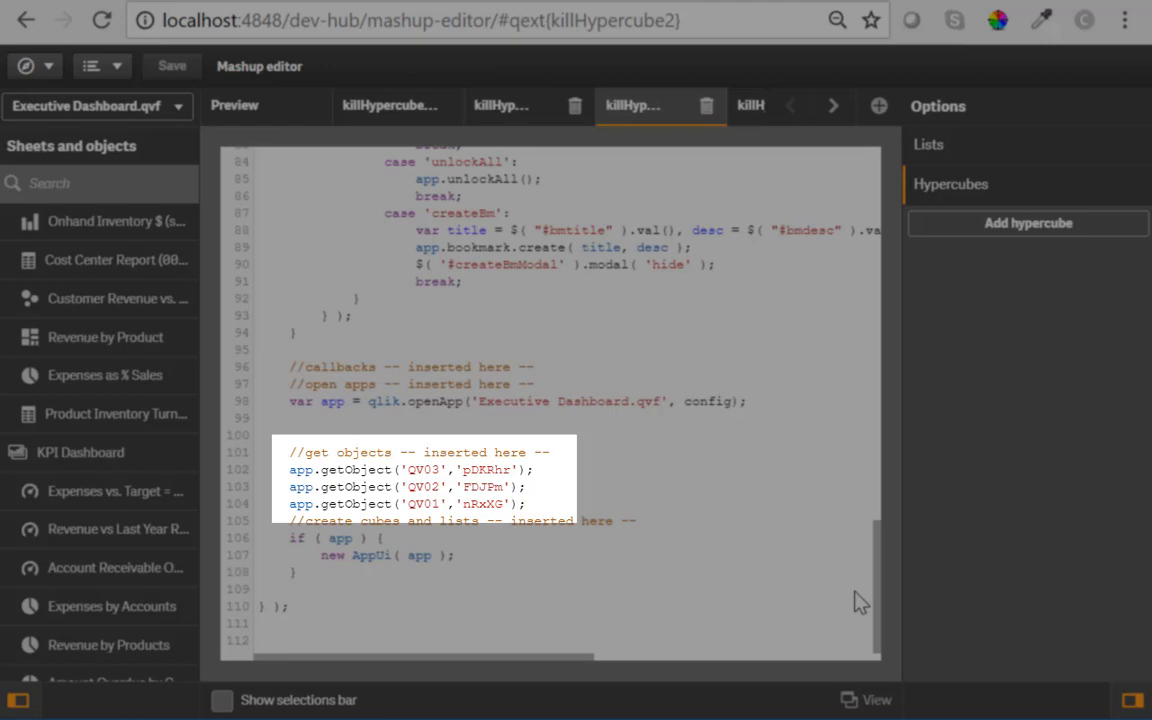
{"action": "left_click", "coordinate": [550, 452]}
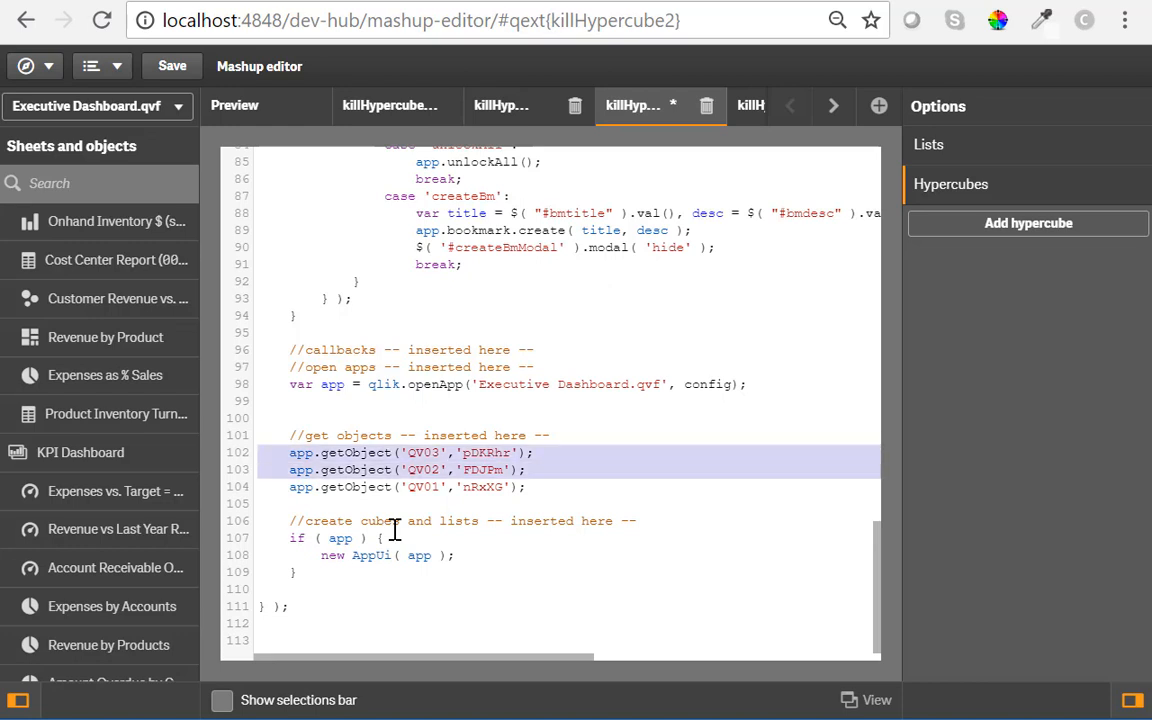
- Copy the three getObject lines and delete all three charts, including inventory, from the preview layout
{"action": "key", "text": "ctrl+c"}
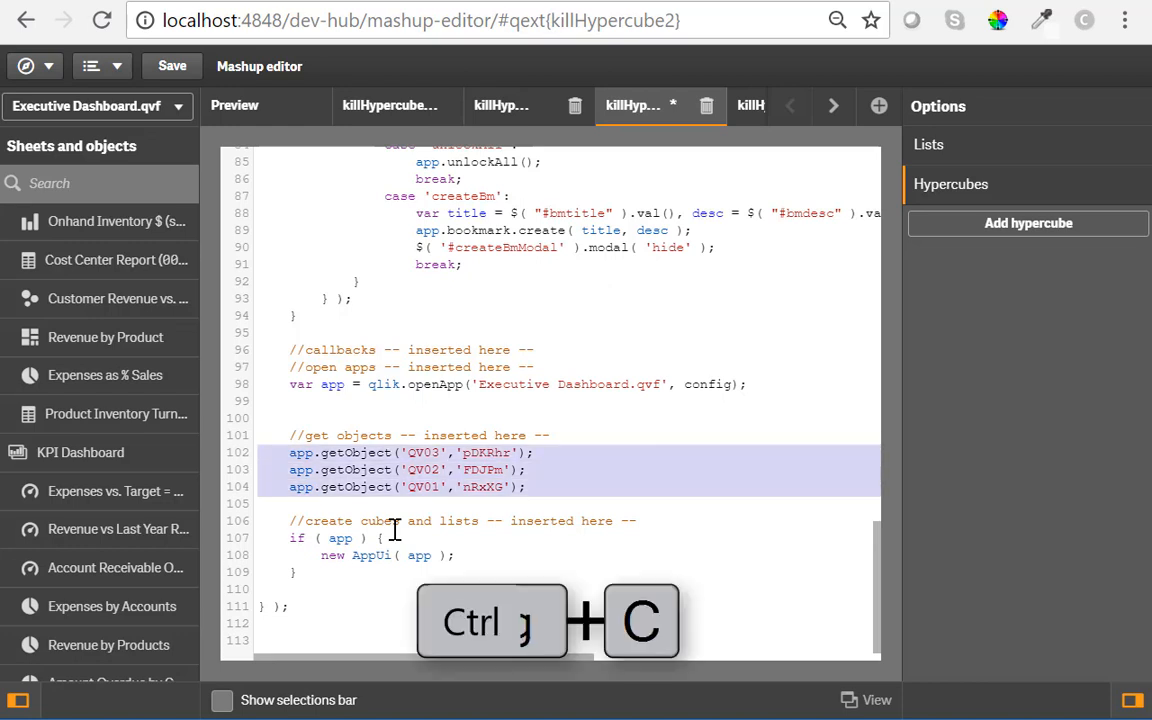
{"action": "left_click", "coordinate": [234, 105]}
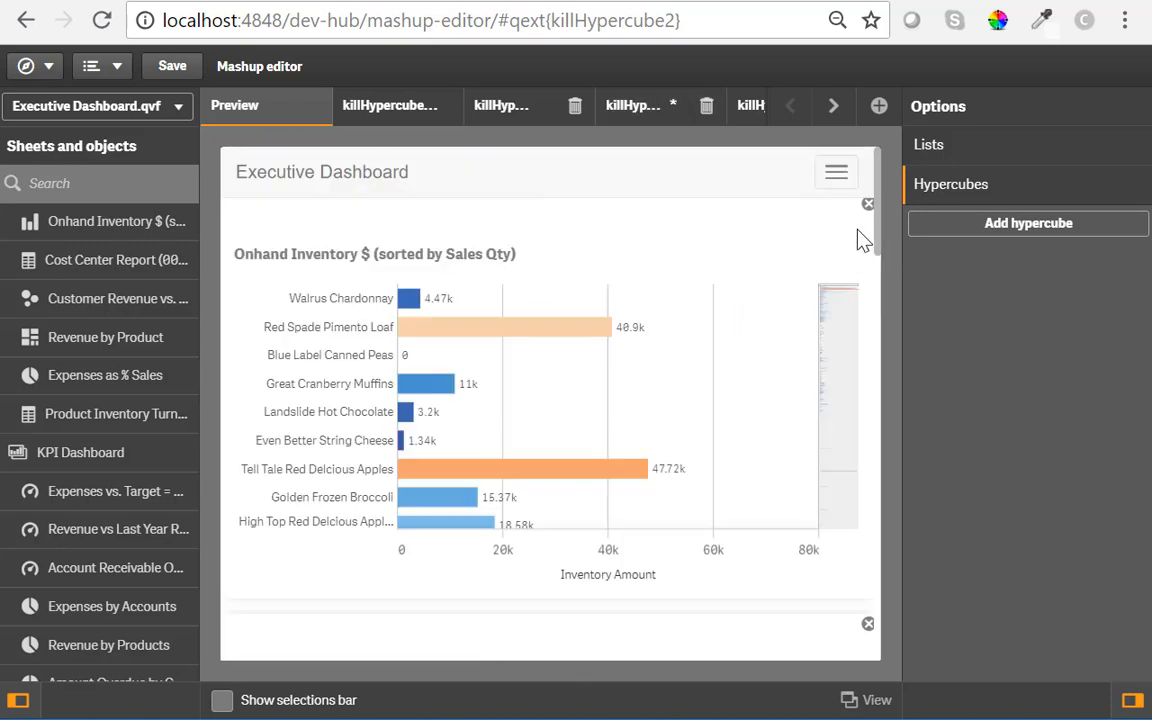
{"action": "left_click", "coordinate": [867, 204]}
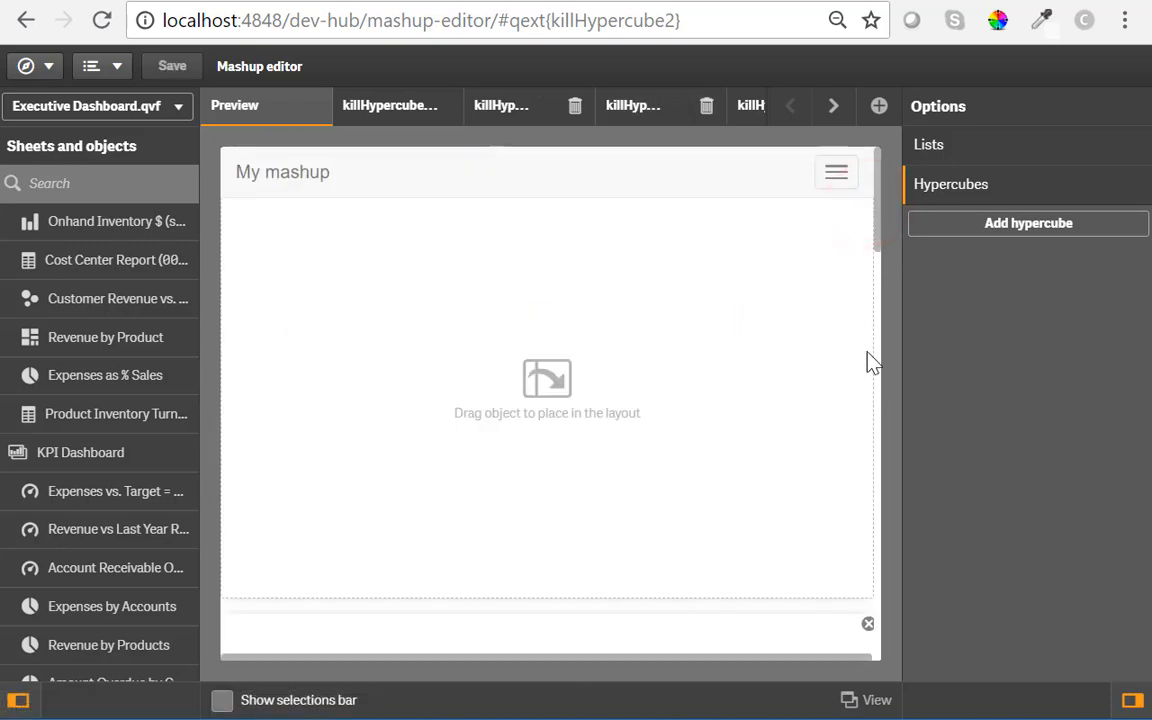
{"action": "left_click", "coordinate": [867, 623]}
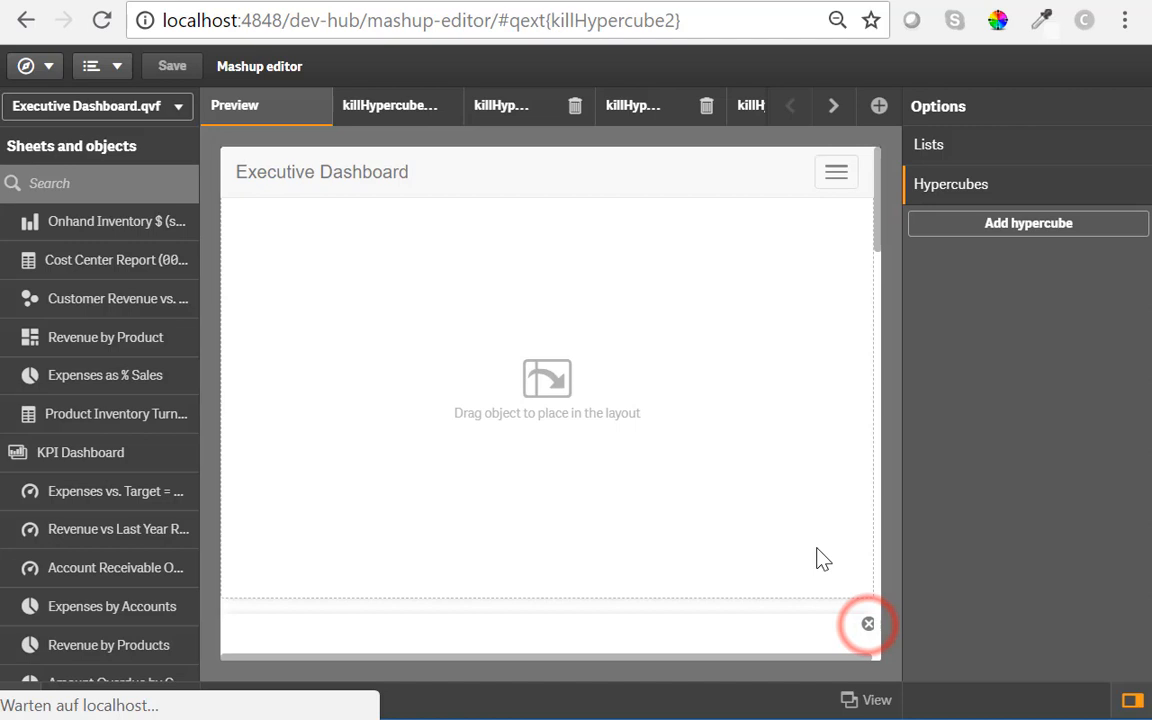
{"action": "left_click", "coordinate": [868, 623]}
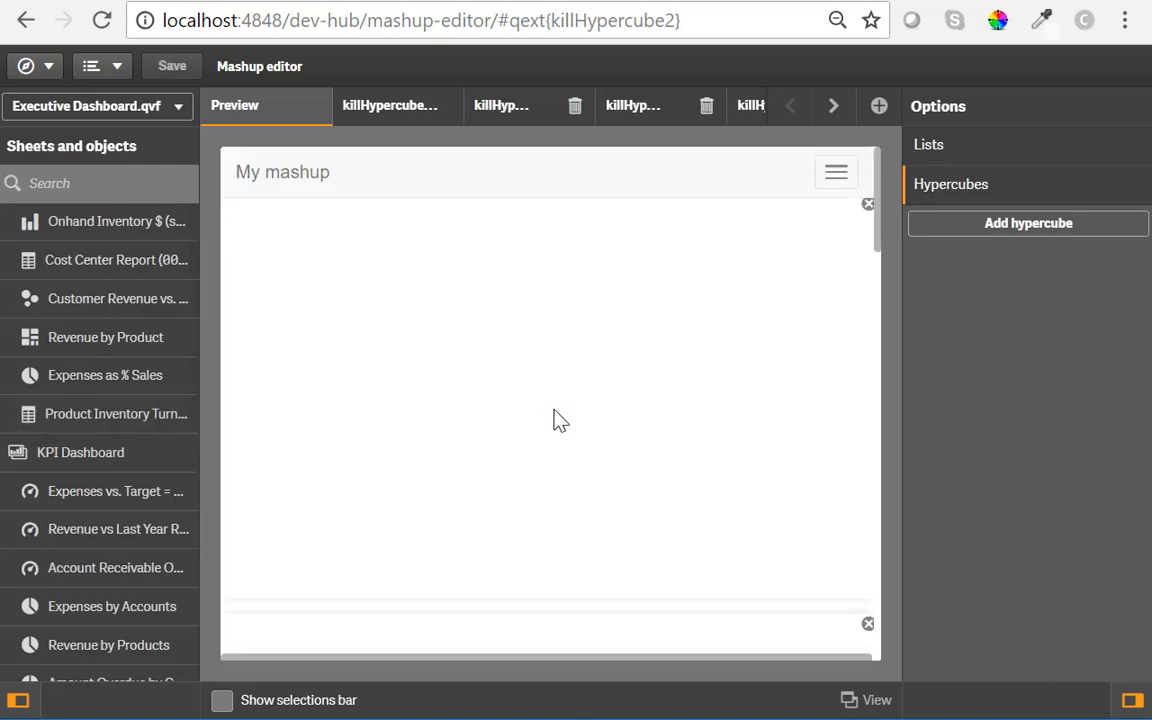
- Paste a second getObject block below the first and comment out the original three calls
{"action": "left_click", "coordinate": [632, 105]}
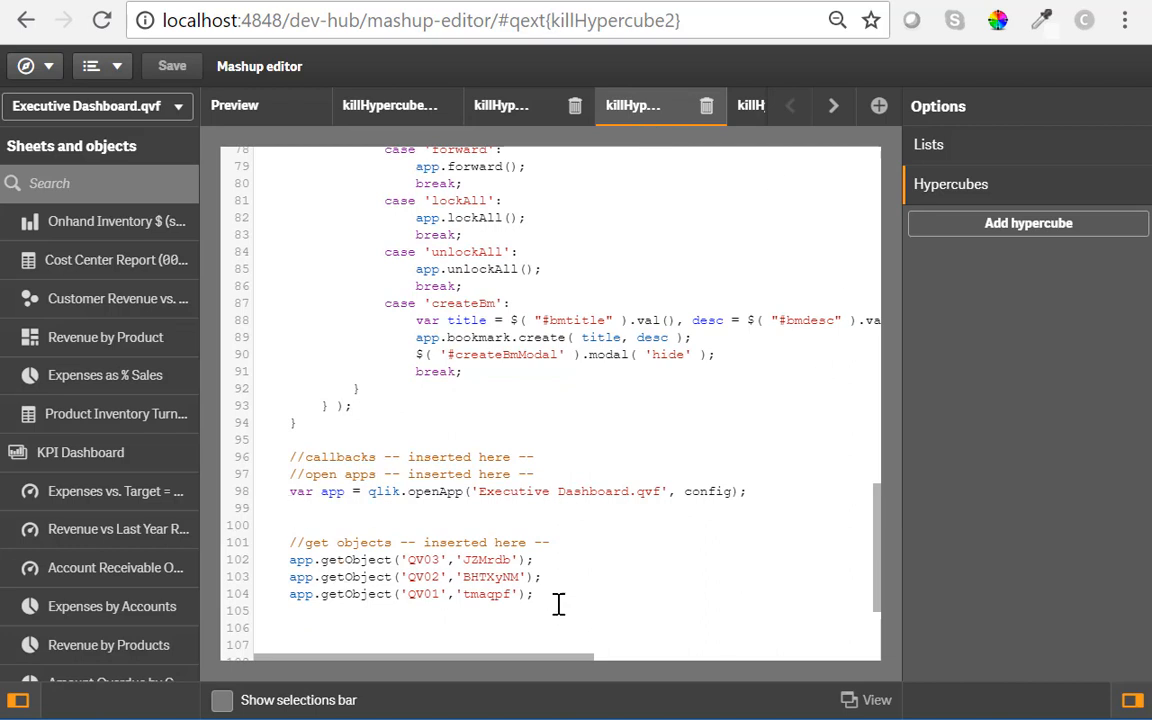
{"action": "type", "text": "/*"}
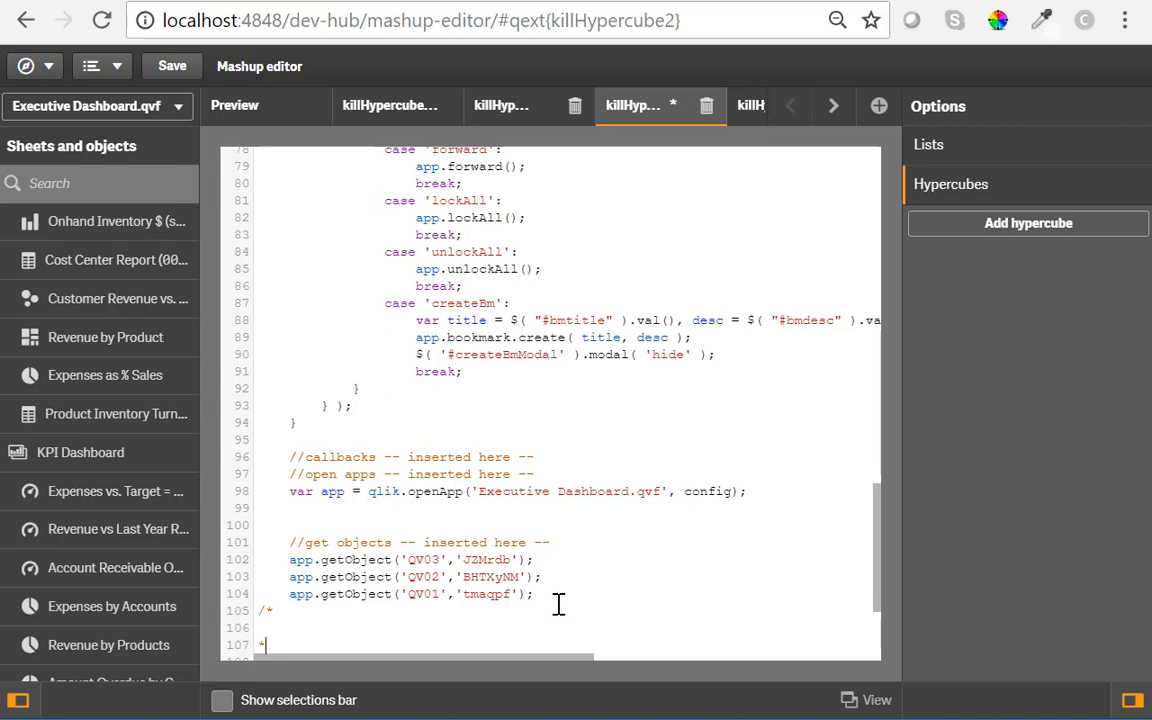
{"action": "key", "text": "ctrl+v"}
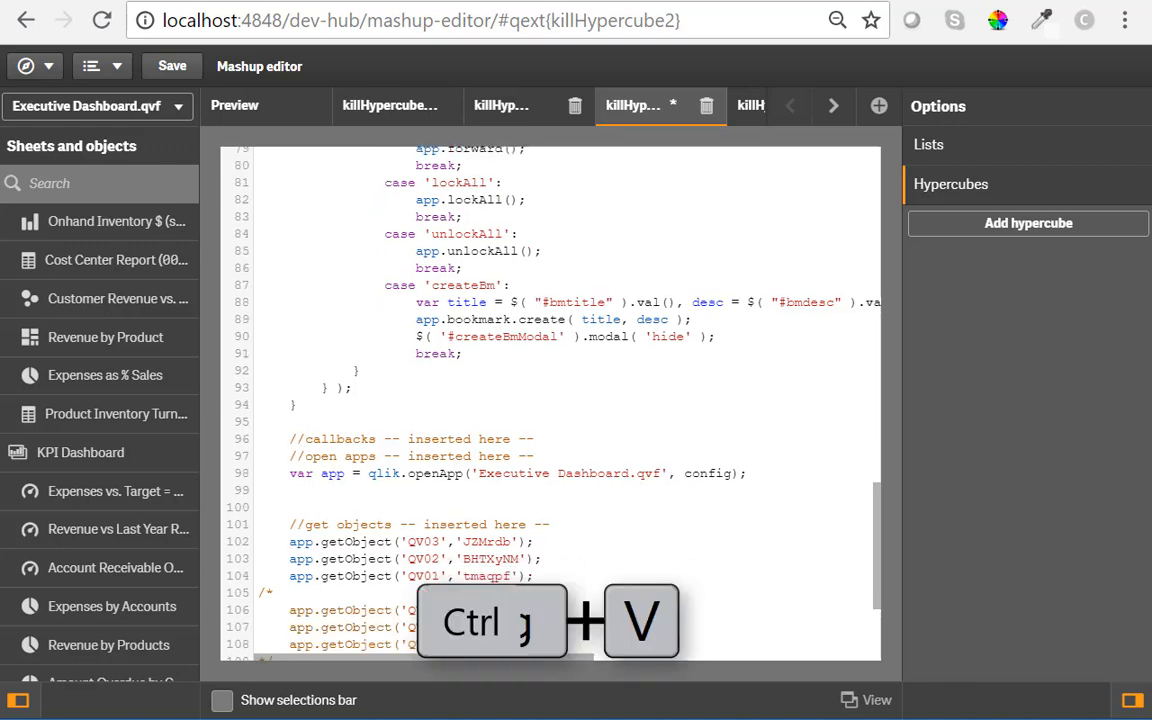
{"action": "key", "text": "ctrl+v"}
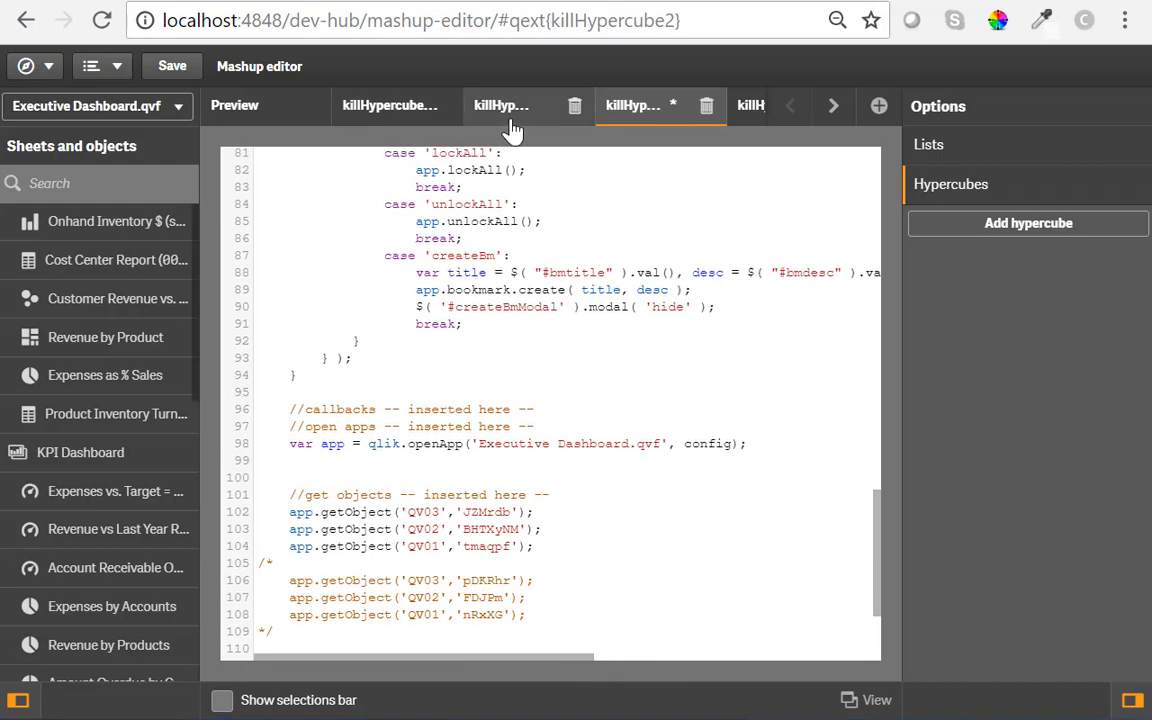
- Add Page 1 and Page 2 navbar links with data-qcmd page1/page2 before ClearAll, and save
{"action": "left_click", "coordinate": [500, 105]}
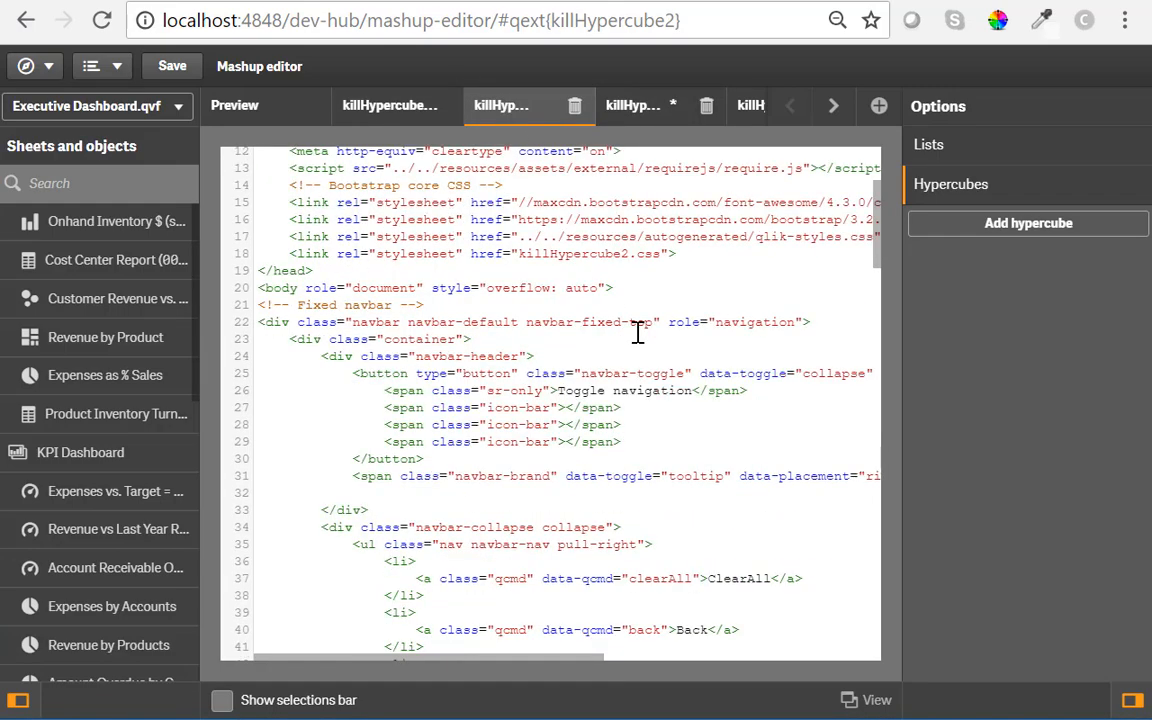
{"action": "scroll", "scroll_direction": "down", "scroll_amount": 3}
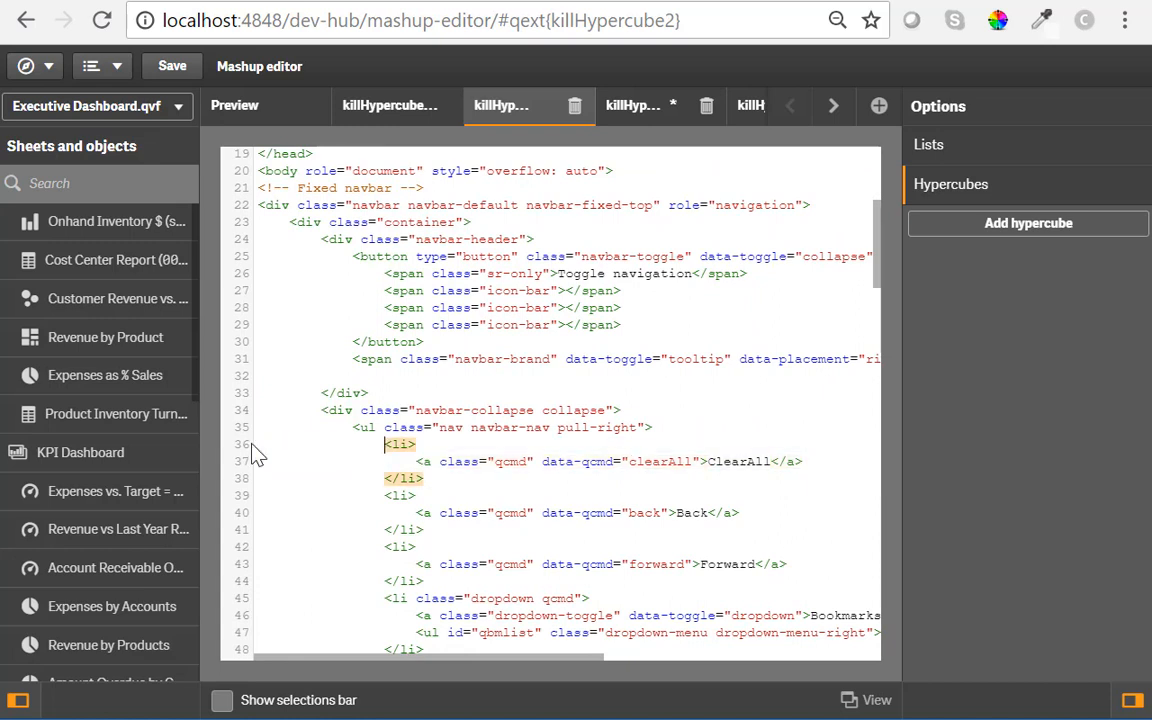
{"action": "key", "text": "Backspace"}
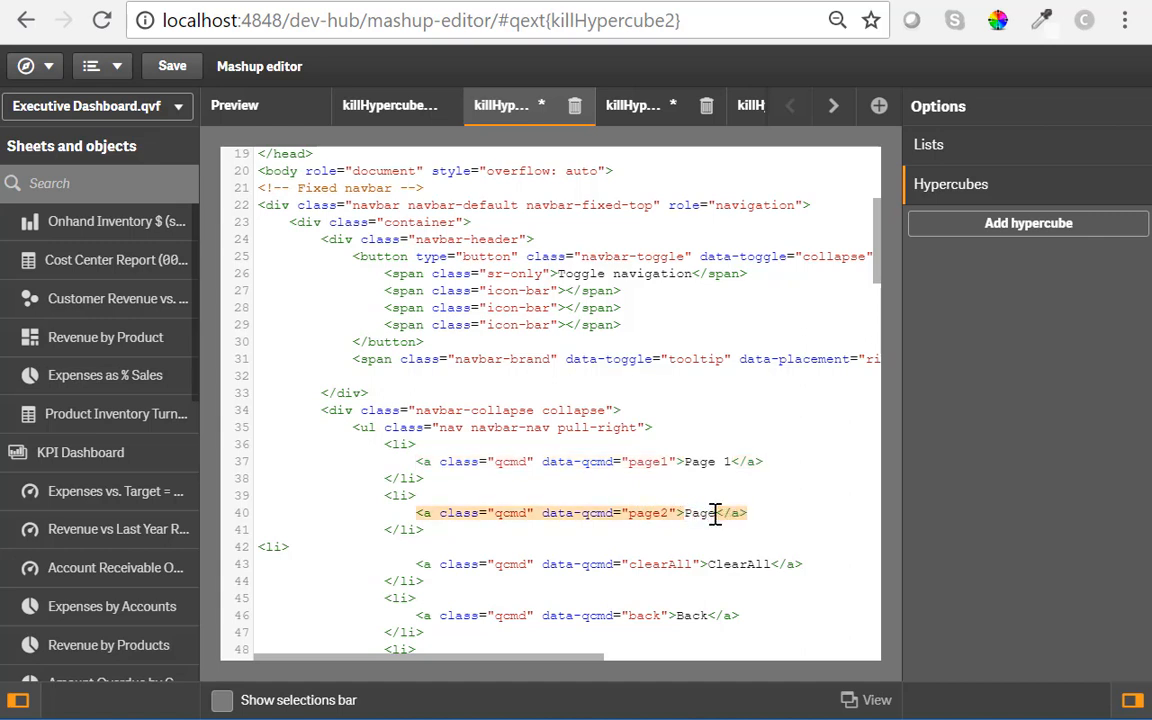
{"action": "type", "text": "2"}
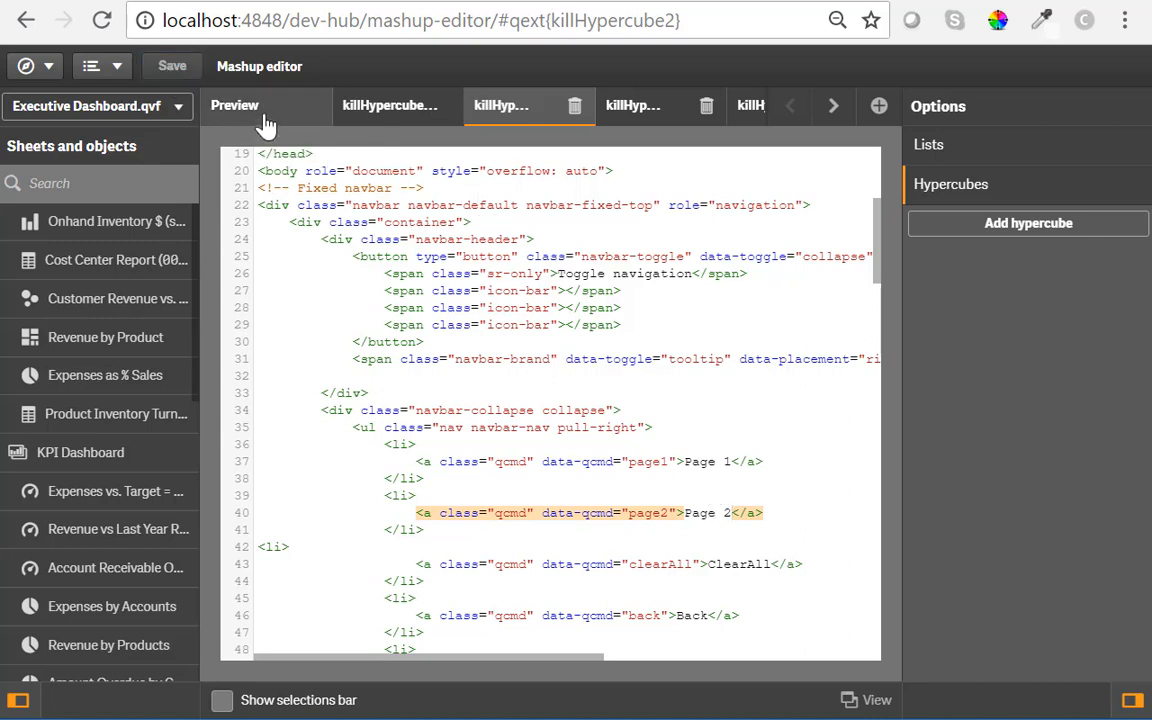
- Preview the mashup to see the new Page 1 and Page 2 navbar links
{"action": "left_click", "coordinate": [234, 105]}
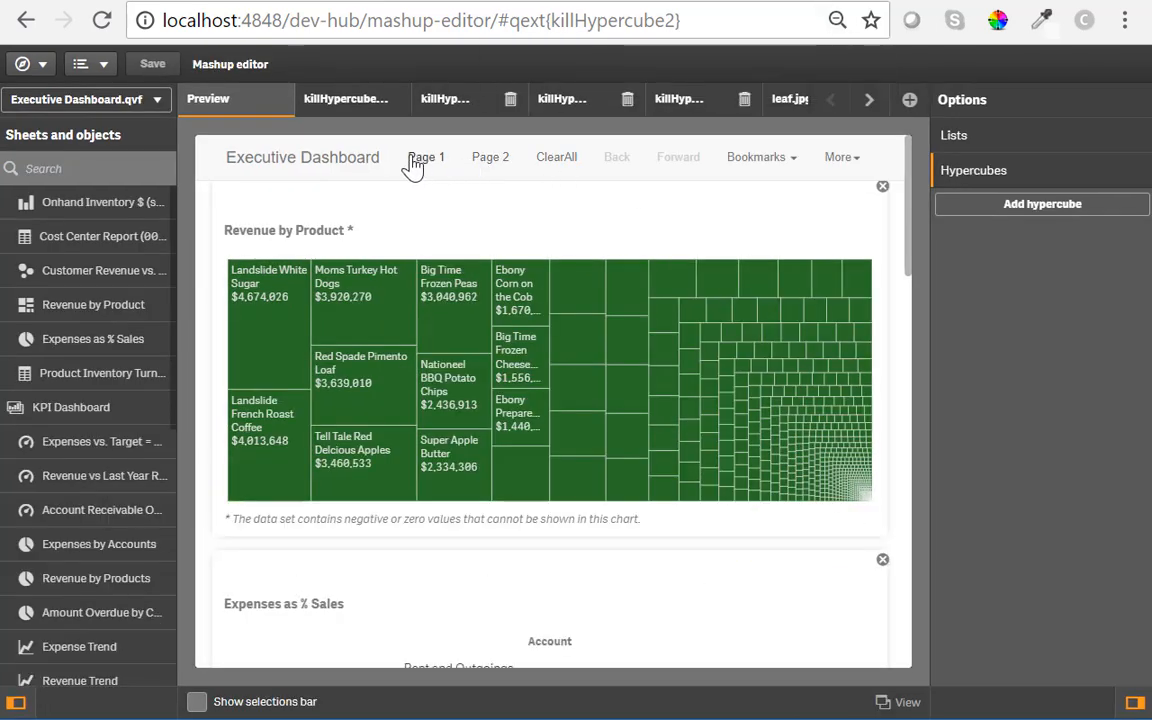
{"action": "mouse_move", "coordinate": [473, 165]}
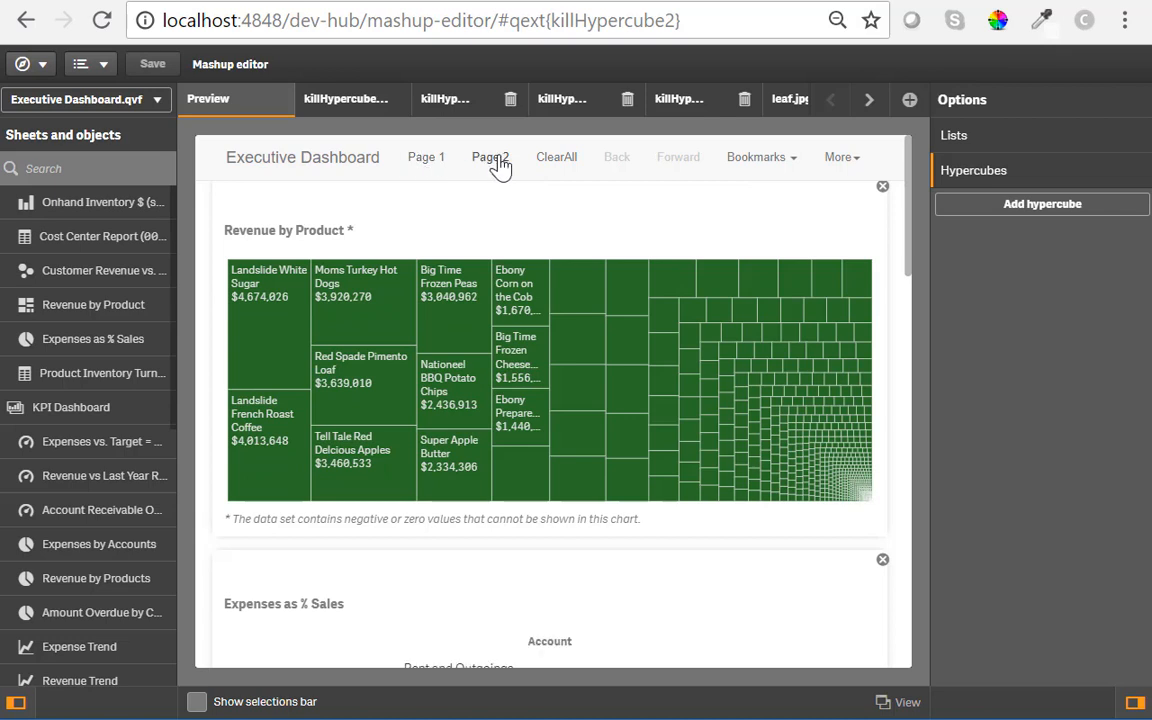
{"action": "mouse_move", "coordinate": [585, 105]}
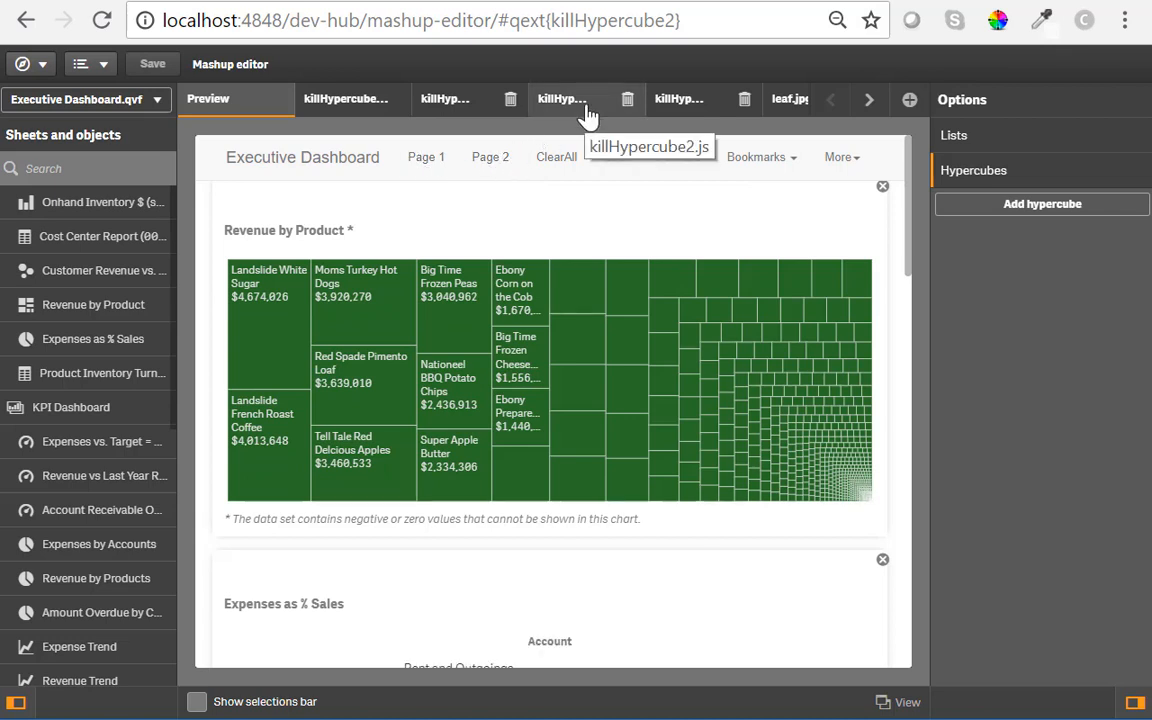
- Add case 'page1' and case 'page2' calling page1() and page2() in the script
{"action": "left_click", "coordinate": [562, 98]}
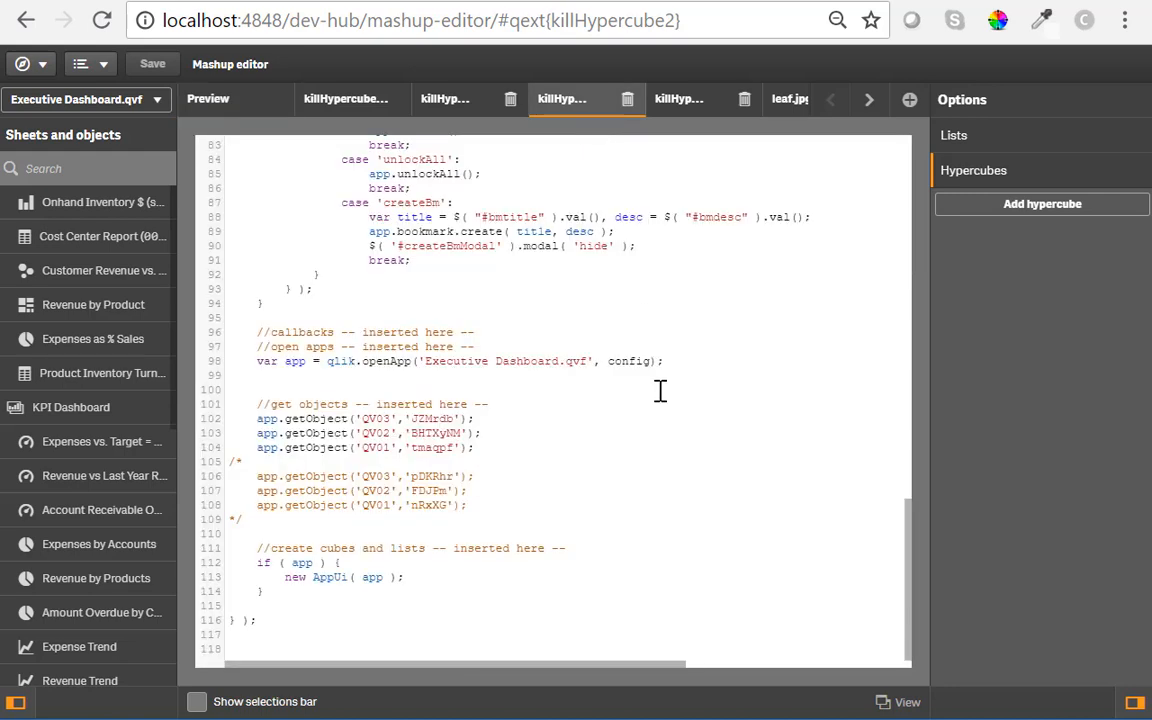
{"action": "scroll", "scroll_direction": "up", "scroll_amount": 3}
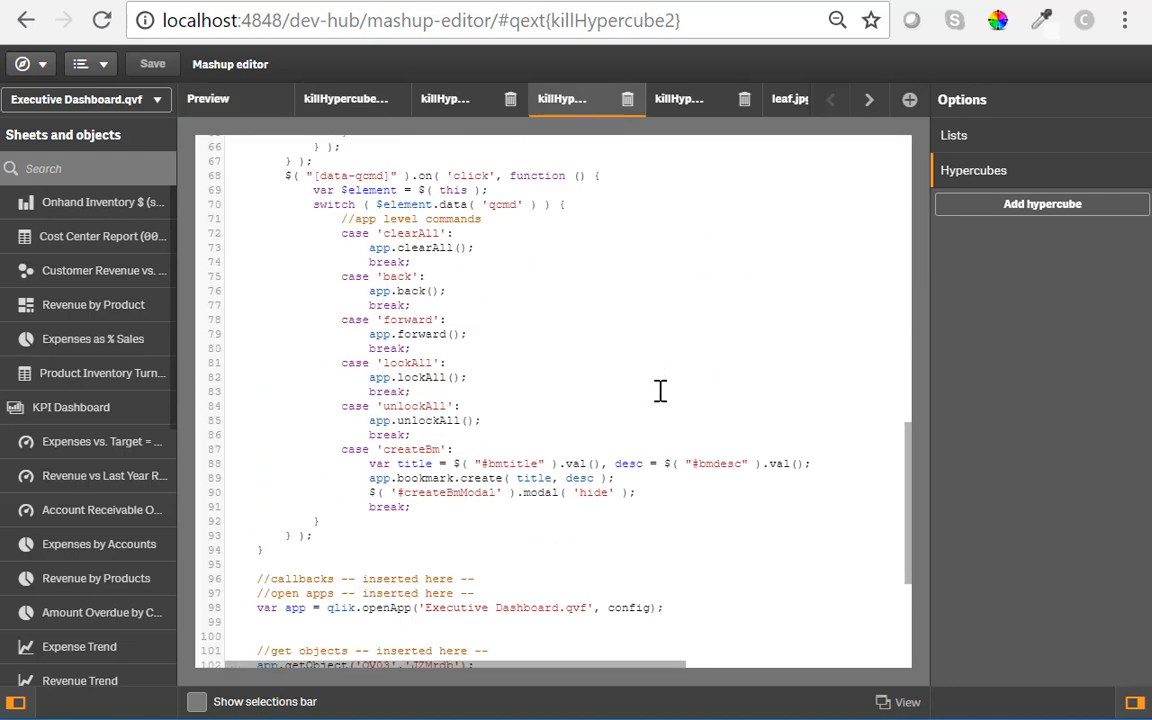
{"action": "scroll", "scroll_direction": "up", "scroll_amount": 3}
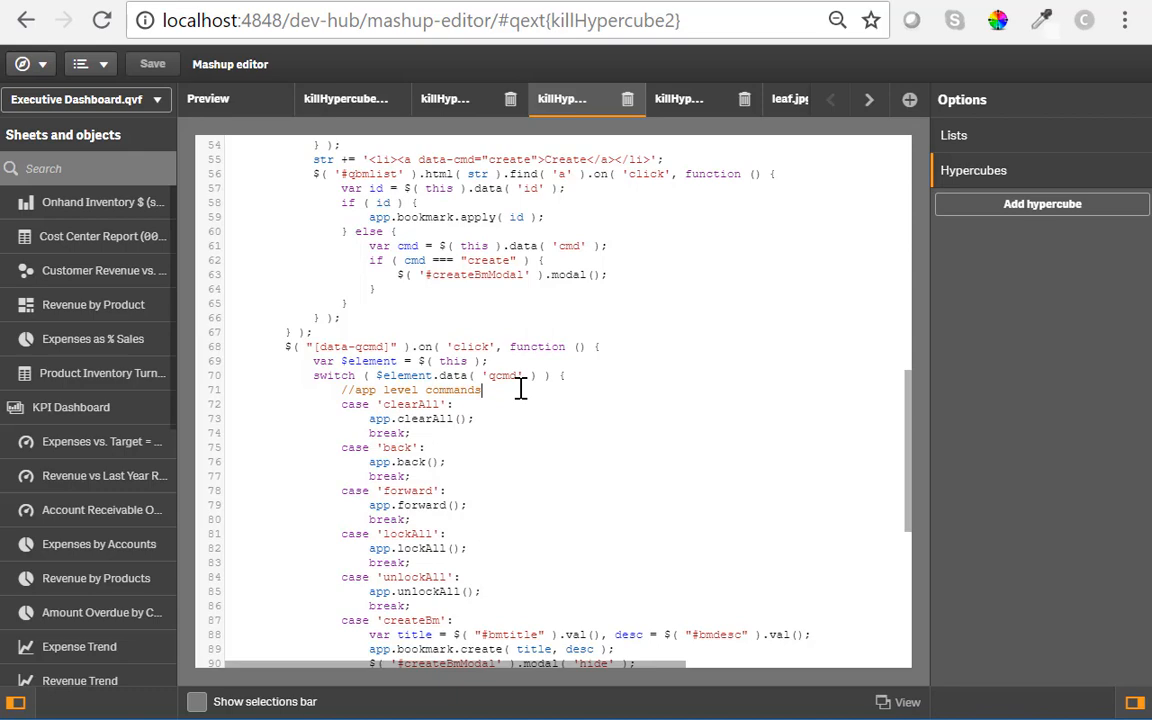
{"action": "key", "text": "enter"}
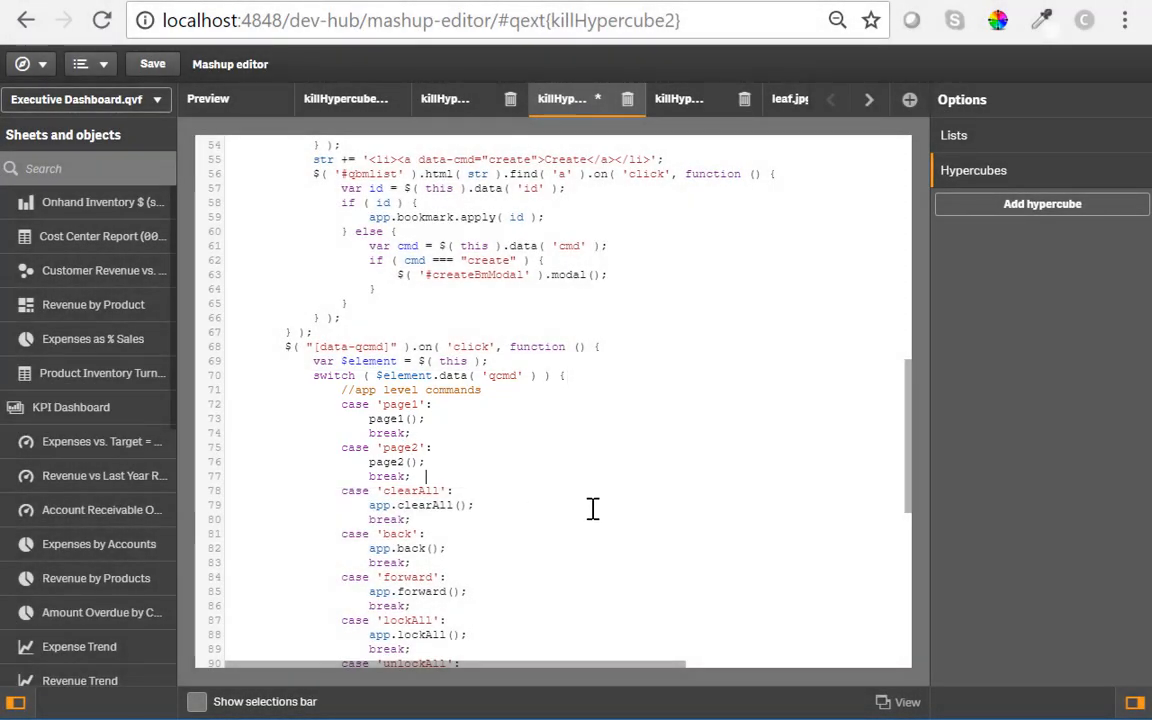
- Wrap each getObject group in function page1() and function page2(), removing the leftover comment marker
{"action": "scroll", "scroll_direction": "down", "scroll_amount": 3}
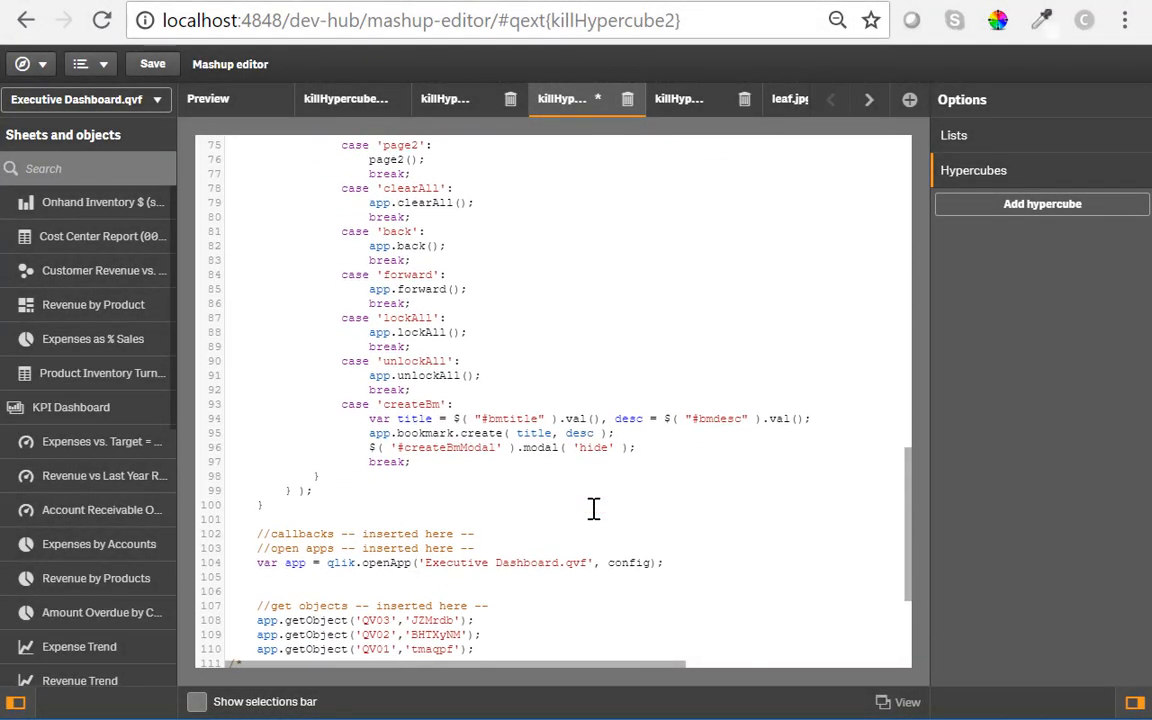
{"action": "scroll", "scroll_direction": "down", "scroll_amount": 3}
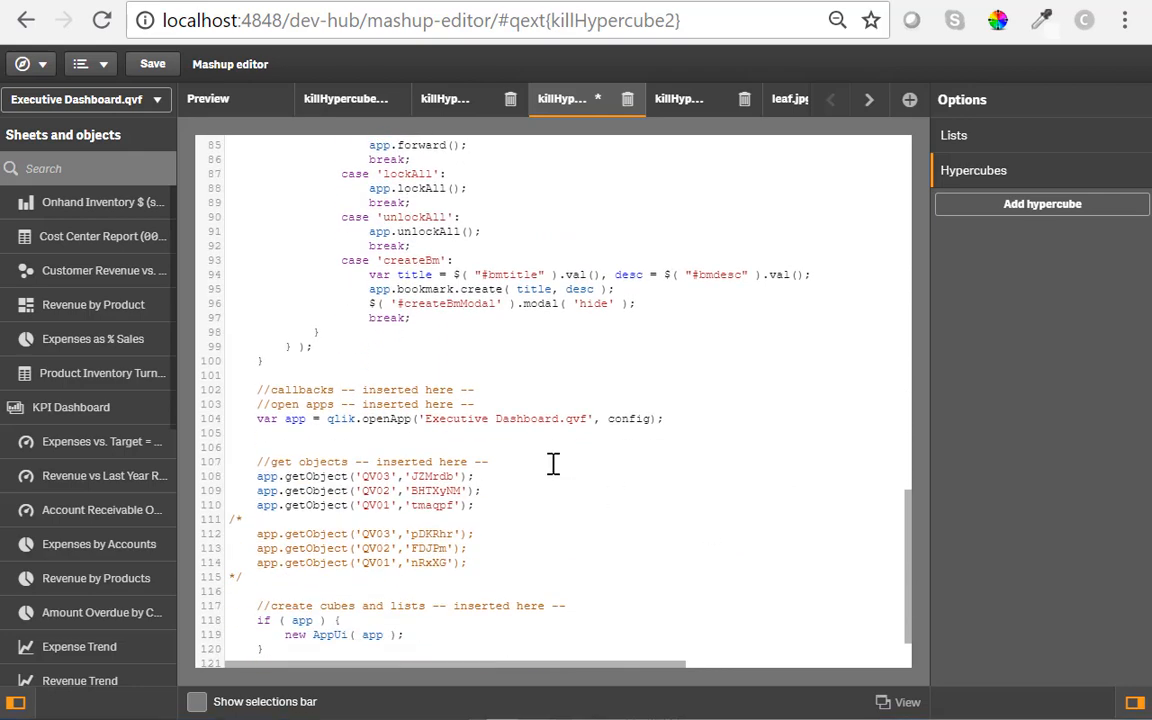
{"action": "key", "text": "Enter"}
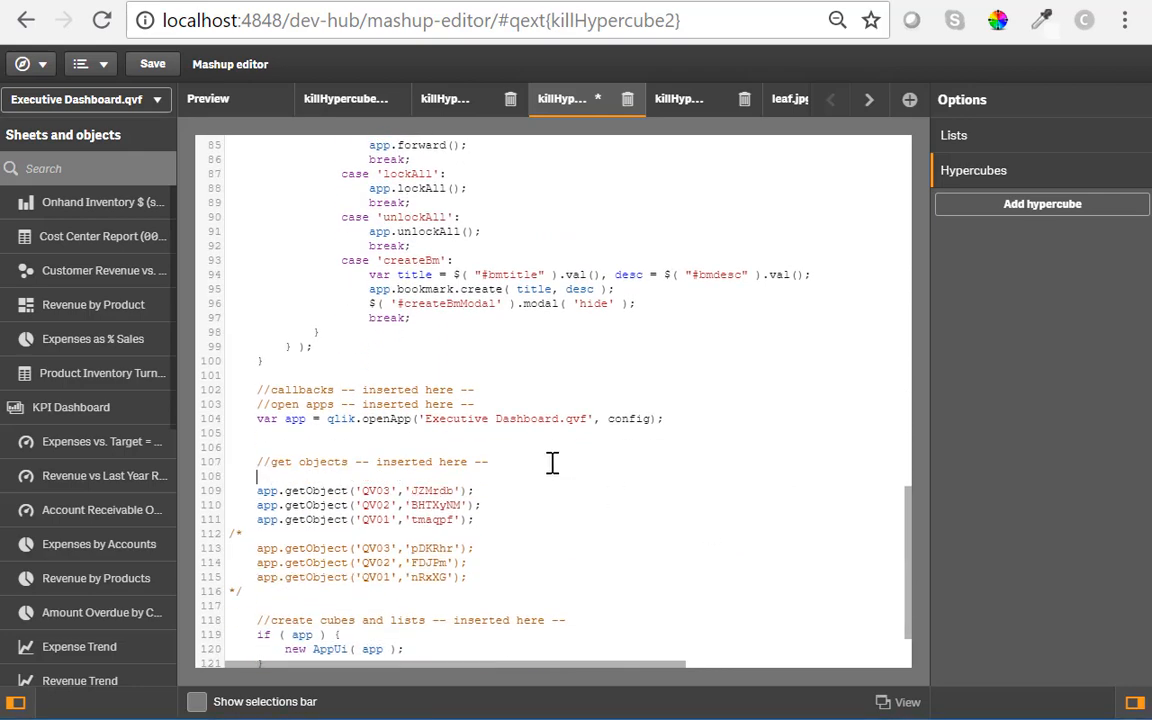
{"action": "type", "text": "function page1() {"}
{"action": "type", "text": "}"}
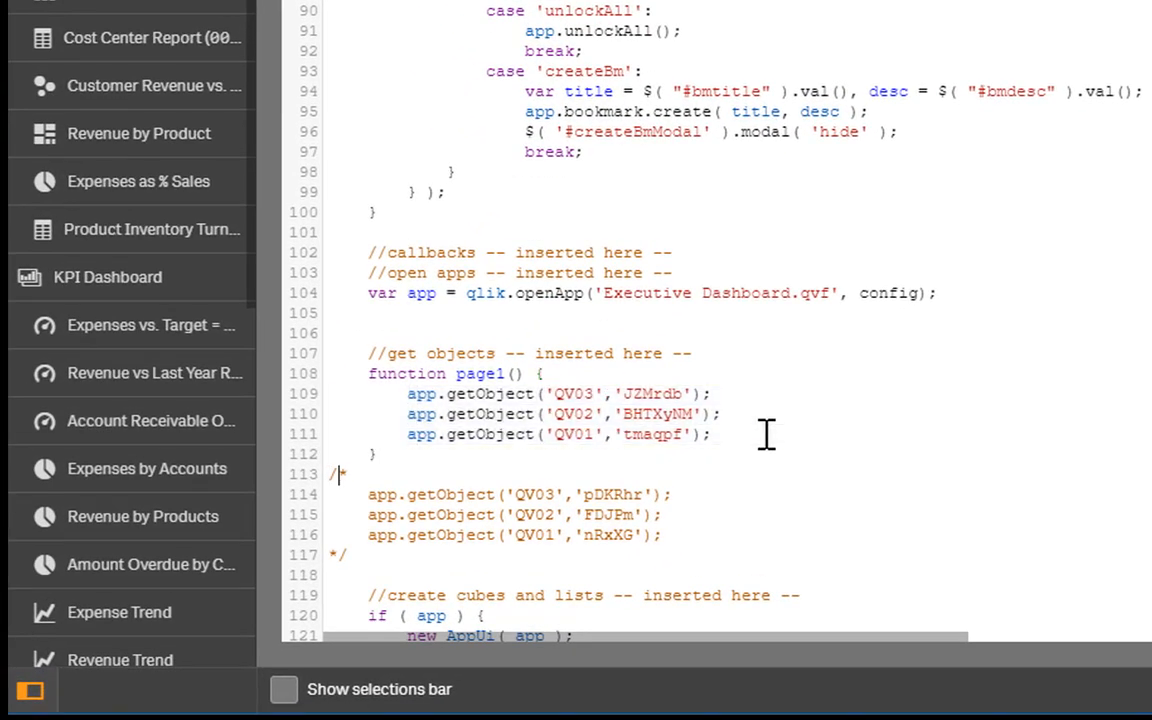
{"action": "type", "text": "fu"}
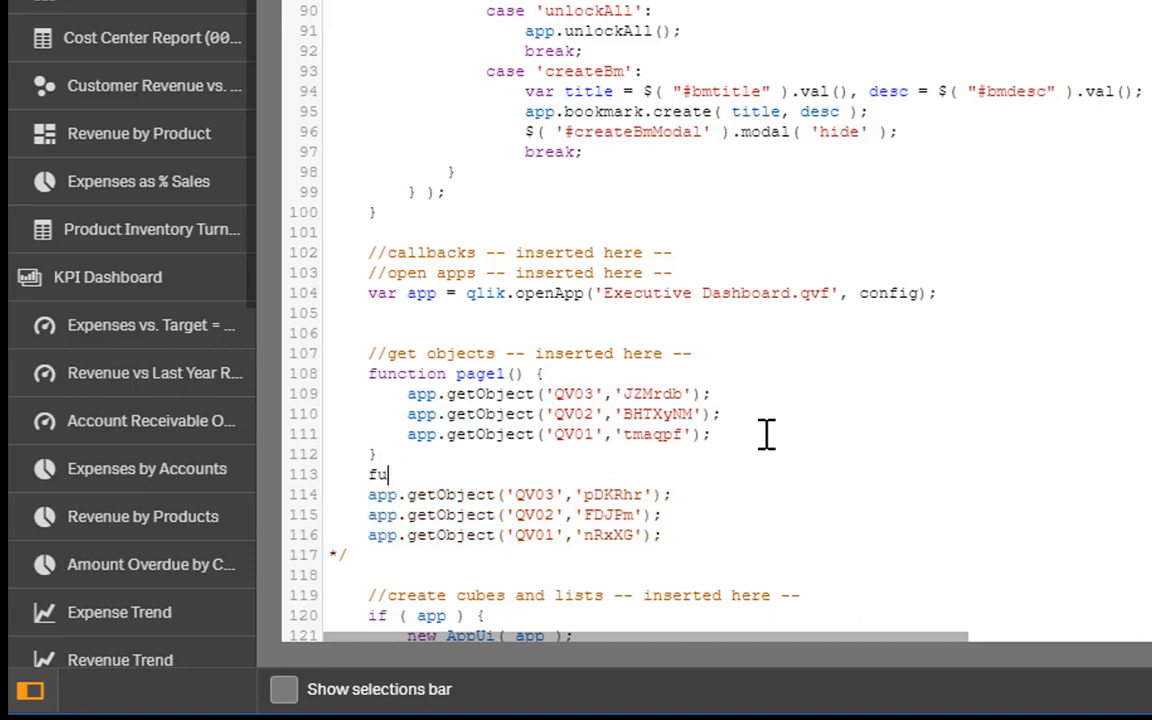
{"action": "type", "text": "nction page2("}
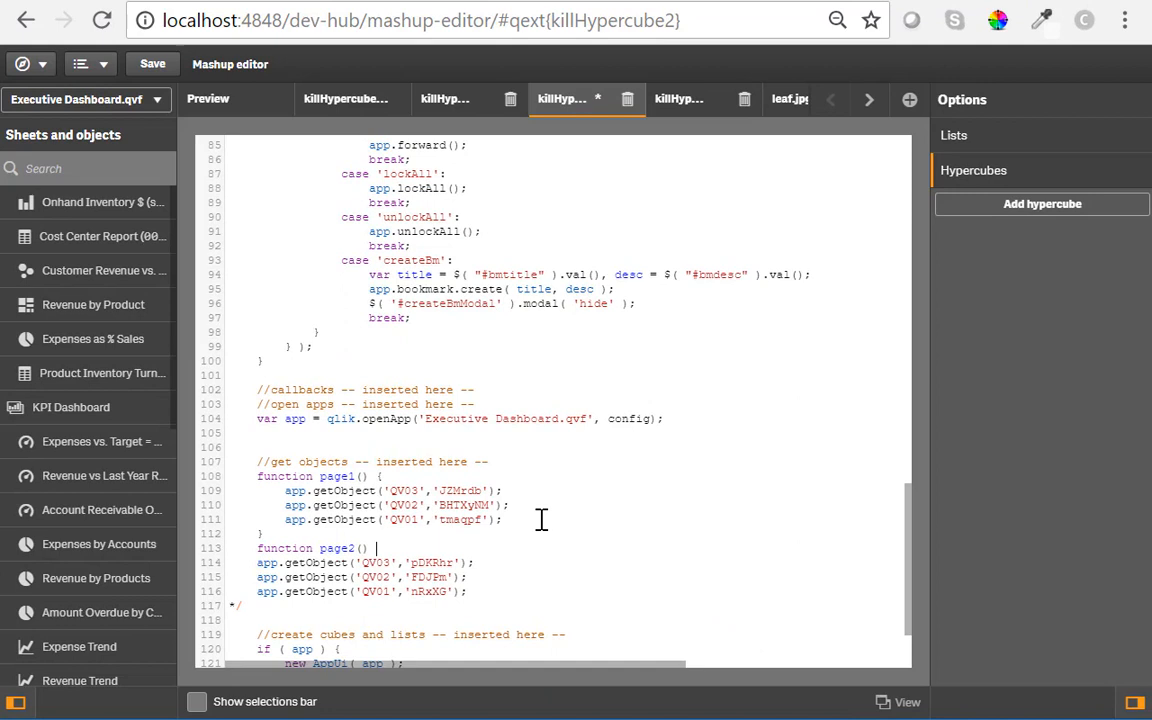
{"action": "left_click_drag", "start_coordinate": [375, 548], "coordinate": [467, 591]}
{"action": "type", "text": " {"}
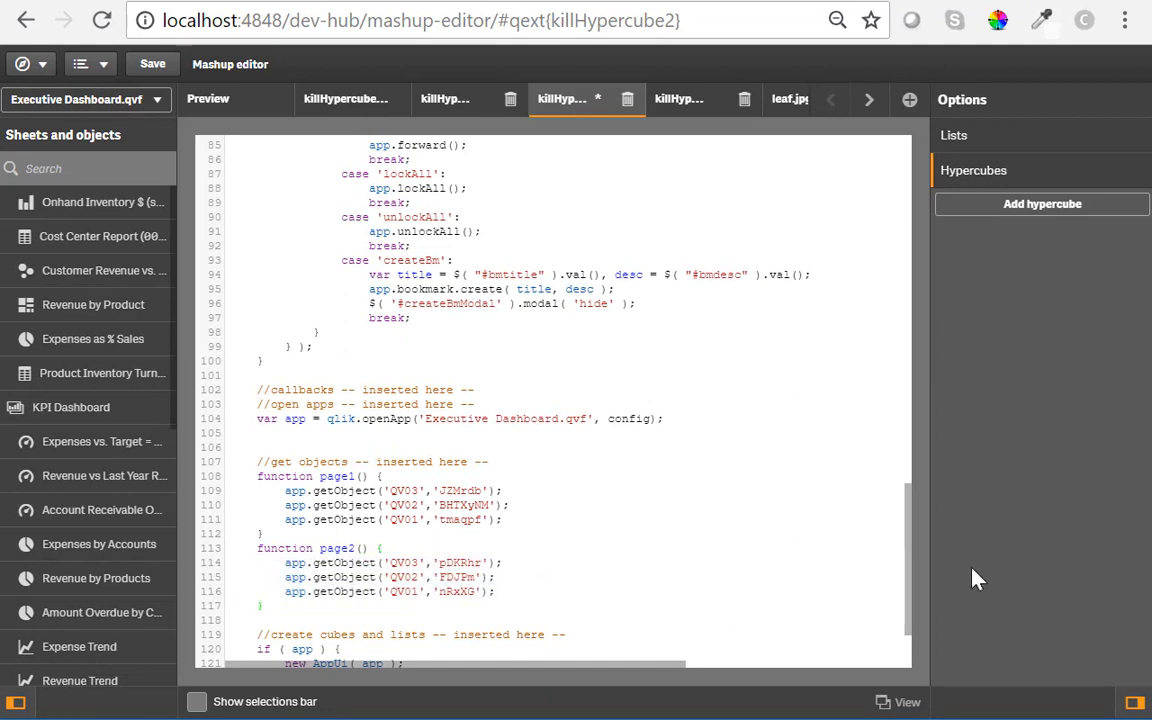
- Test Page 1 and Page 2 in the preview to confirm they load different chart sets
{"action": "left_click", "coordinate": [208, 98]}
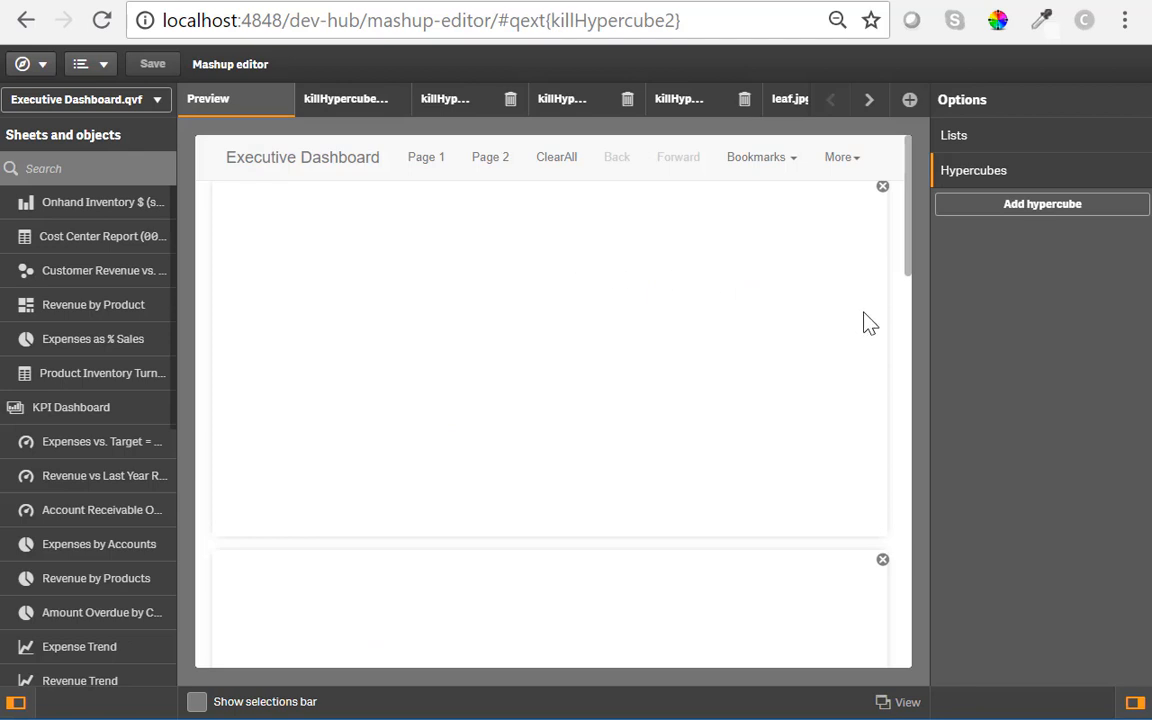
{"action": "left_click", "coordinate": [426, 157]}
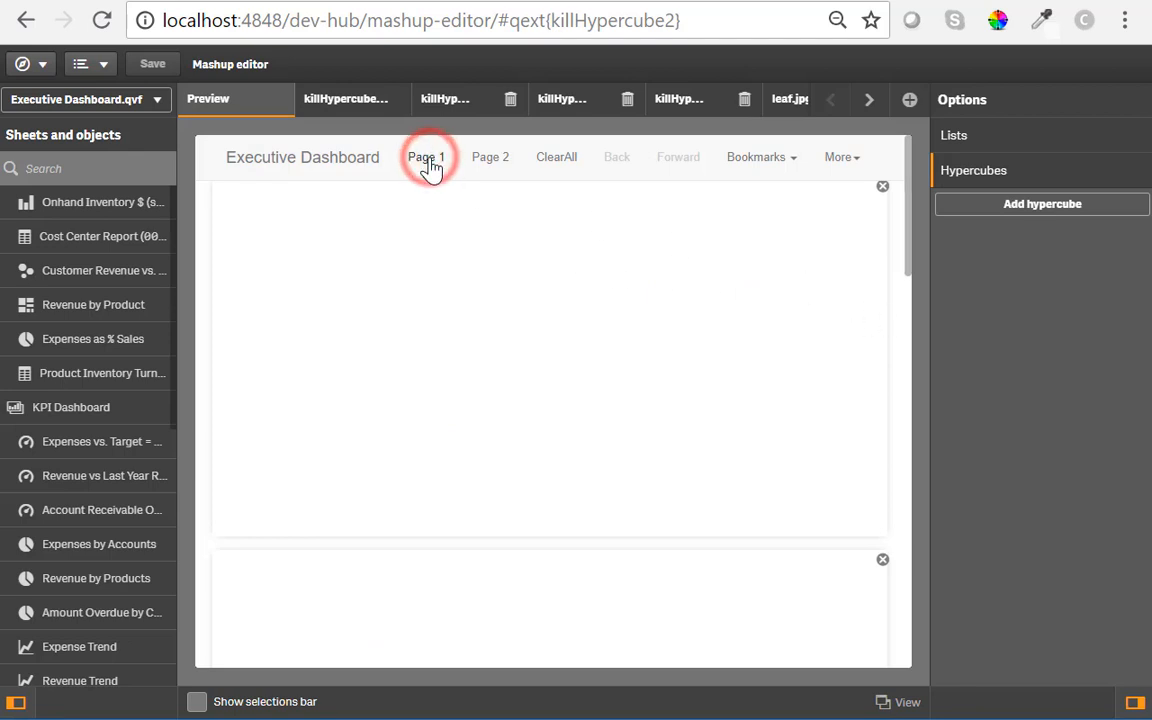
{"action": "left_click", "coordinate": [426, 157]}
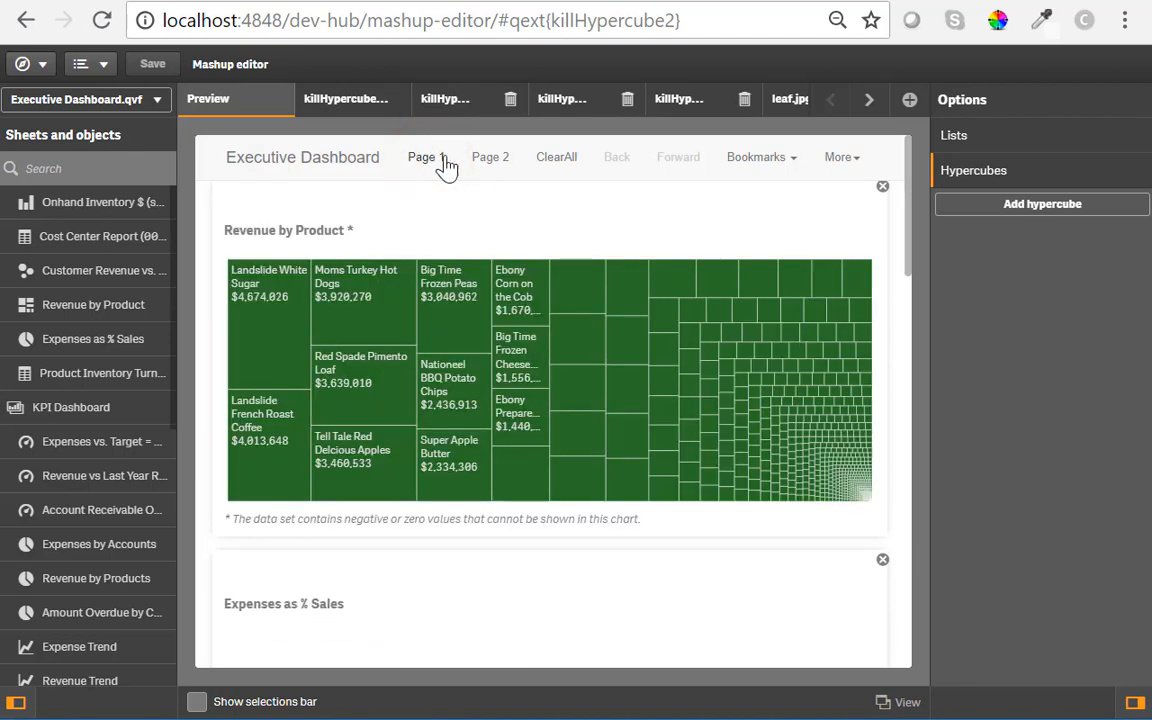
{"action": "left_click", "coordinate": [490, 157]}
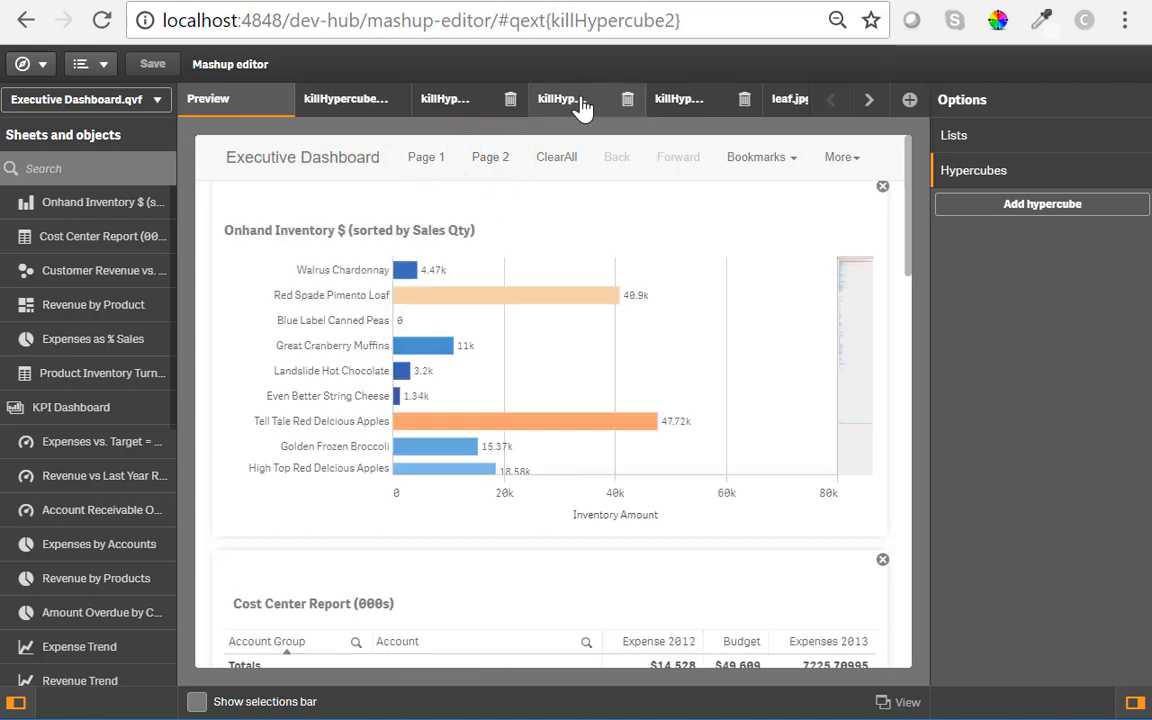
{"action": "left_click", "coordinate": [562, 99]}
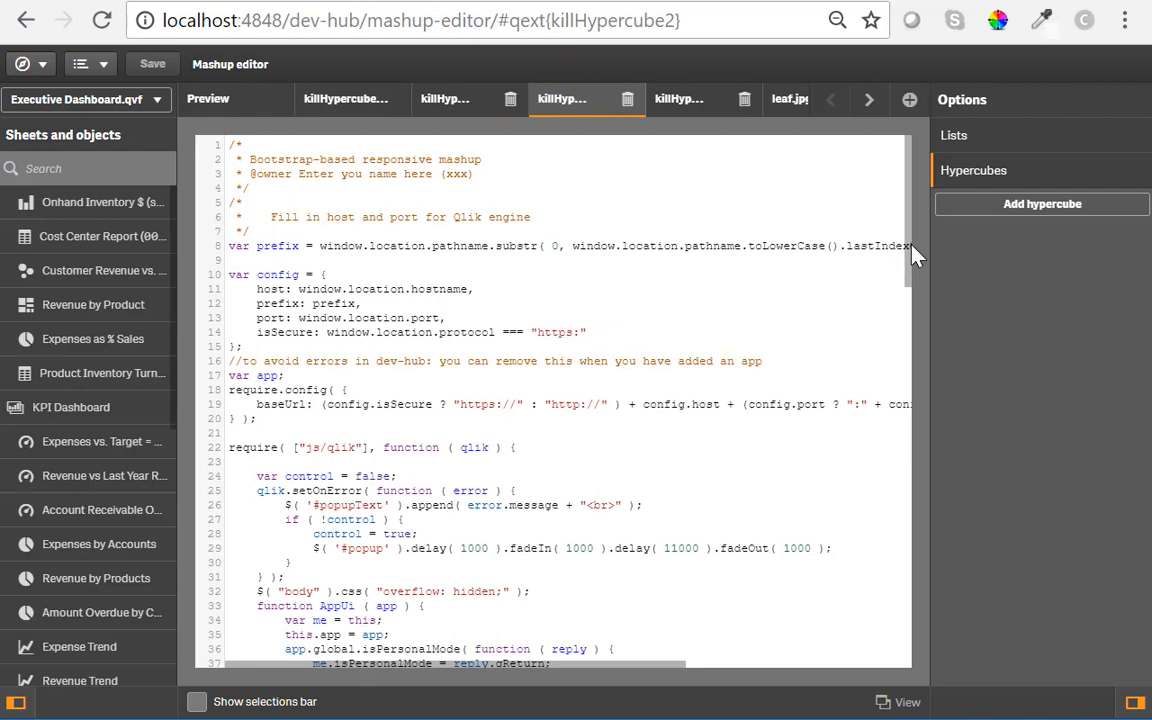
- Declare models = [] and append a .then callback to the page1 getObject calls
{"action": "scroll", "scroll_direction": "down", "scroll_amount": 3}
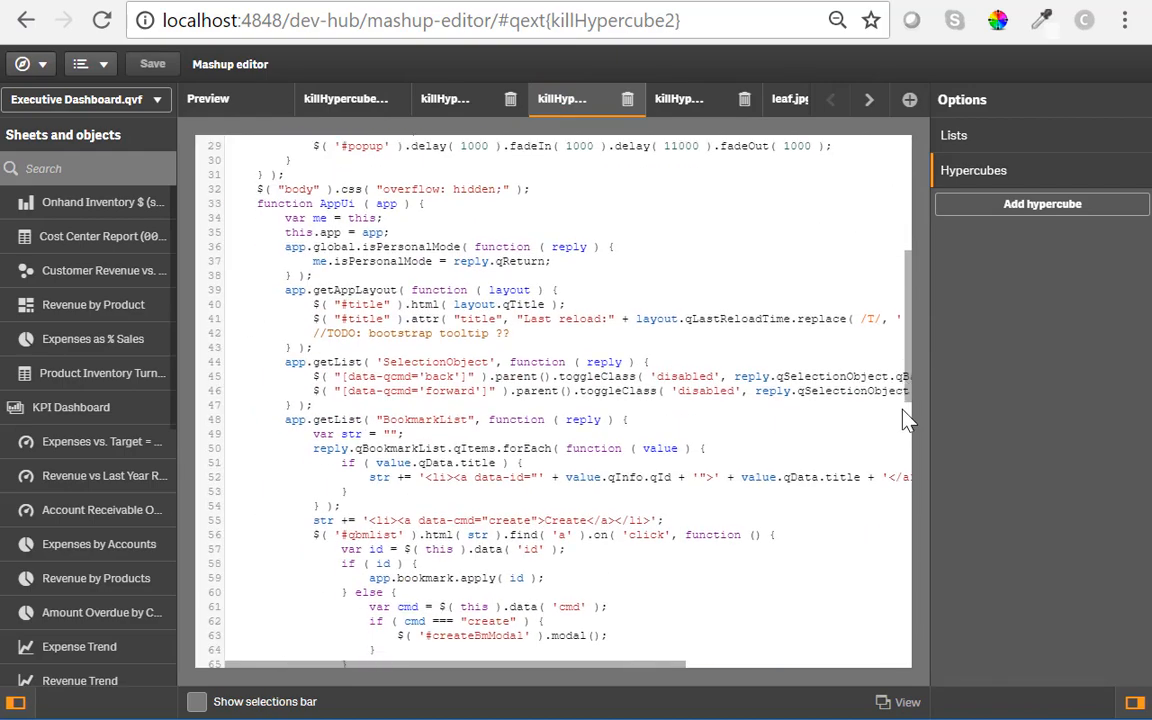
{"action": "scroll", "scroll_direction": "down", "scroll_amount": 3}
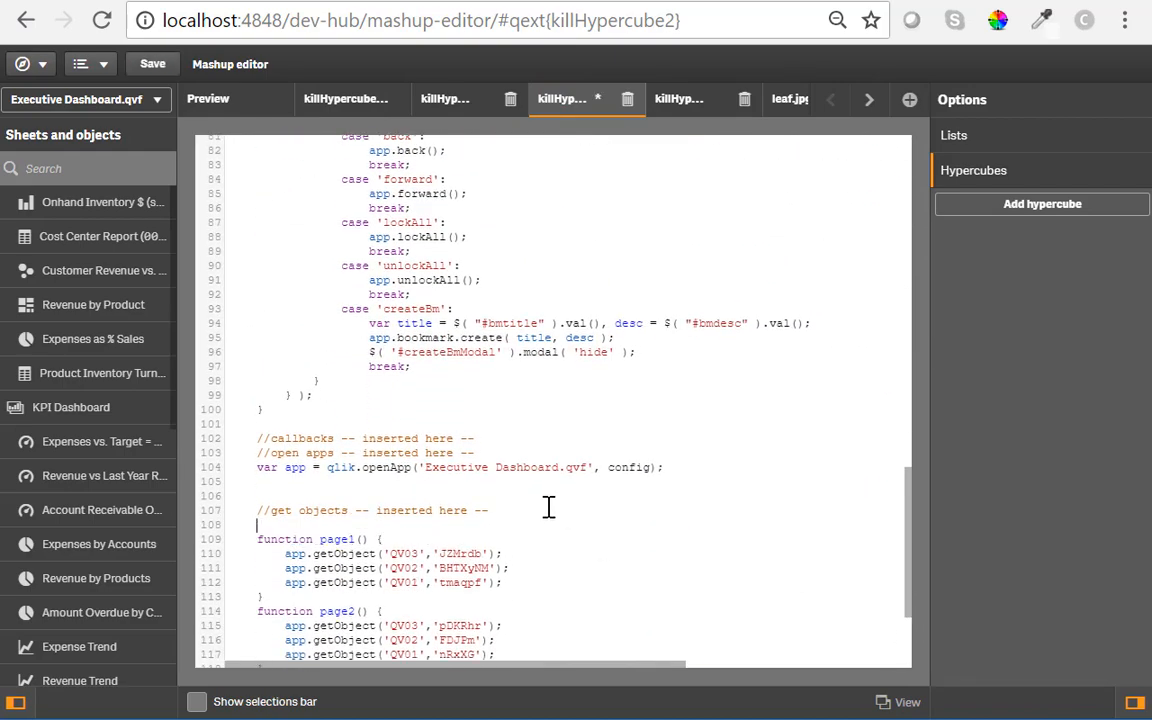
{"action": "type", "text": "page1();"}
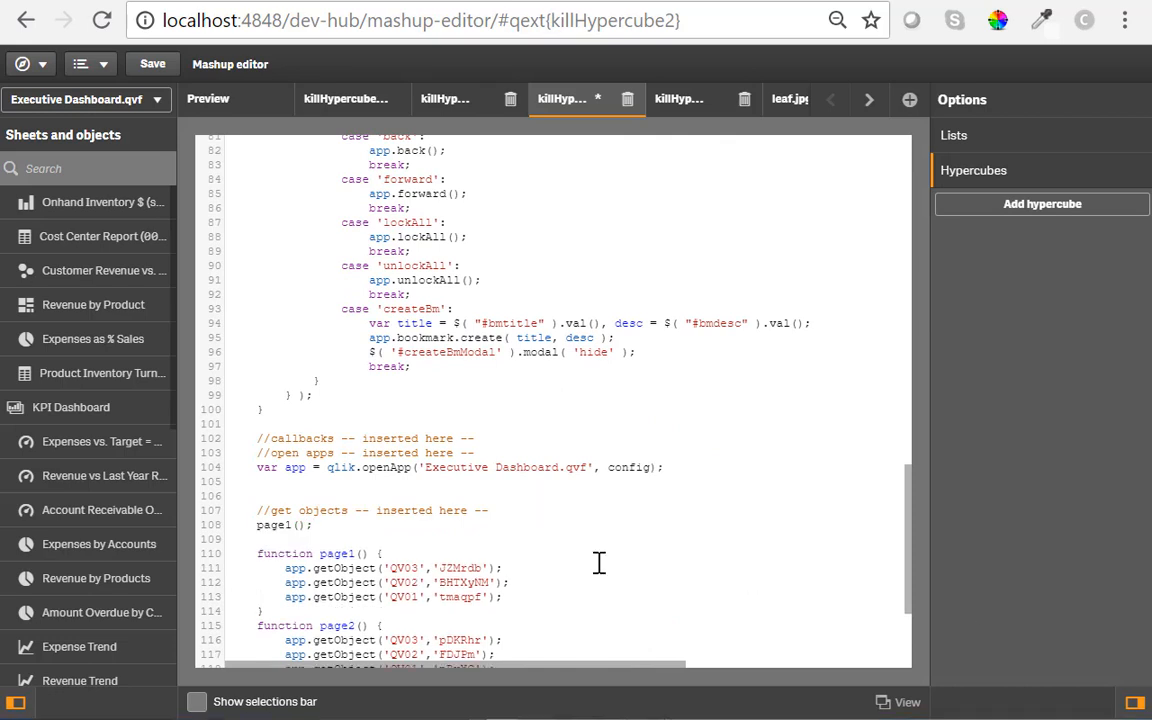
{"action": "mouse_move", "coordinate": [377, 532]}
{"action": "type", "text": "var"}
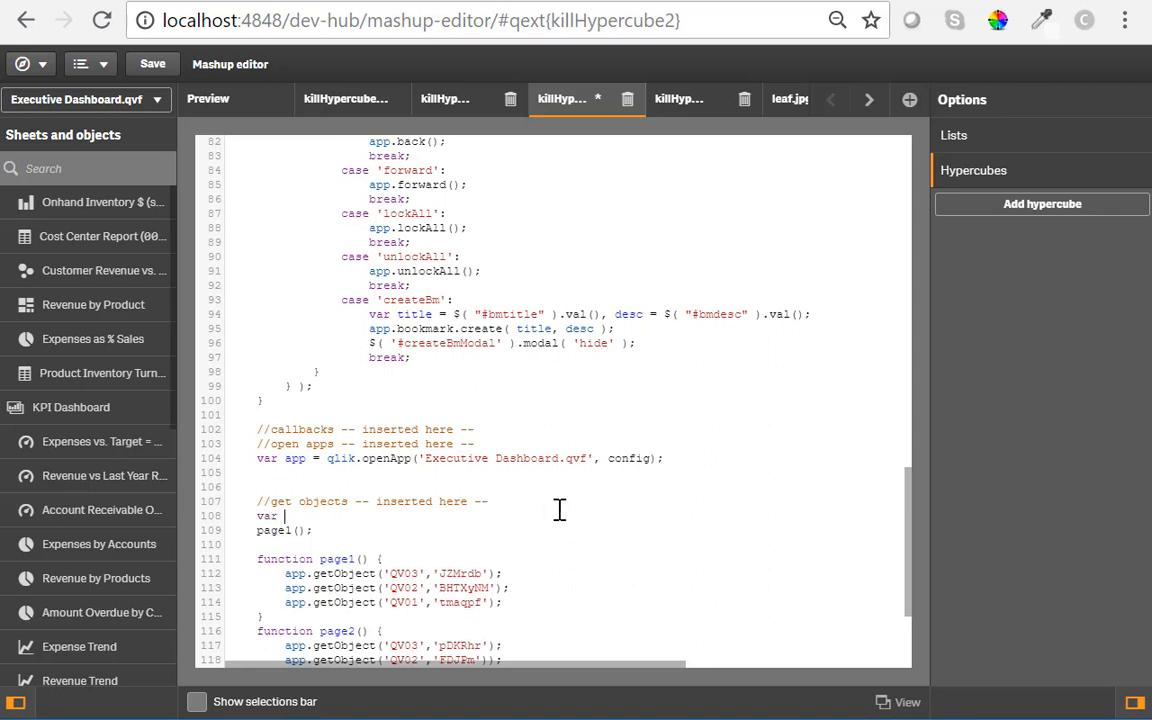
{"action": "type", "text": "models = [];"}
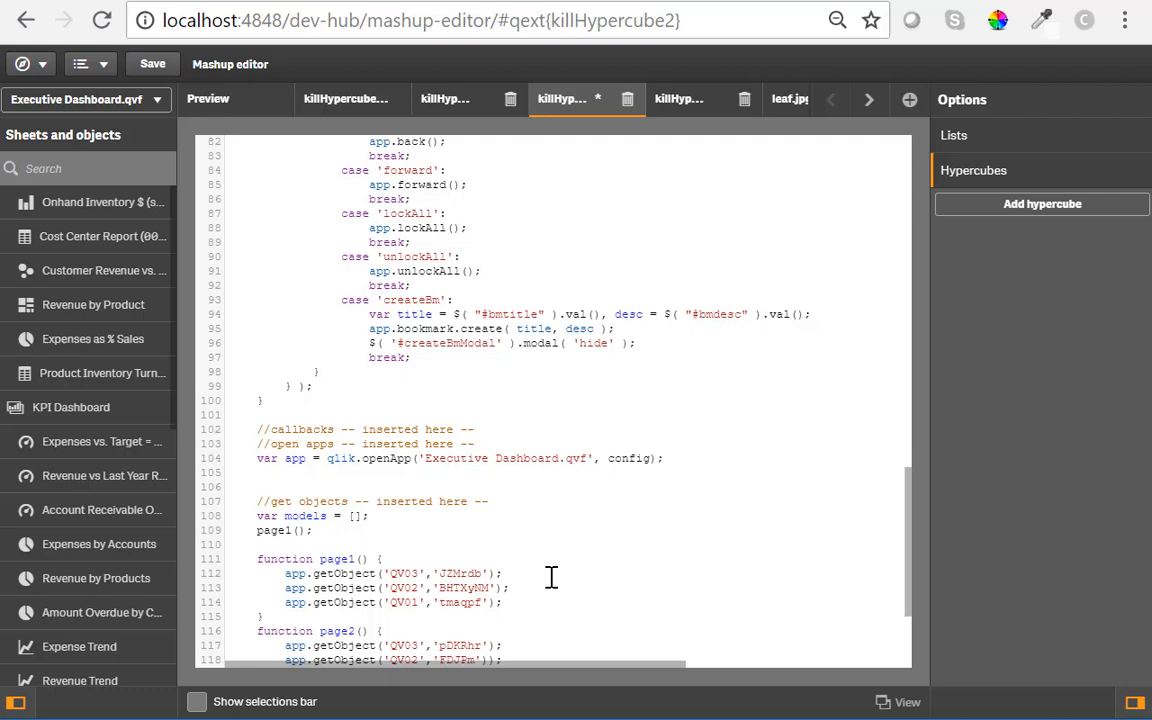
{"action": "type", "text": ".then(model=>{models.push(model"}
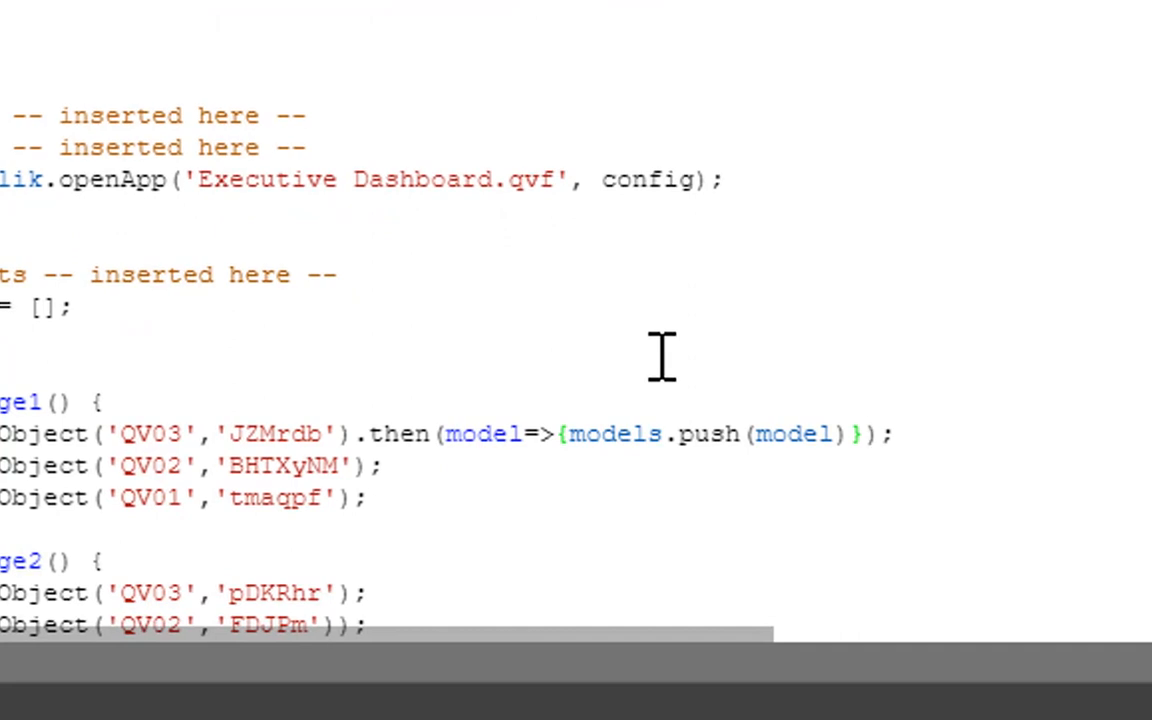
{"action": "mouse_move", "coordinate": [385, 433]}
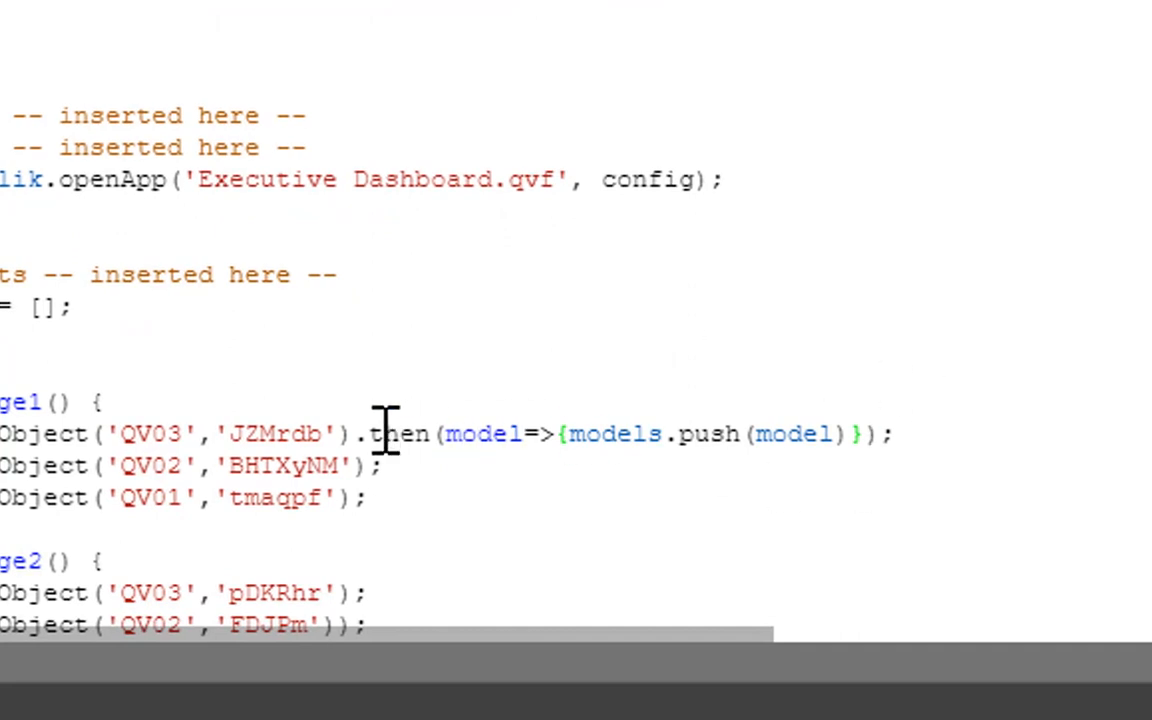
- Reuse the models.push callback and add console.log(models) at the end of page1 and page2
{"action": "left_click_drag", "start_coordinate": [360, 434], "coordinate": [855, 434]}
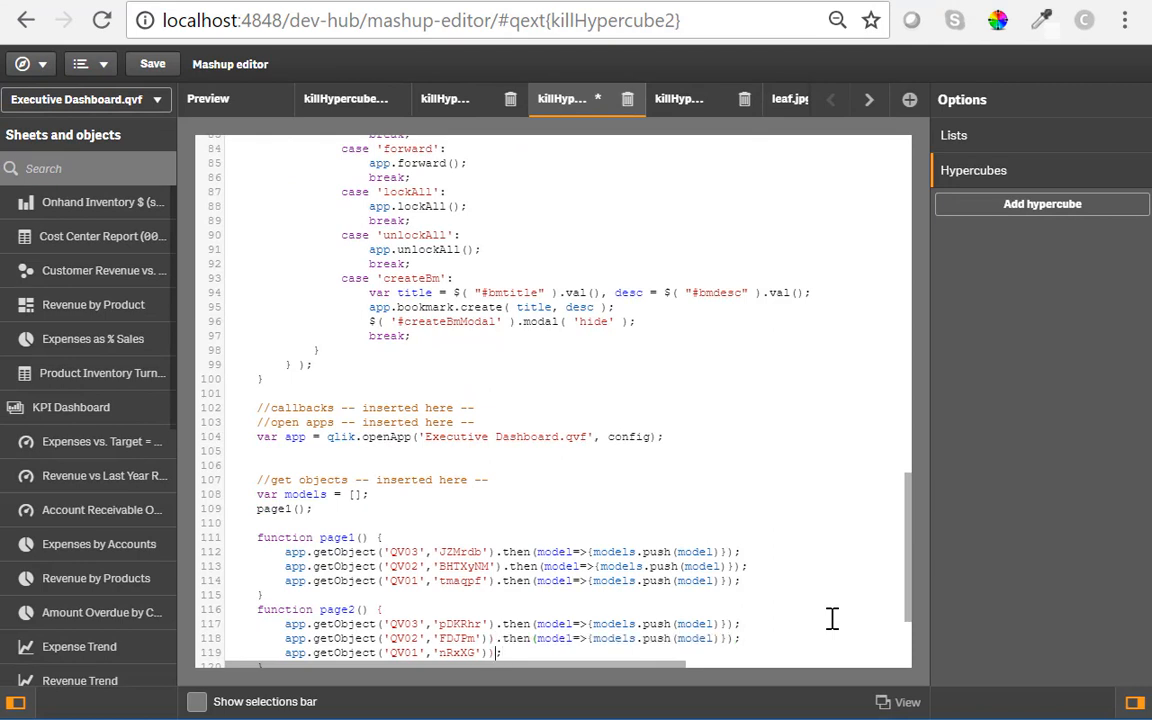
{"action": "scroll", "scroll_direction": "down", "scroll_amount": 3}
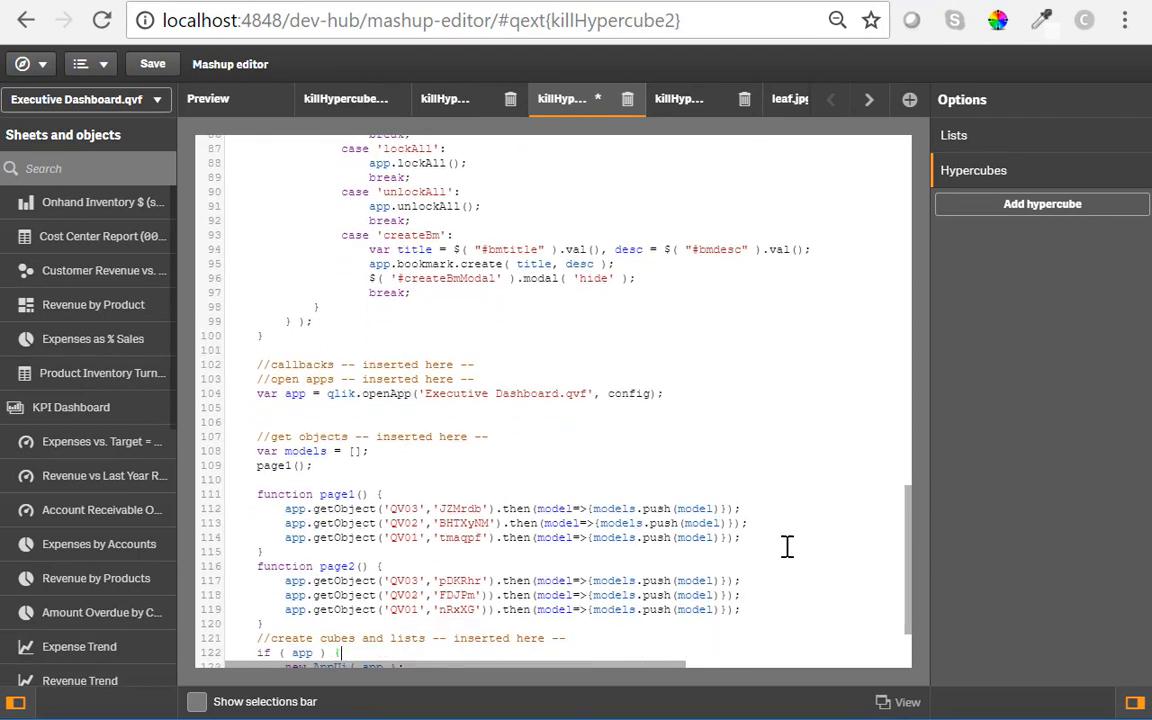
{"action": "key", "text": "enter"}
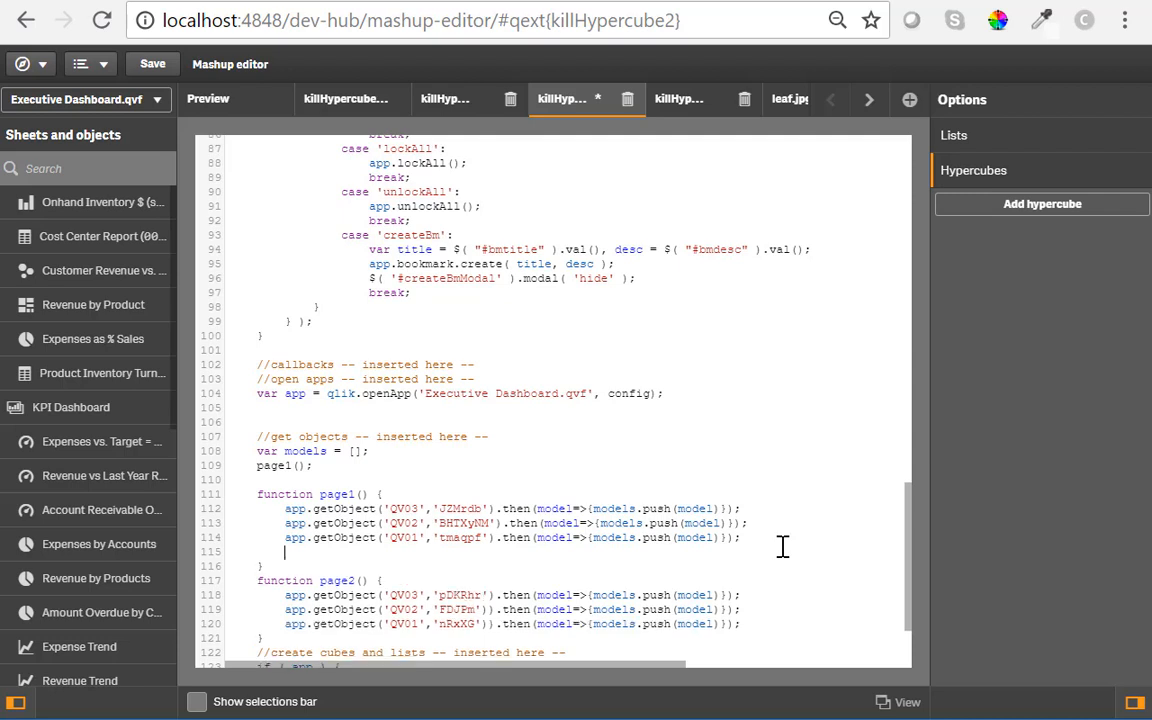
{"action": "type", "text": "console.log(models);"}
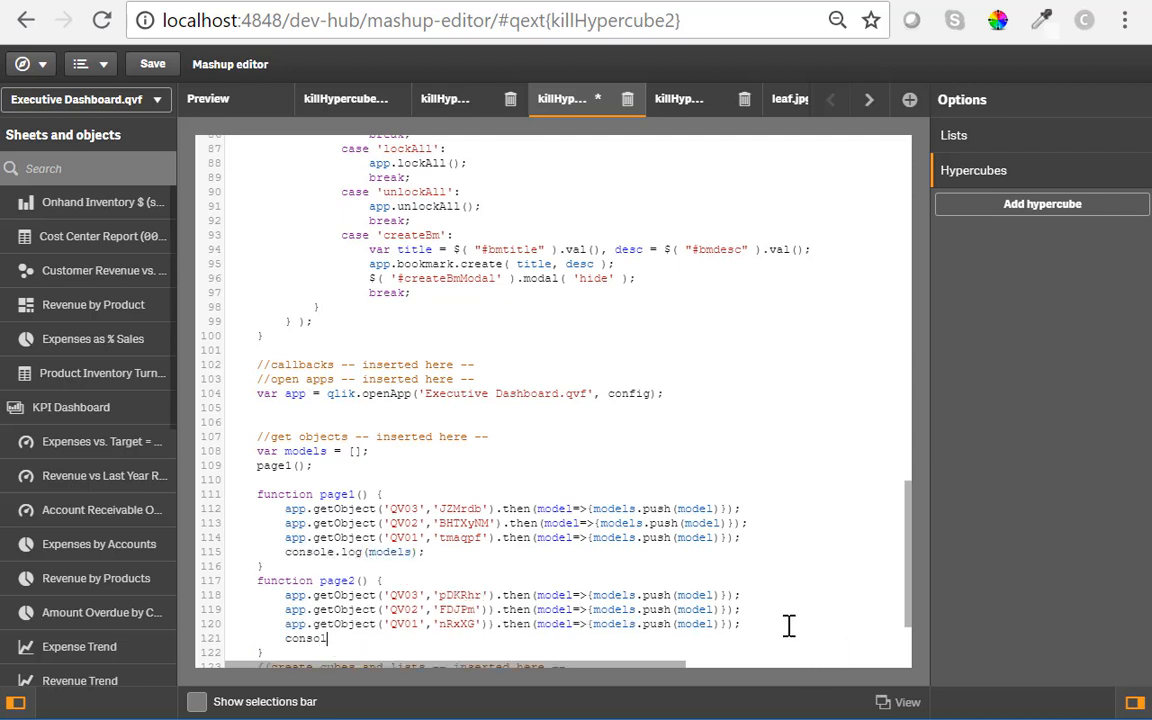
{"action": "type", "text": "e.log(models);"}
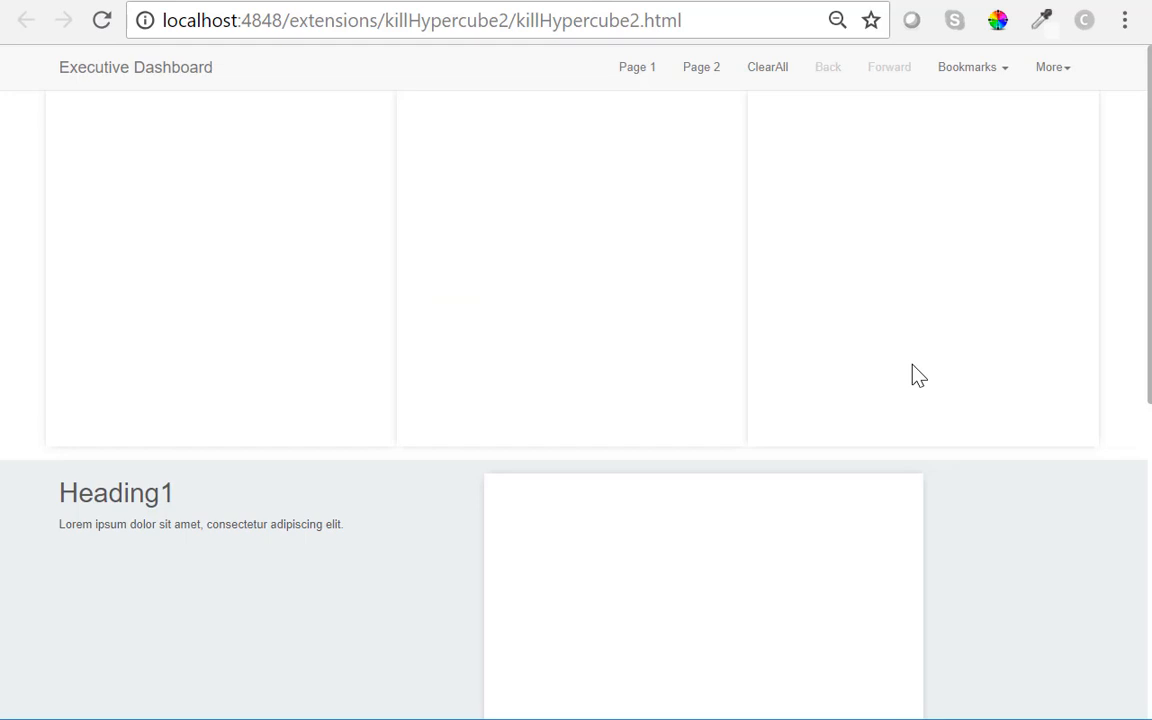
- With the DevTools Console open, switch Page 2, Page 1, Page 2; the models log grows 3→6→9
{"action": "key", "text": "F12"}
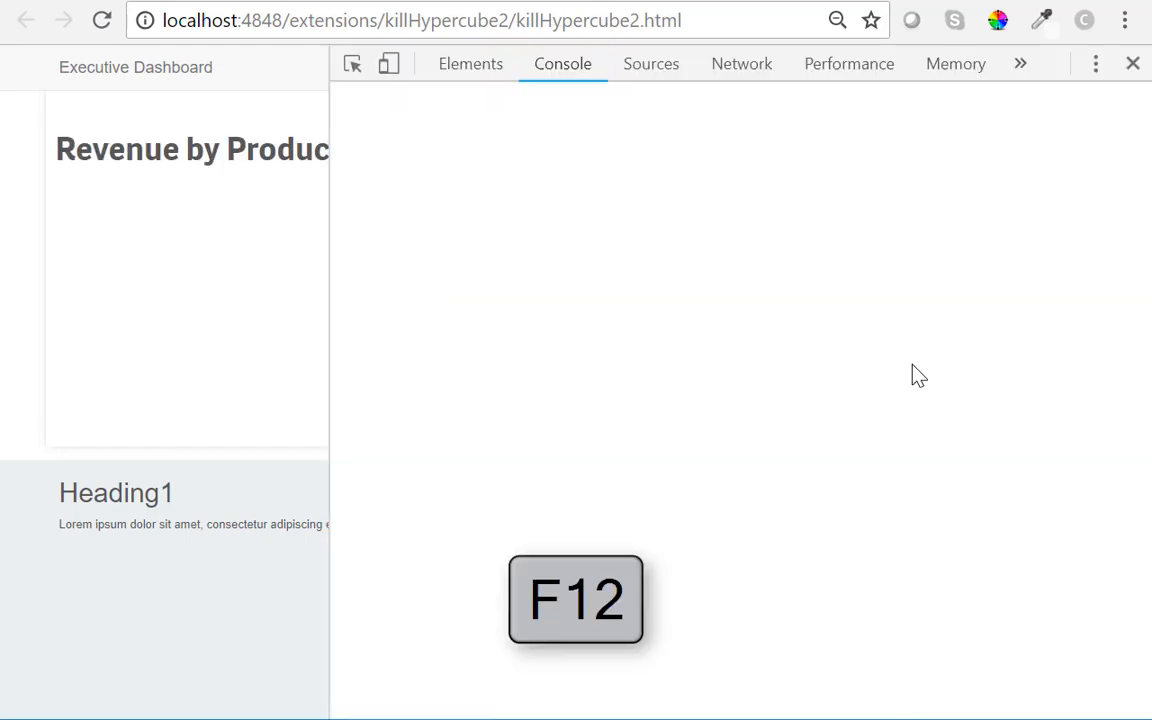
{"action": "key", "text": "F12"}
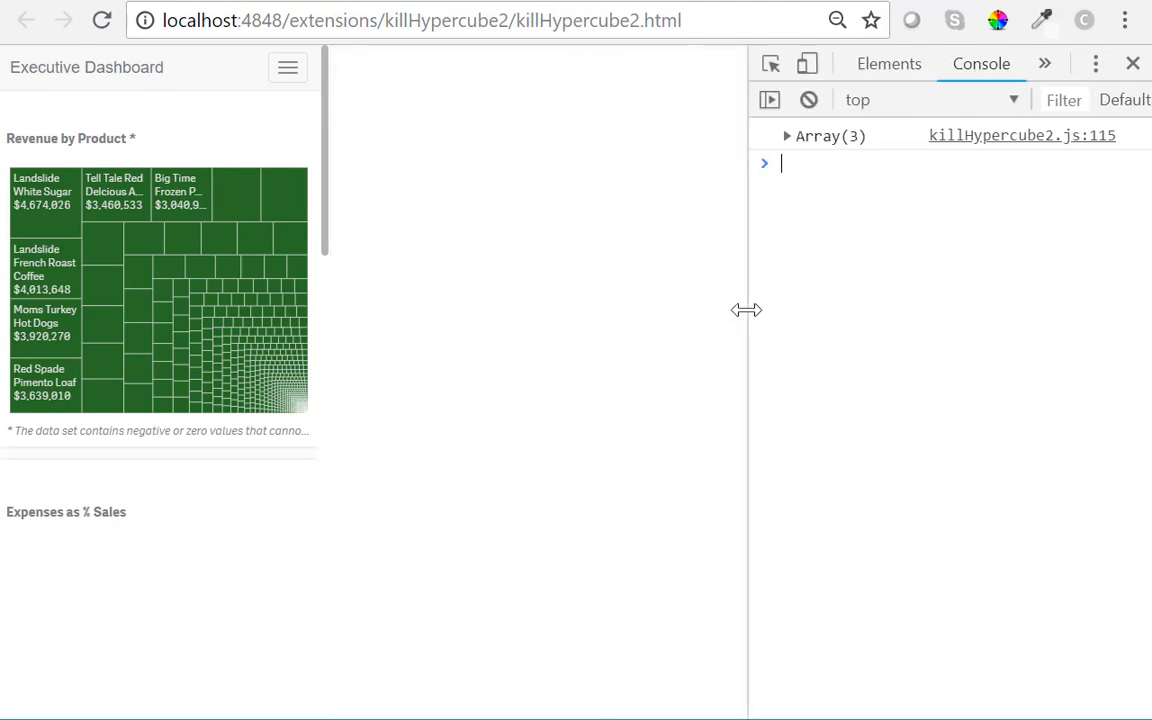
{"action": "left_click", "coordinate": [288, 67]}
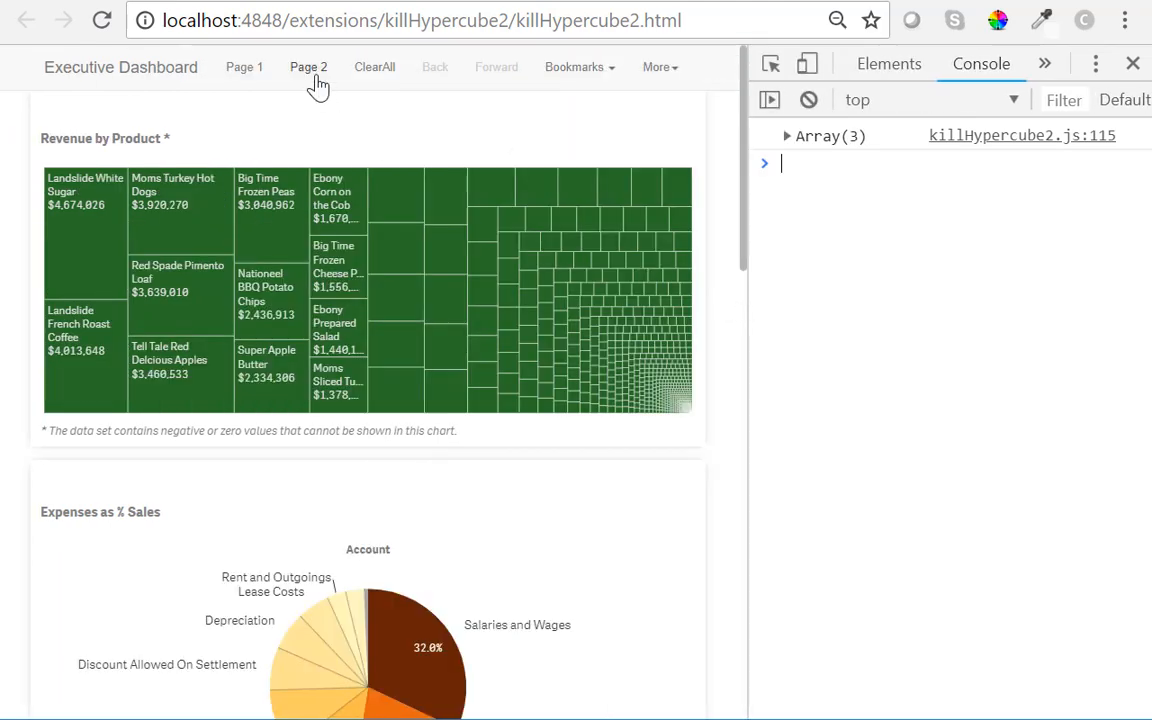
{"action": "left_click", "coordinate": [308, 67]}
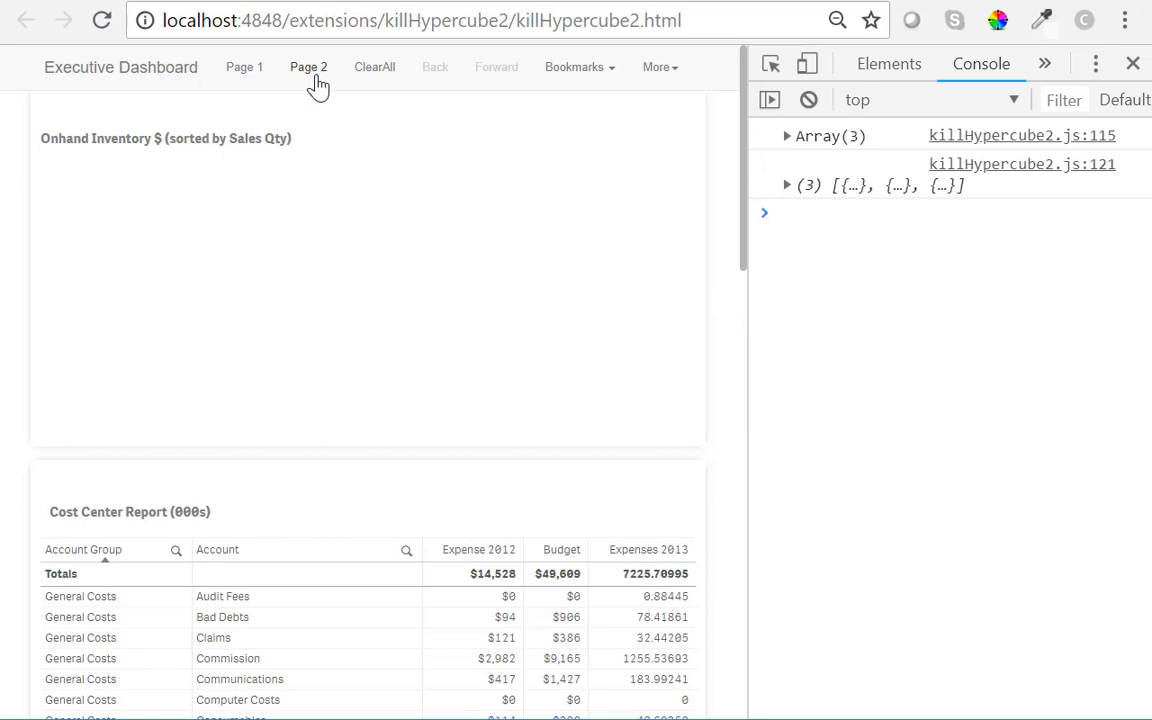
{"action": "left_click", "coordinate": [244, 67]}
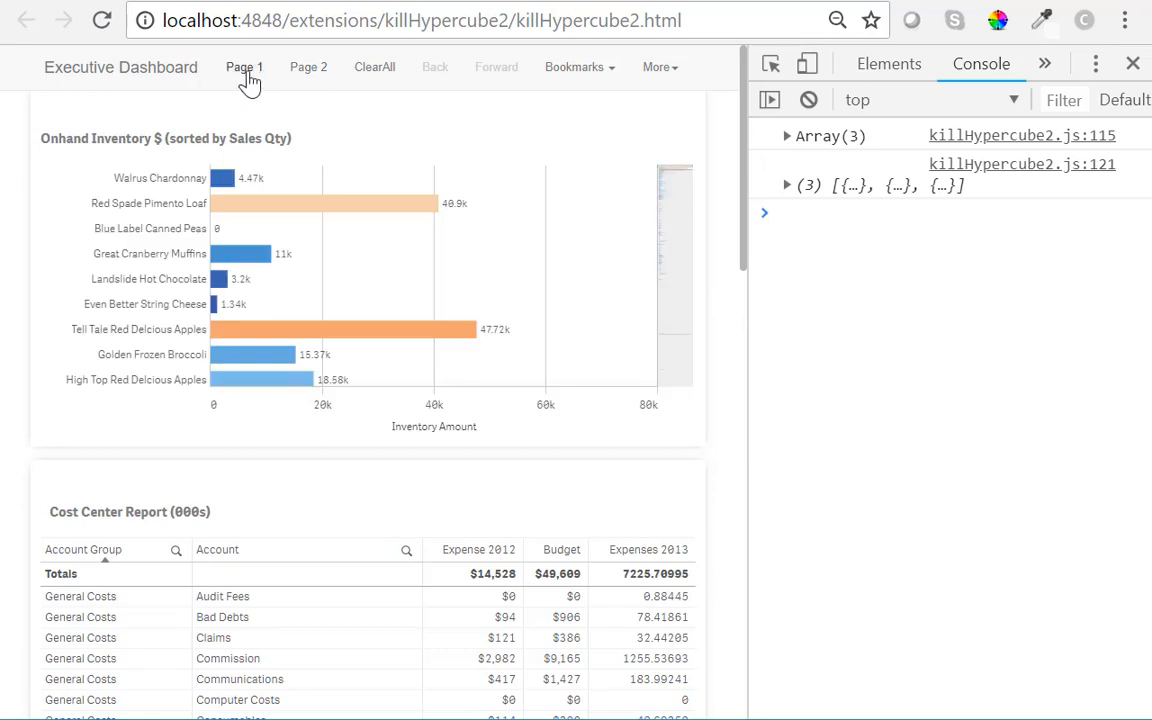
{"action": "left_click", "coordinate": [308, 67]}
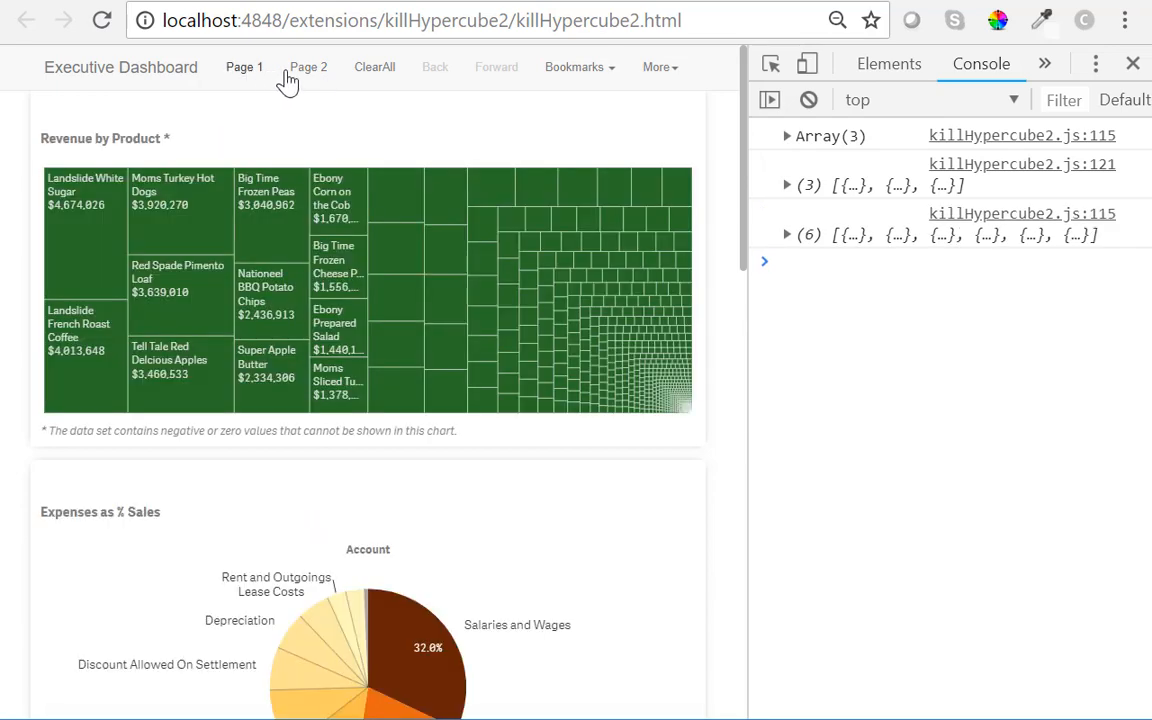
{"action": "left_click", "coordinate": [308, 67]}
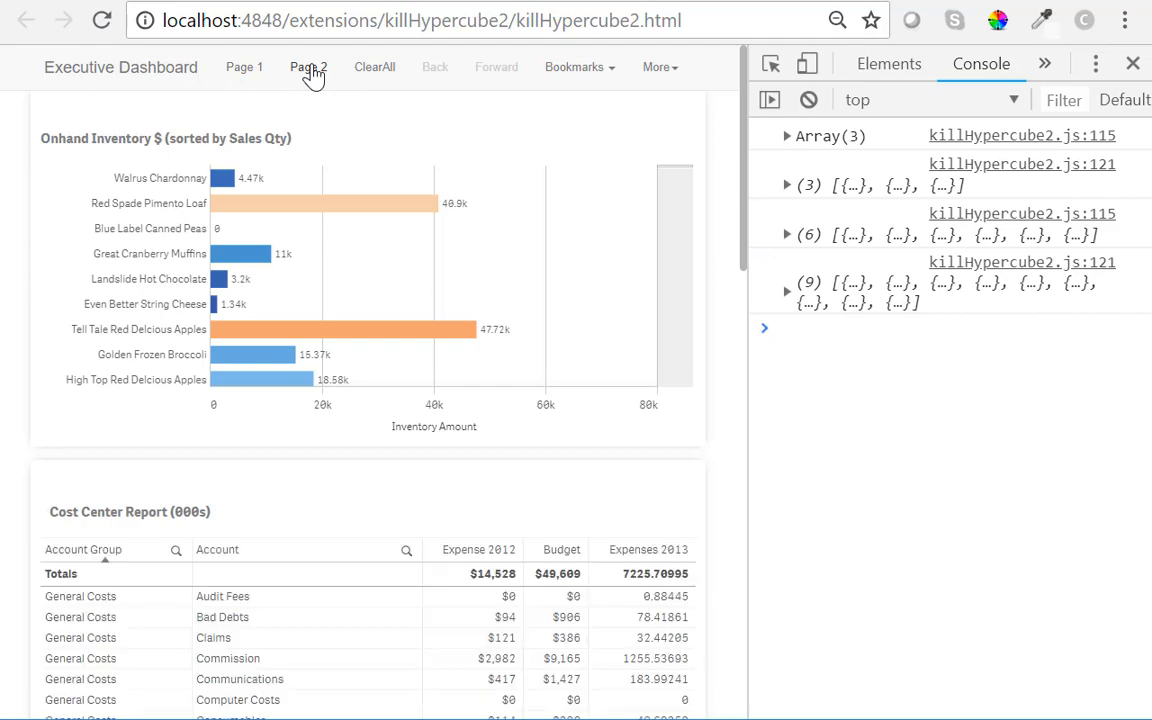
{"action": "left_click", "coordinate": [308, 67]}
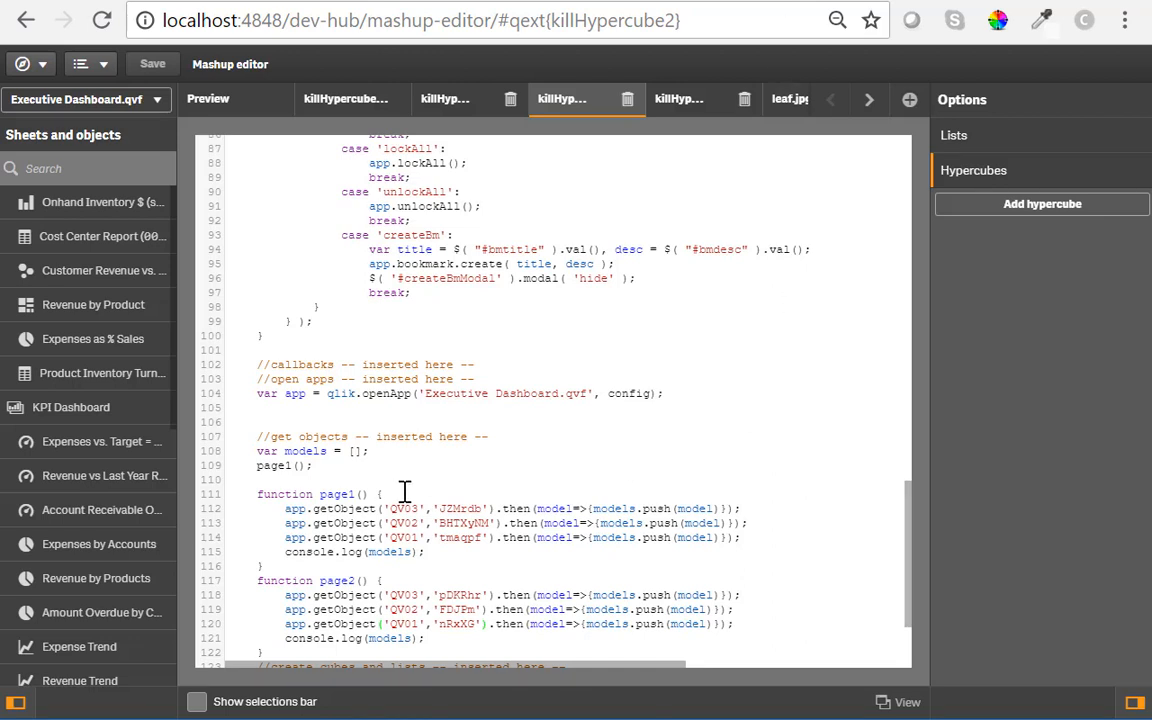
- Call cleanup() at the start of both page1 and page2
{"action": "type", "text": "c1"}
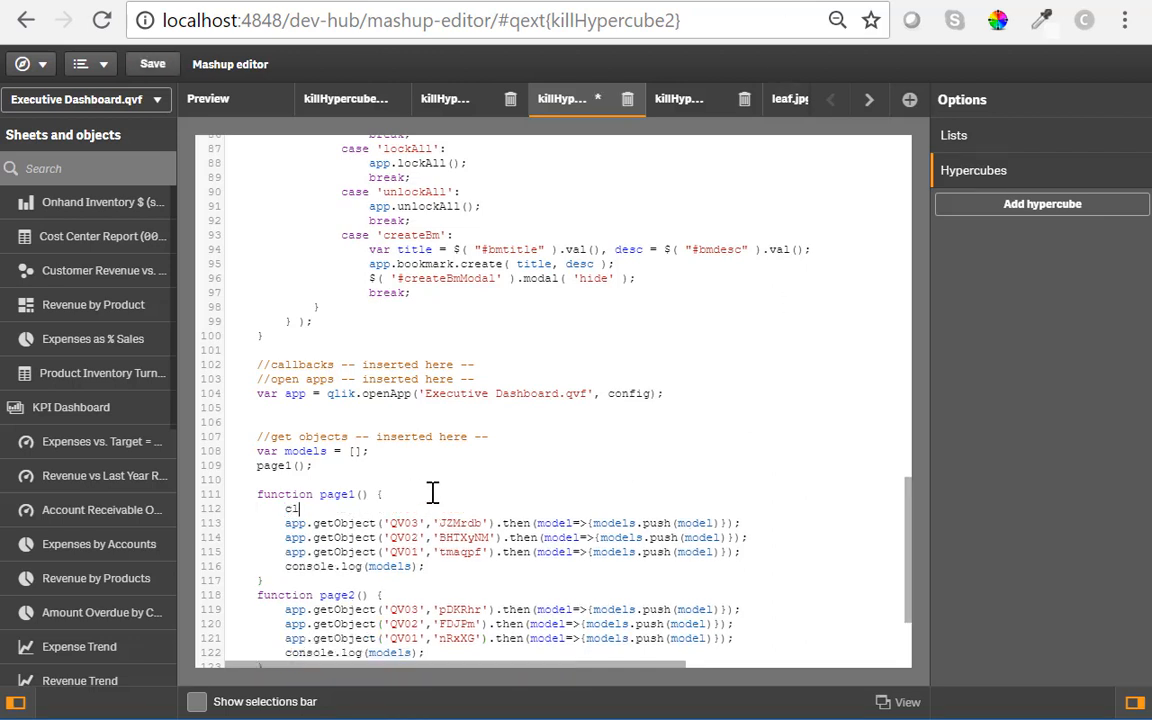
{"action": "type", "text": "leanup();"}
{"action": "type", "text": "clean"}
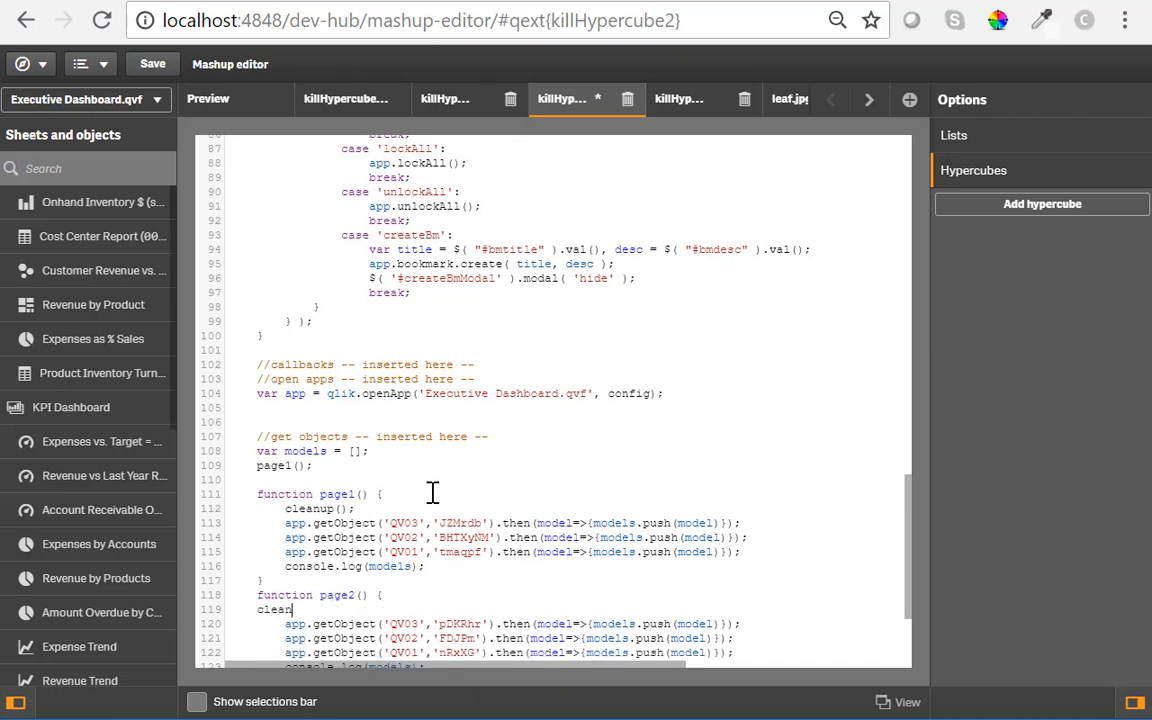
{"action": "type", "text": "up();"}
{"action": "type", "text": "function"}
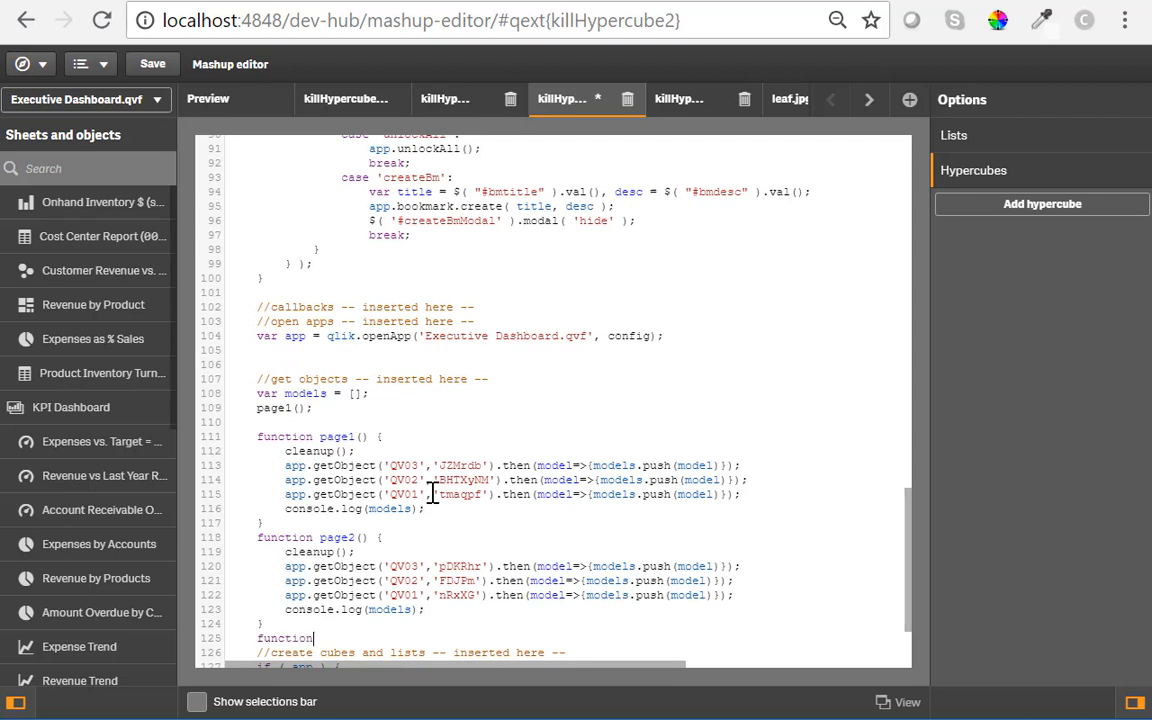
- Define cleanup closing each model, logging 'removed:', resetting models = [], and save
{"action": "type", "text": "cleanup(){"}
{"action": "type", "text": "e.close();"}
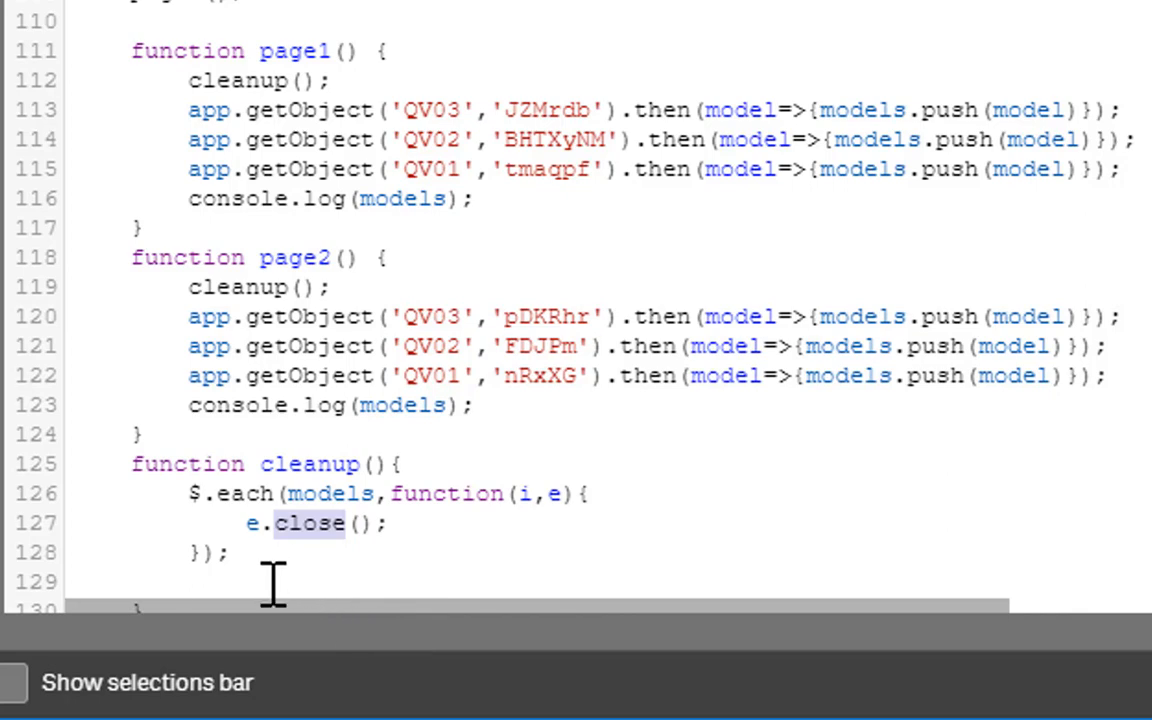
{"action": "type", "text": "models"}
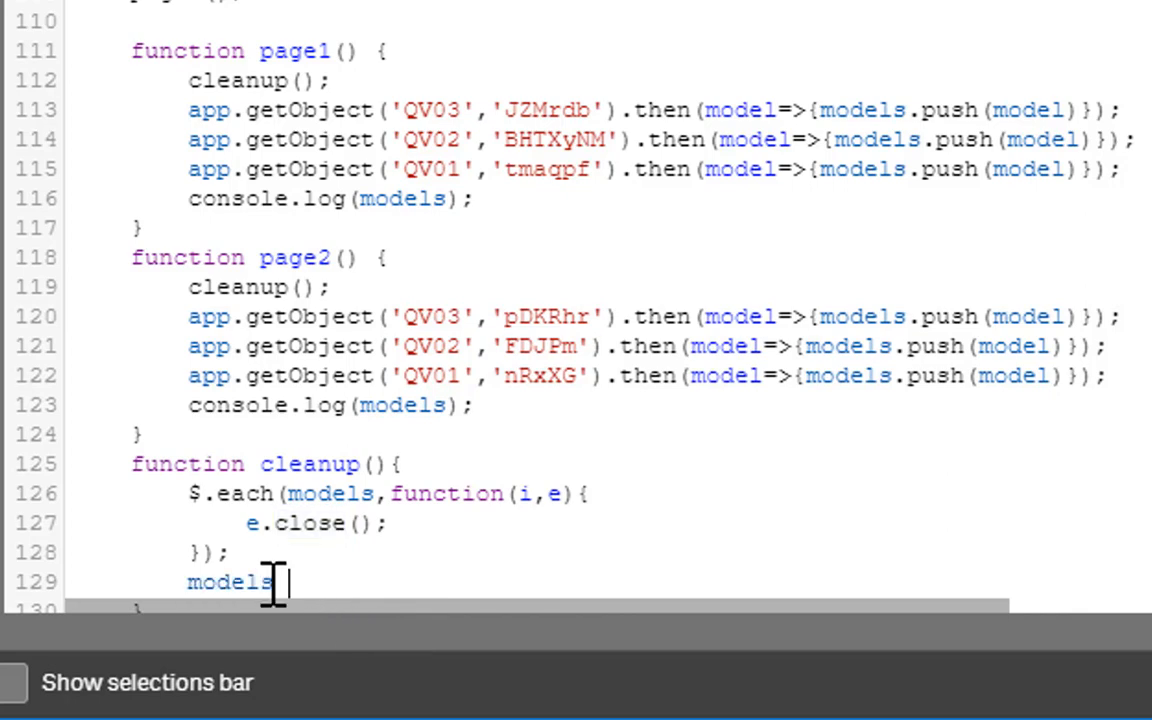
{"action": "type", "text": "= [];"}
{"action": "type", "text": "z"}
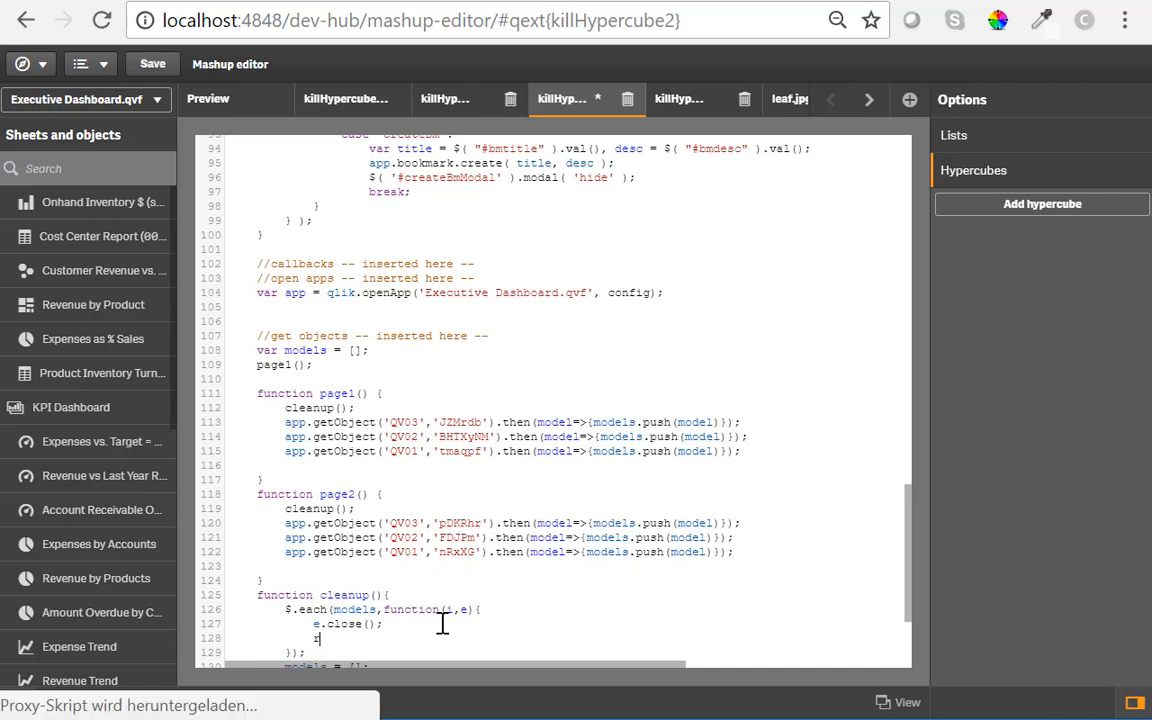
{"action": "type", "text": "console.log"}
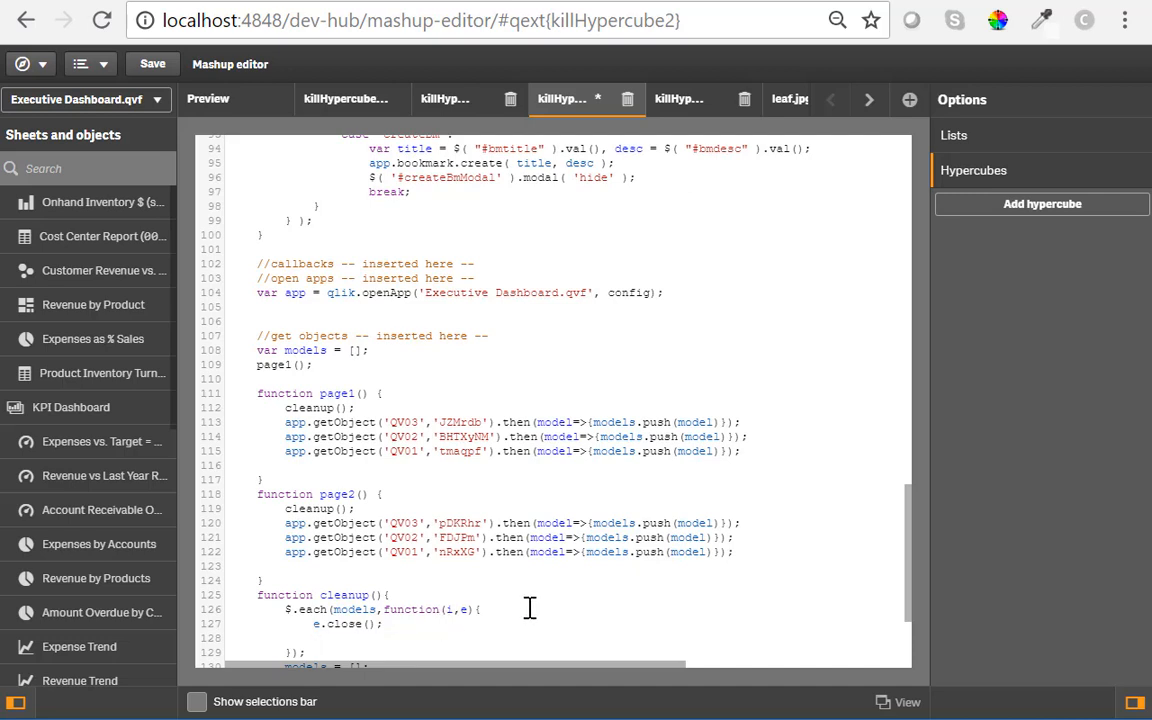
{"action": "type", "text": "console.log('removed:', e);"}
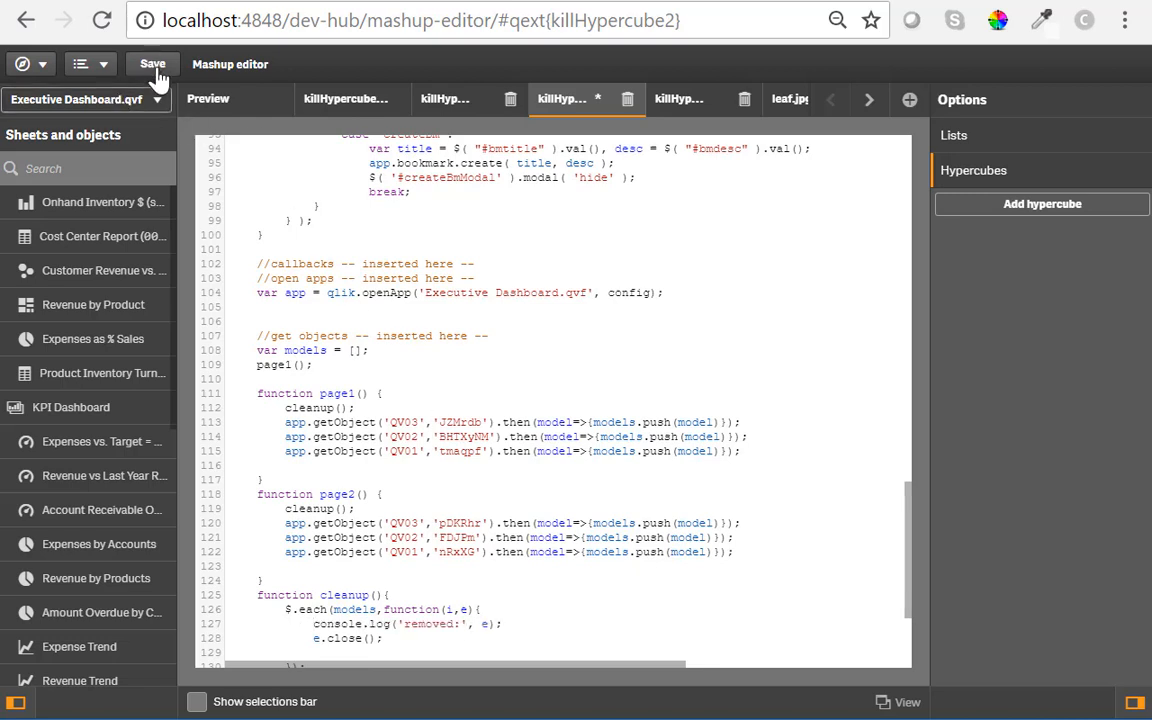
{"action": "left_click", "coordinate": [152, 63]}
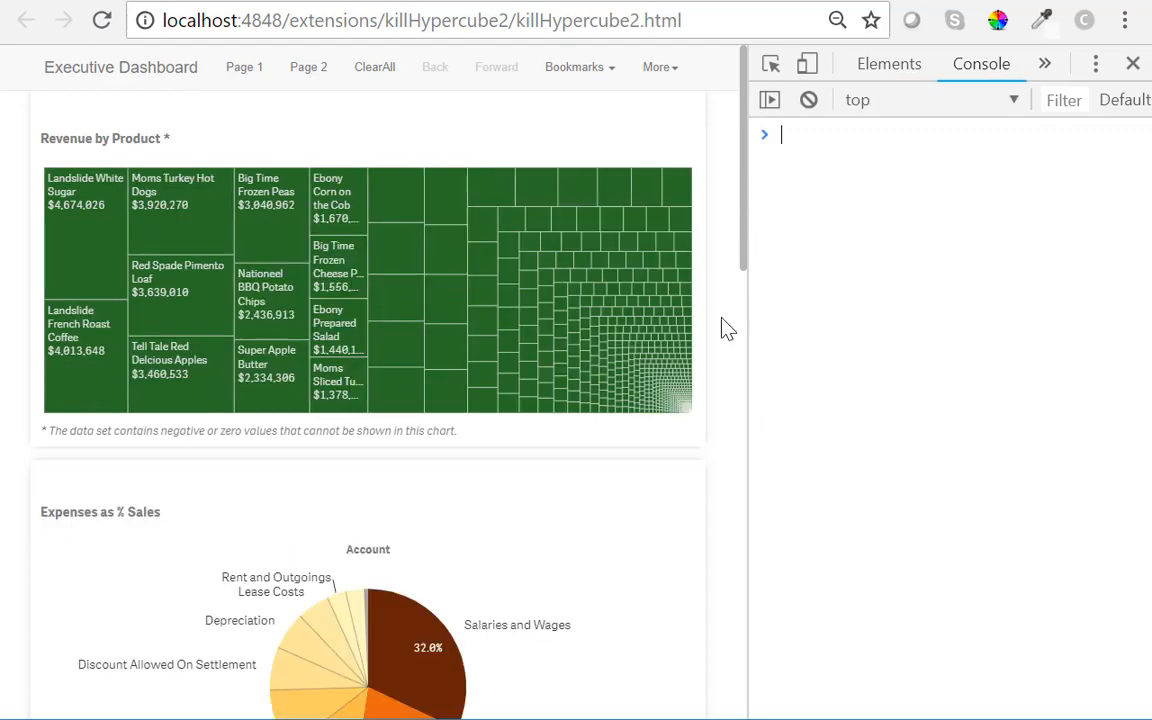
- Switch to Page 2 then Page 1, and expand a 'removed:' log entry to find id pDKRhr
{"action": "left_click", "coordinate": [308, 67]}
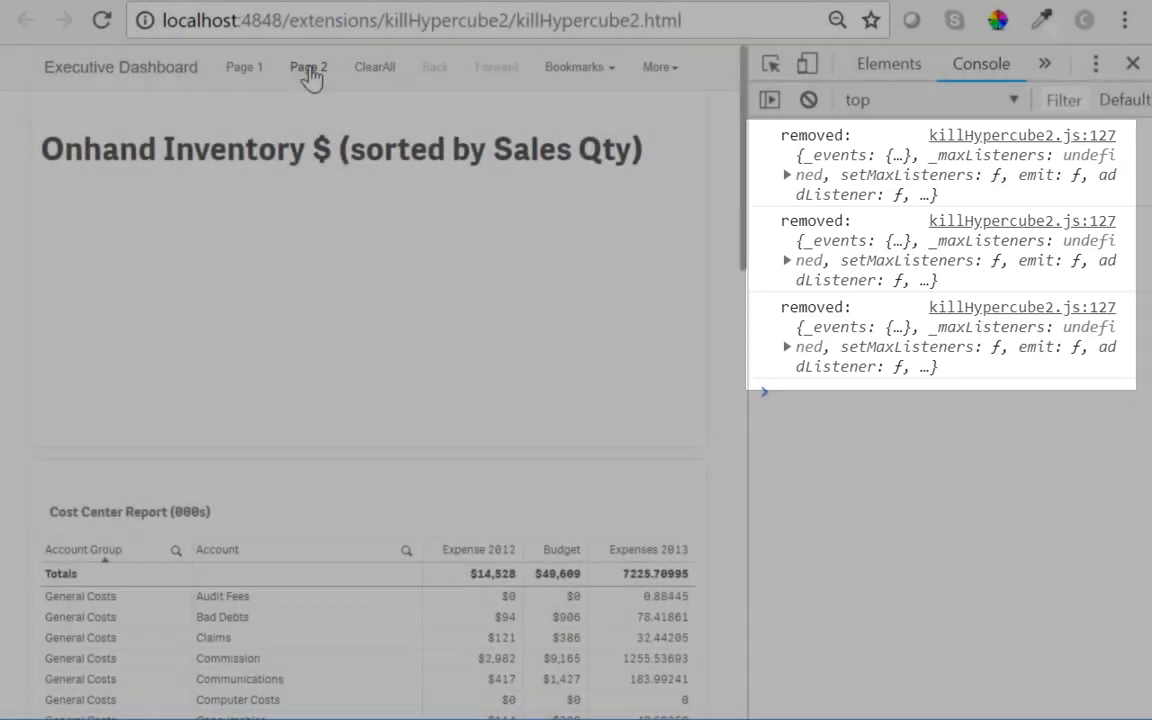
{"action": "left_click", "coordinate": [244, 67]}
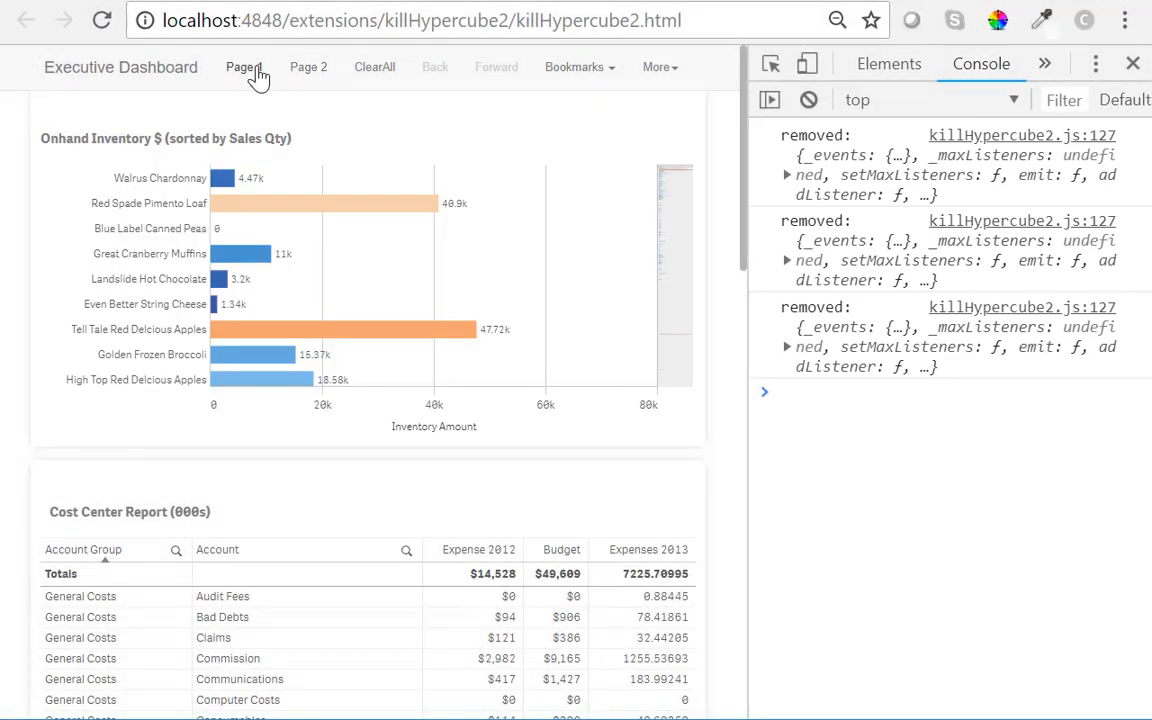
{"action": "left_click", "coordinate": [243, 67]}
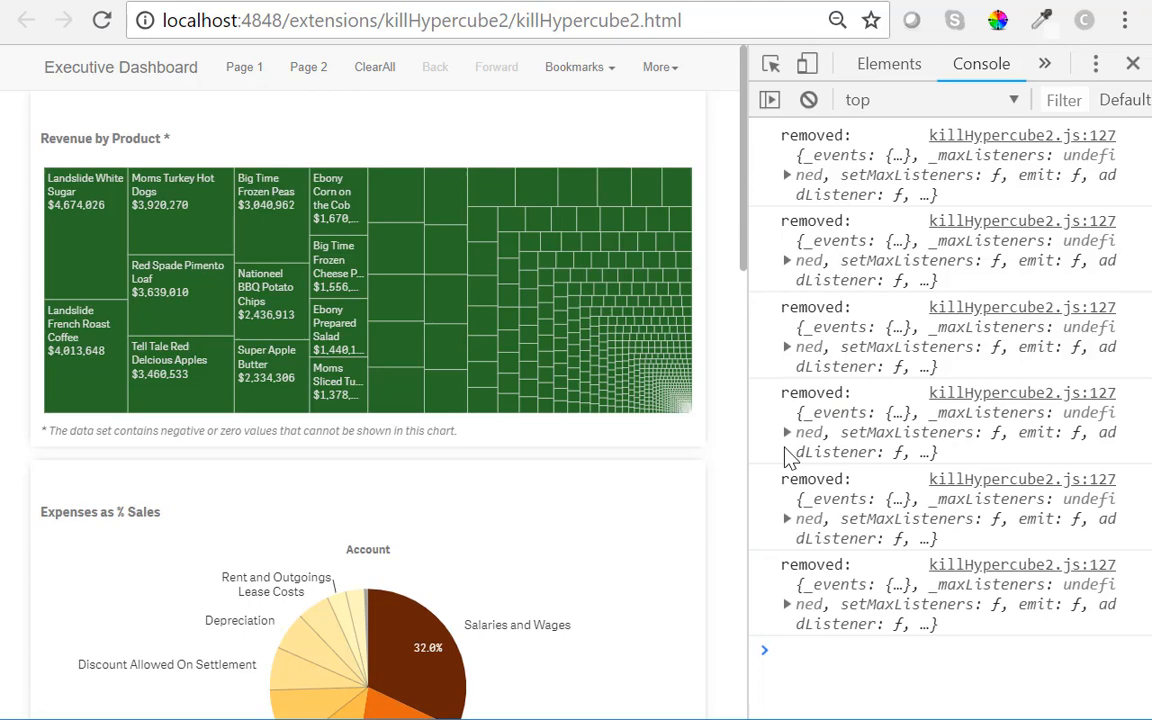
{"action": "left_click", "coordinate": [786, 432]}
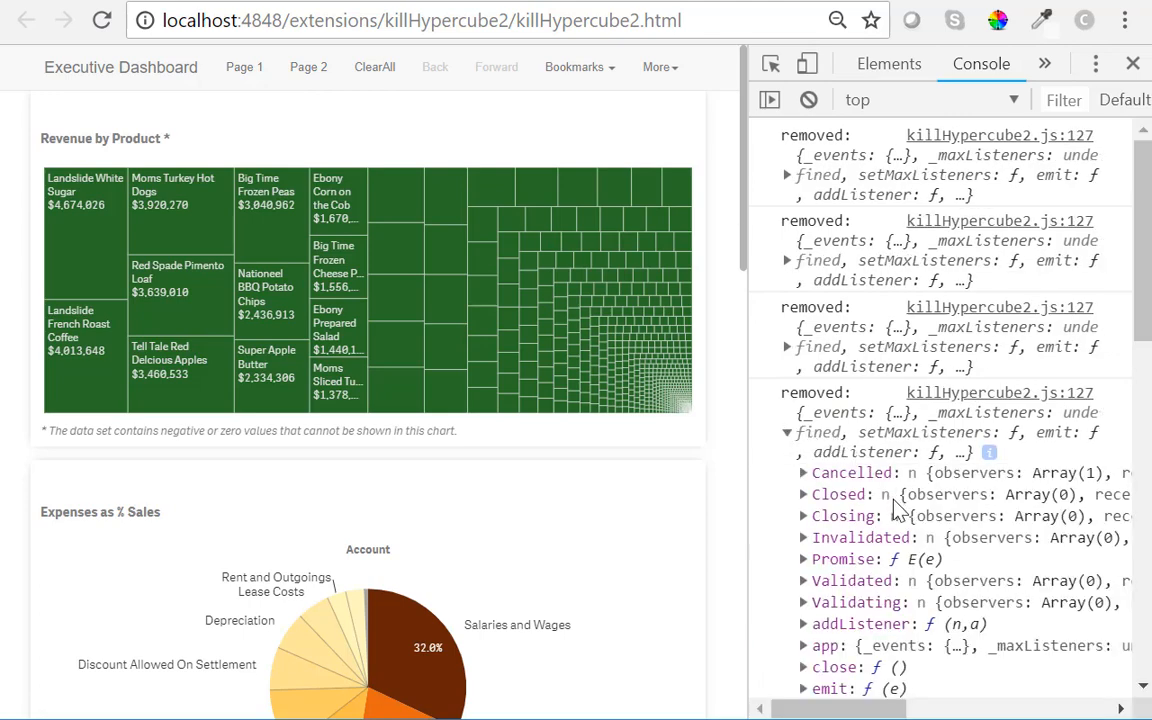
{"action": "scroll", "scroll_direction": "down", "scroll_amount": 3}
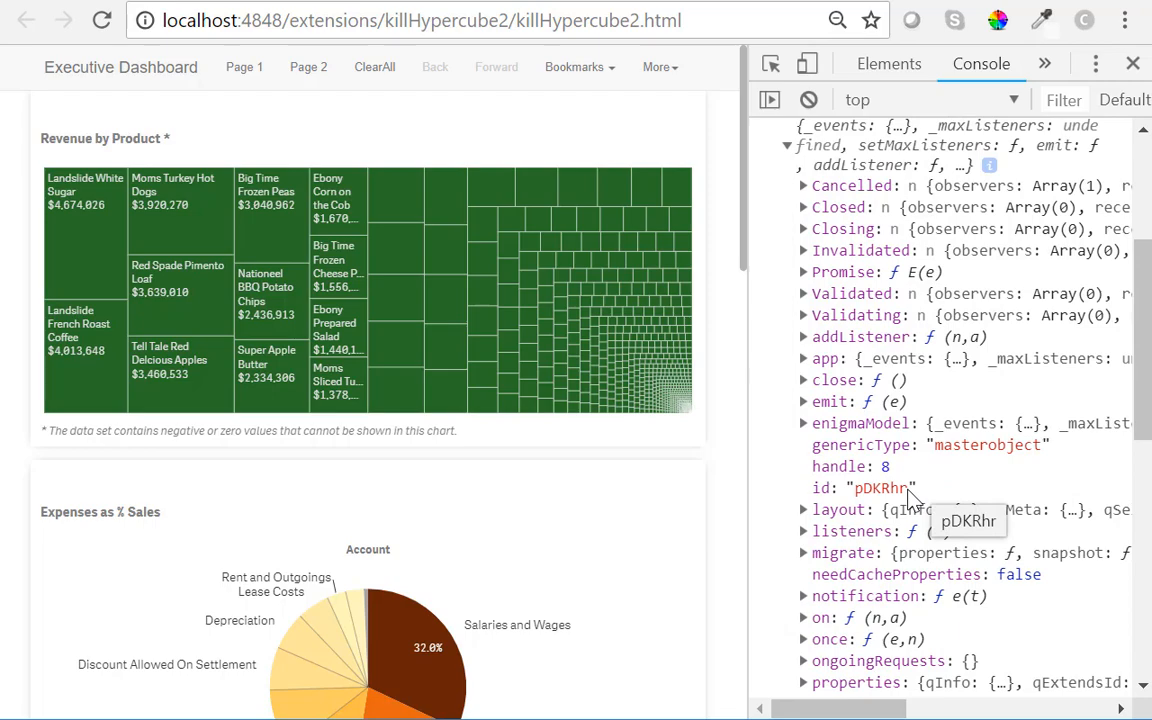
{"action": "mouse_move", "coordinate": [570, 268]}
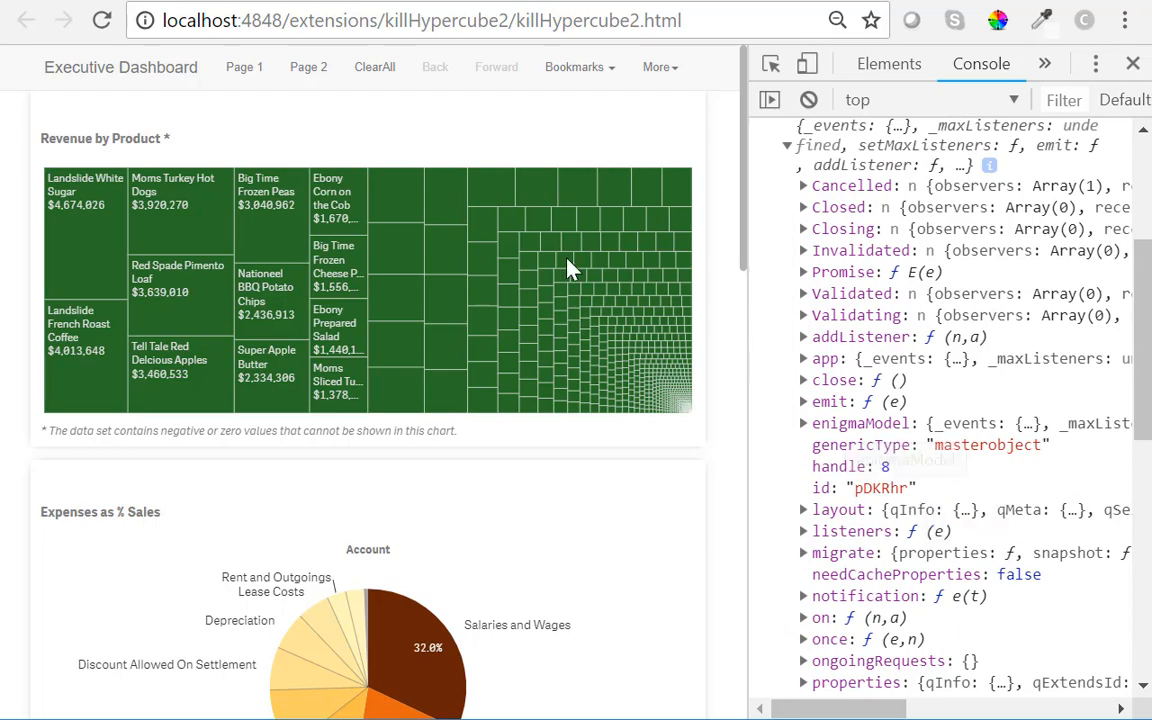